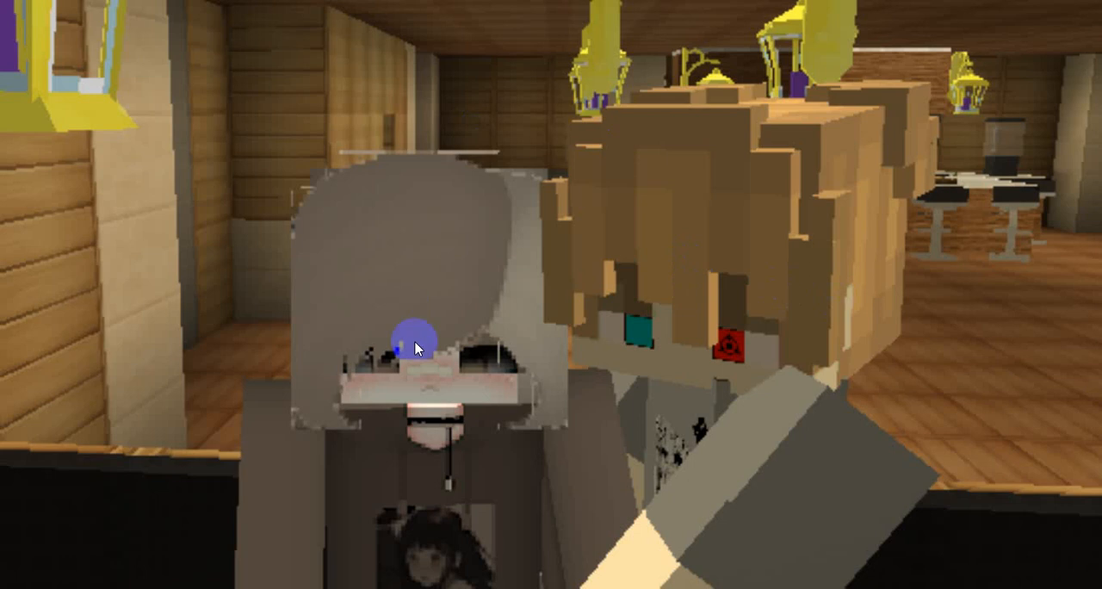
mouse_move(981, 155)
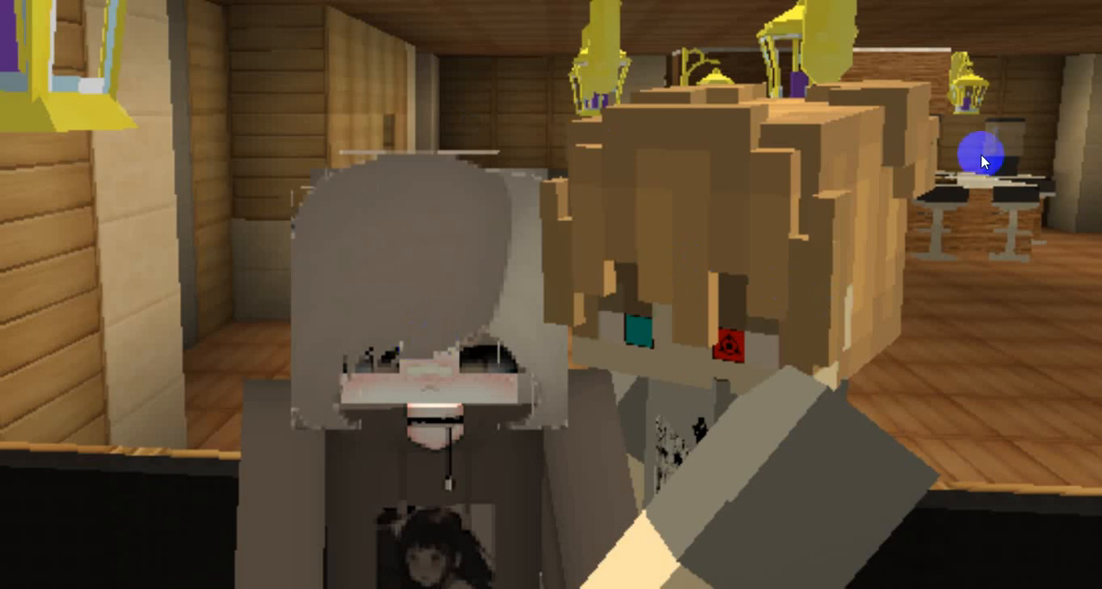
mouse_move(915, 397)
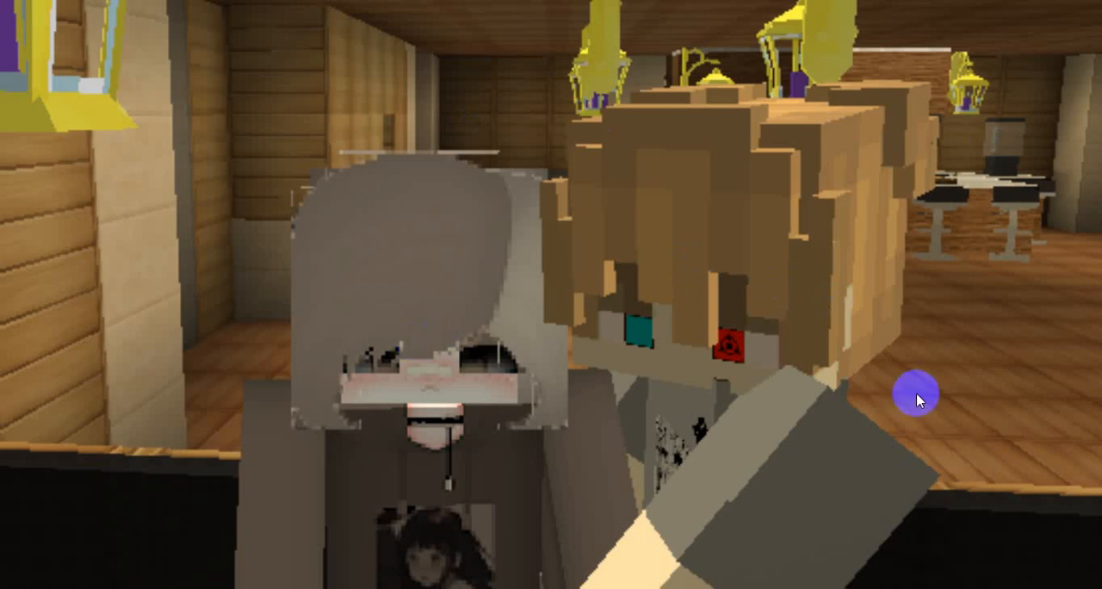
mouse_move(854, 136)
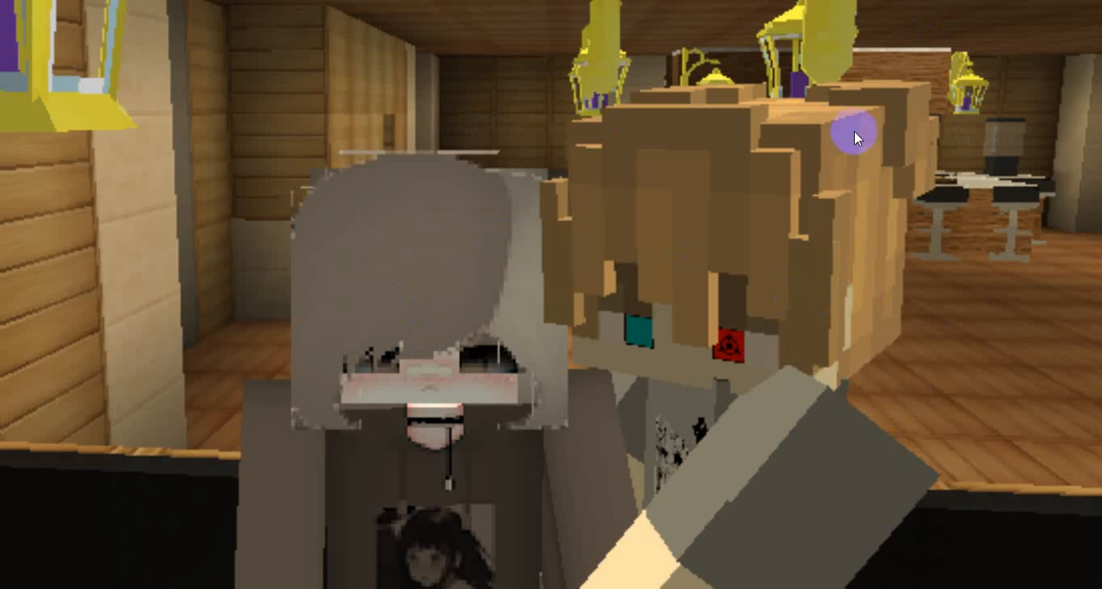
mouse_move(704, 126)
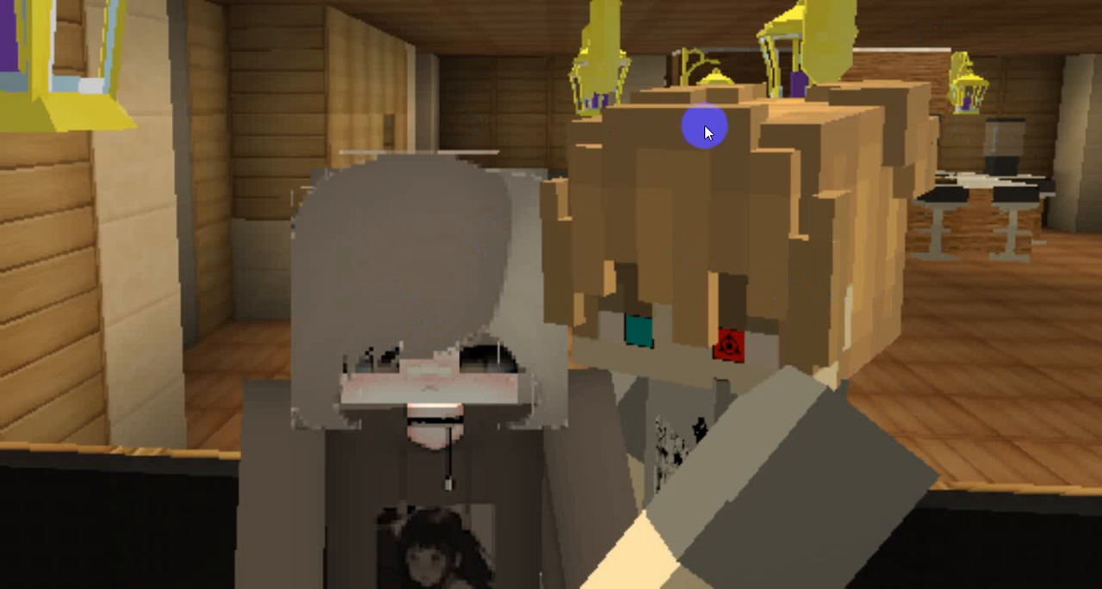
mouse_move(598, 525)
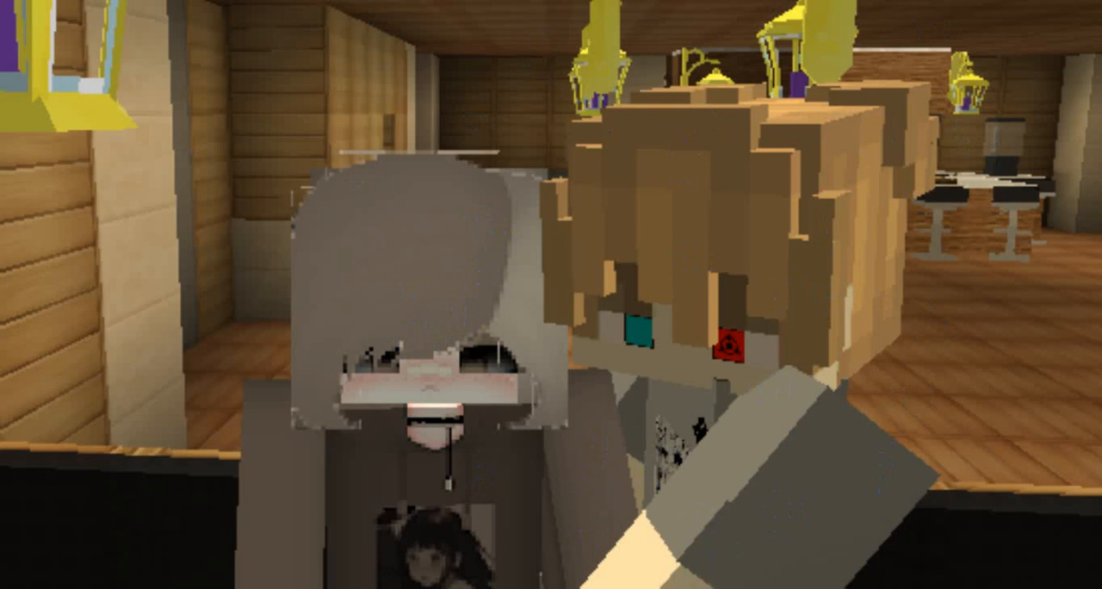
Open Chrome under a chosen profile and load the Google home page.
click(577, 334)
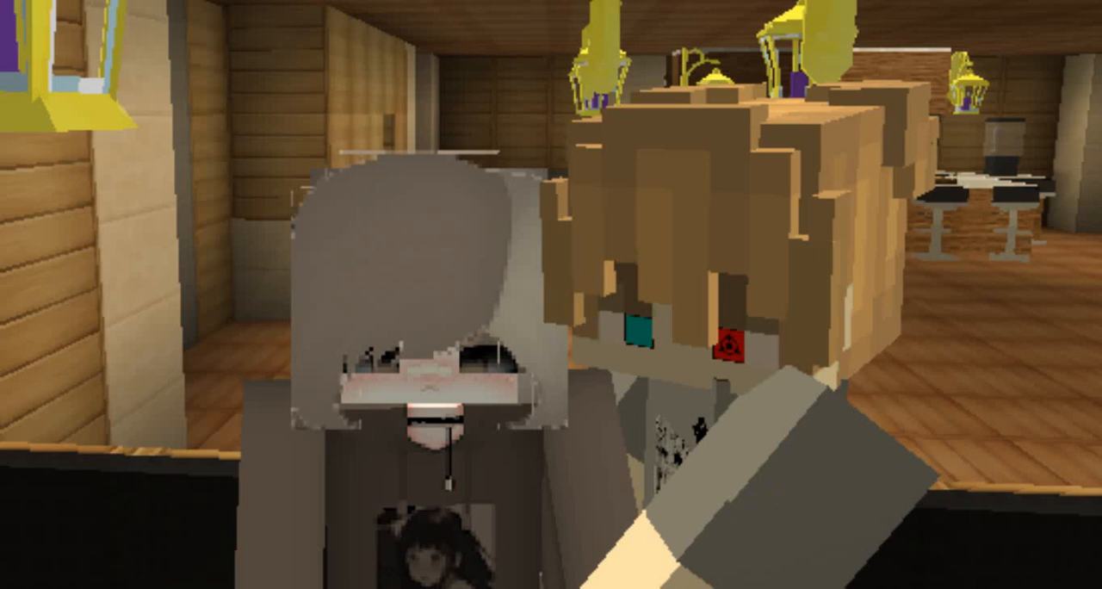
click(661, 368)
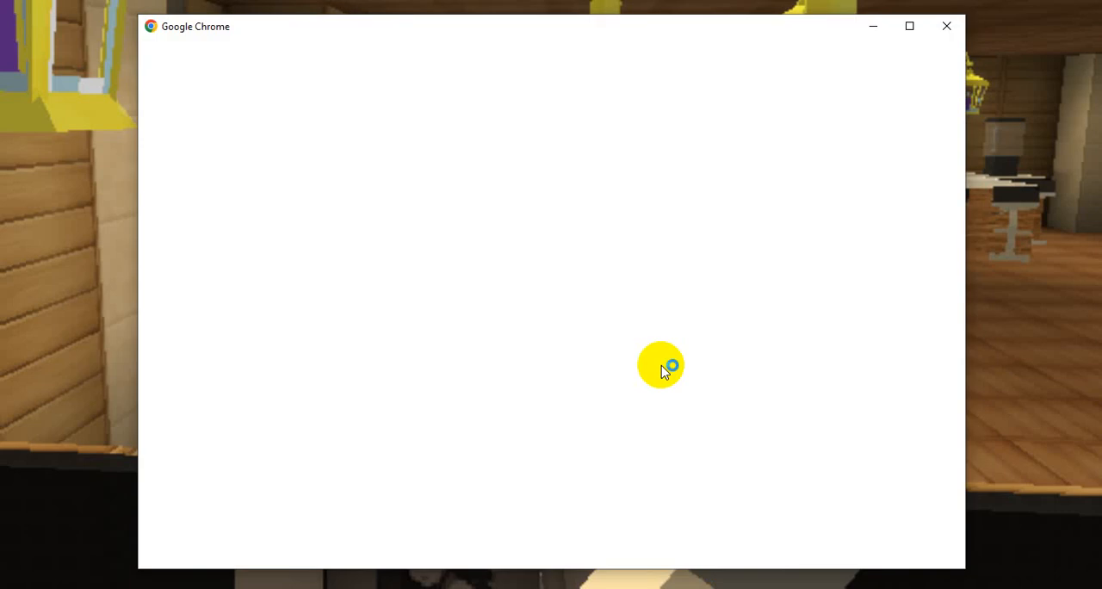
mouse_move(679, 303)
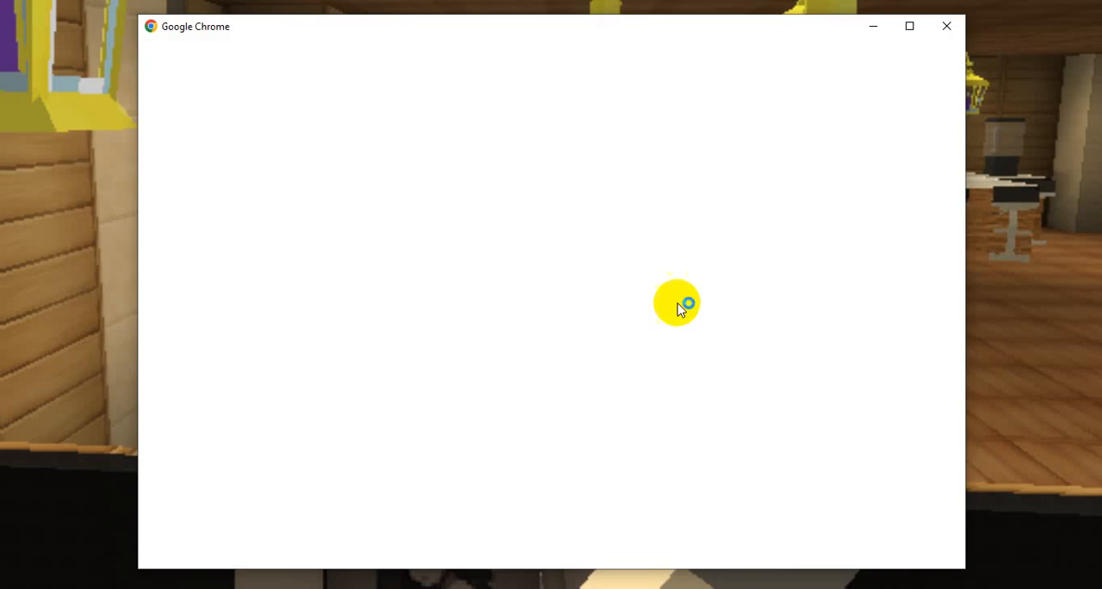
mouse_move(680, 308)
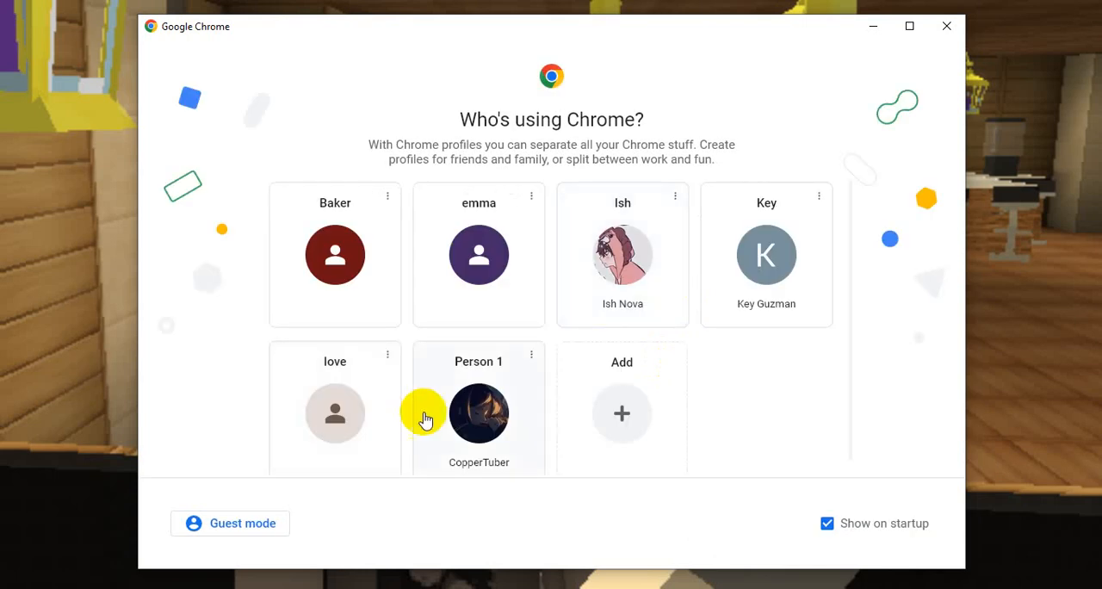
click(478, 413)
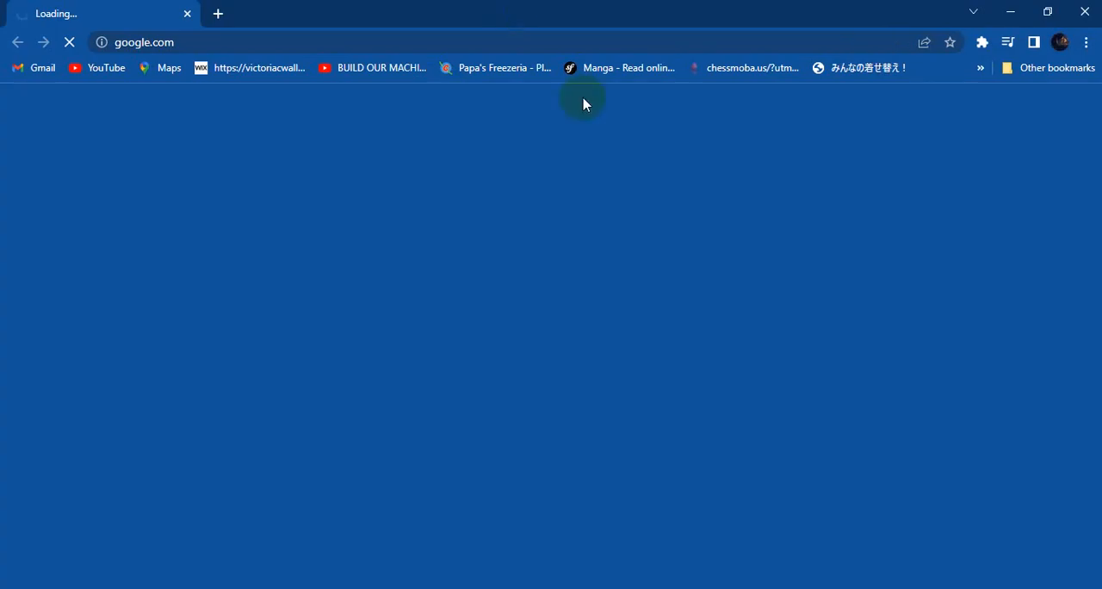
mouse_move(651, 241)
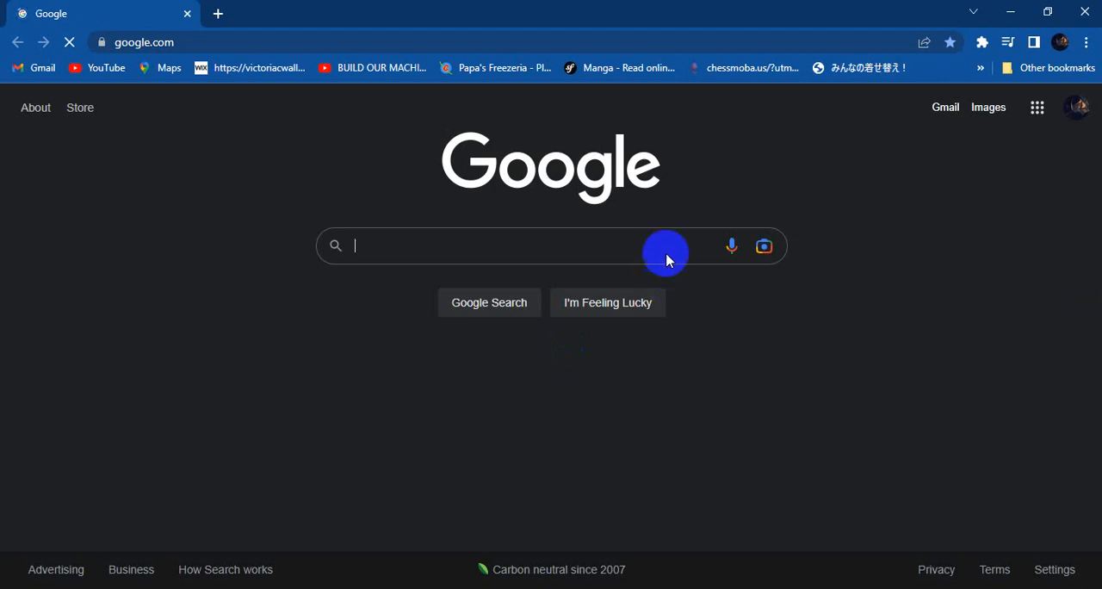
mouse_move(997, 314)
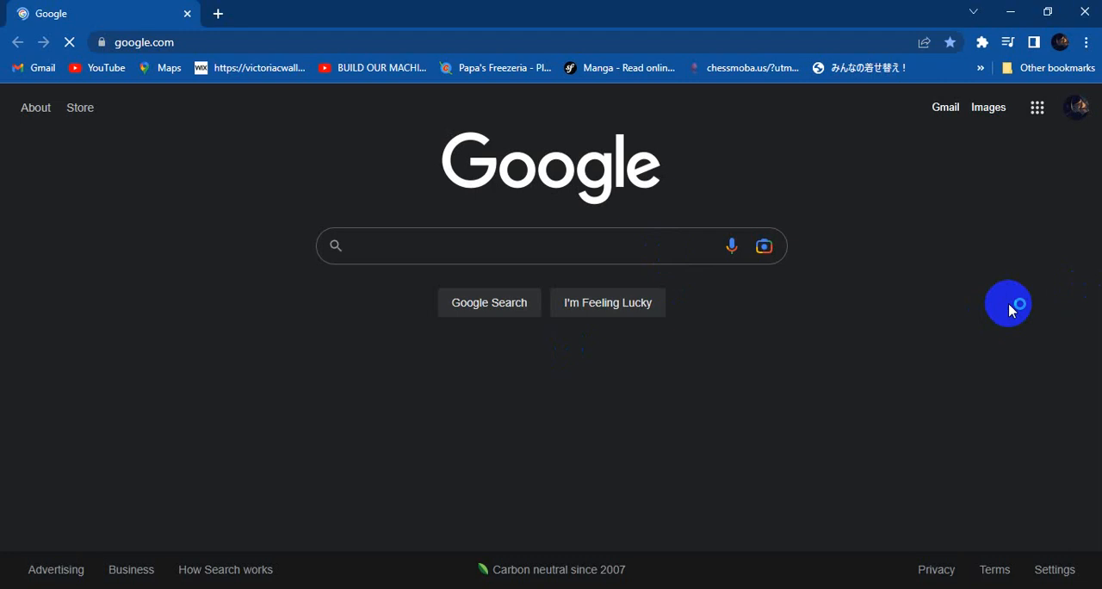
click(542, 246)
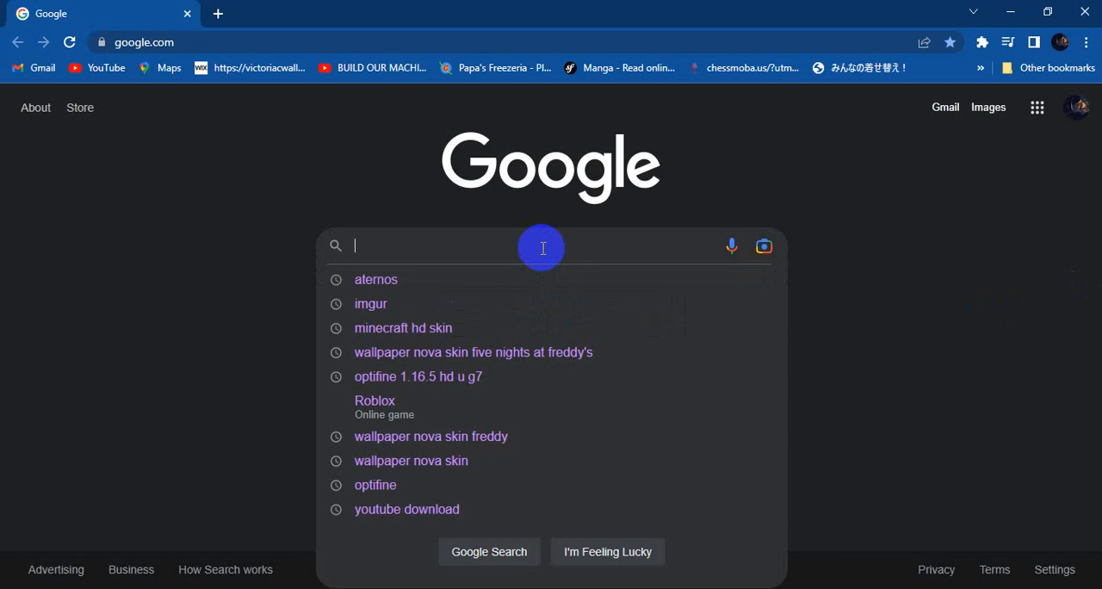
Search Google for 'optifine 1.16.5 hd u g7' using the past-search suggestion.
text(o)
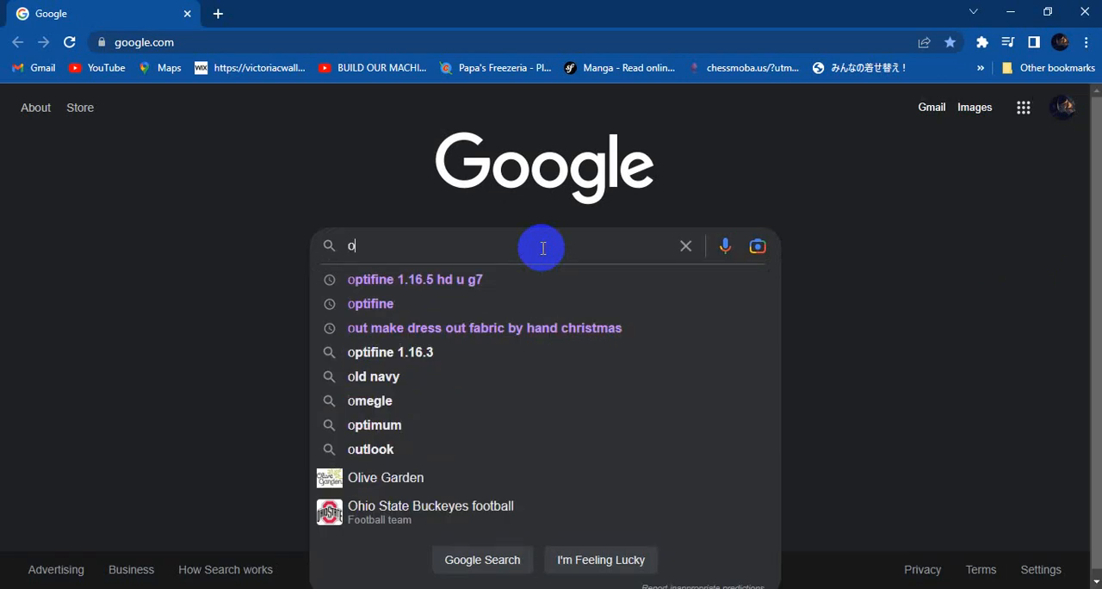
click(415, 279)
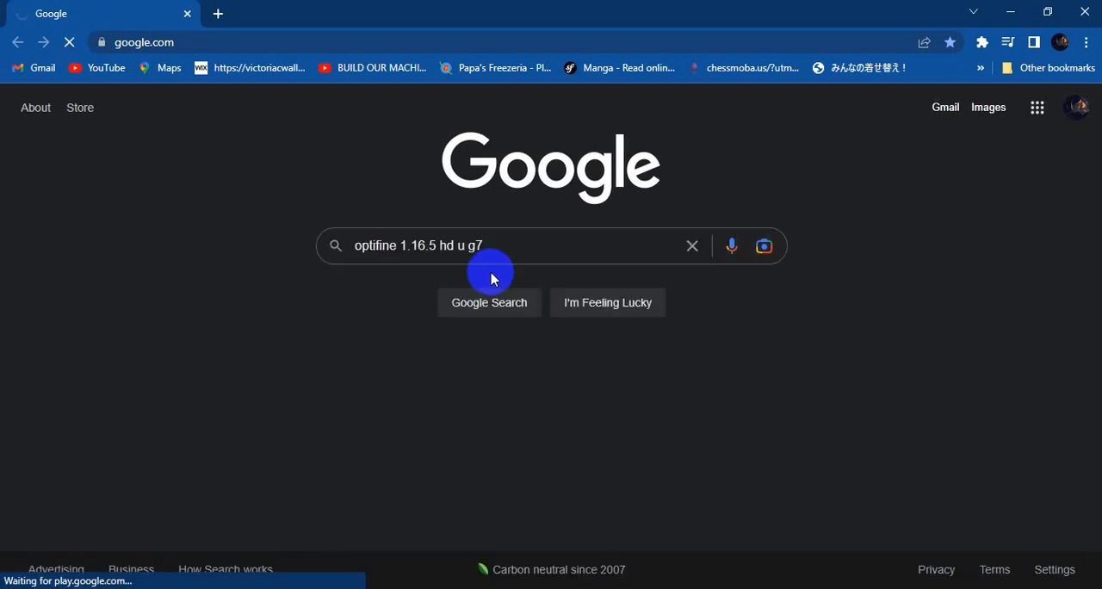
click(489, 302)
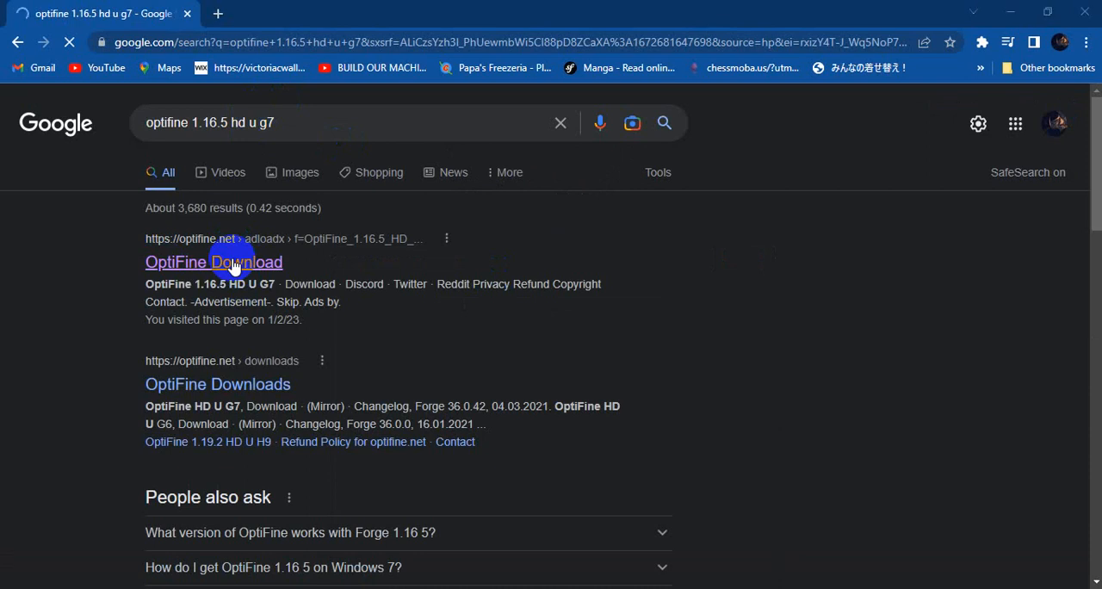
Open the OptiFine Download result, start the 1.16.5 HD U G7 download, and dismiss the driver-updater alert.
click(212, 262)
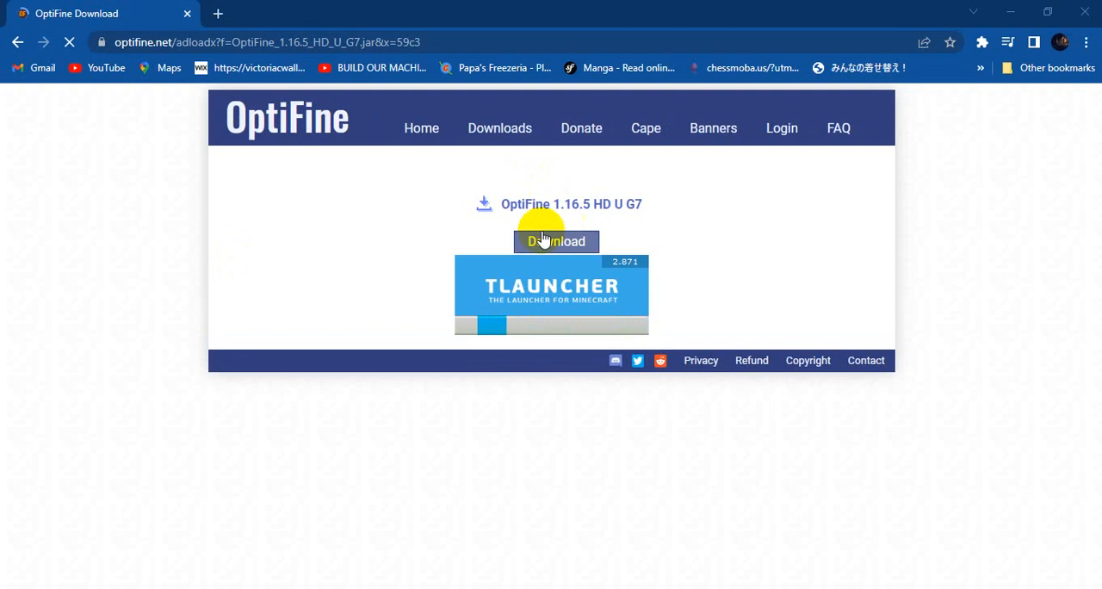
click(556, 241)
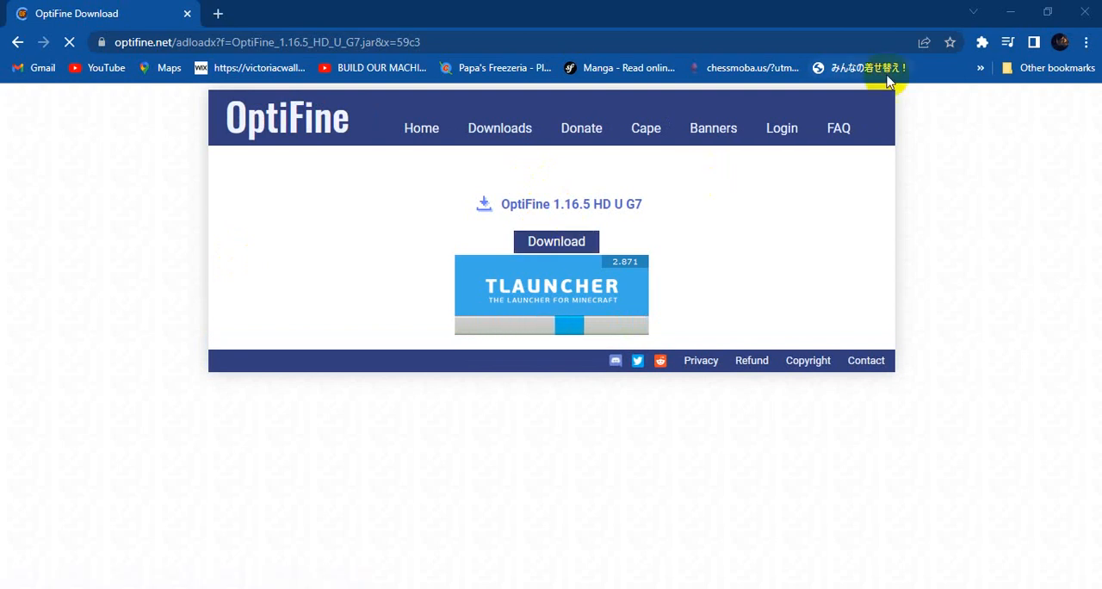
mouse_move(556, 241)
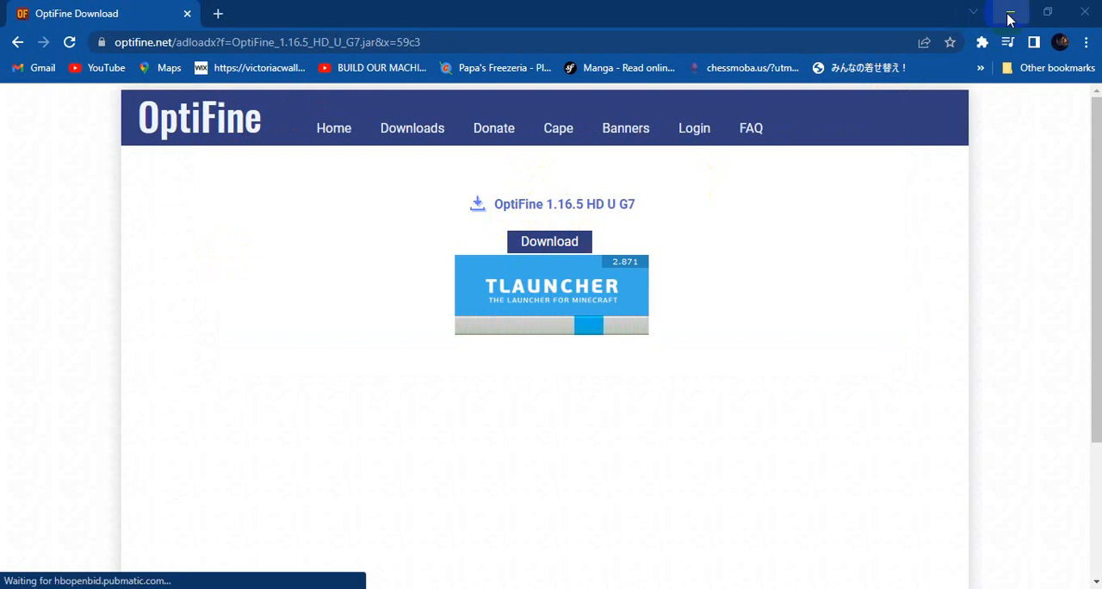
mouse_move(1010, 19)
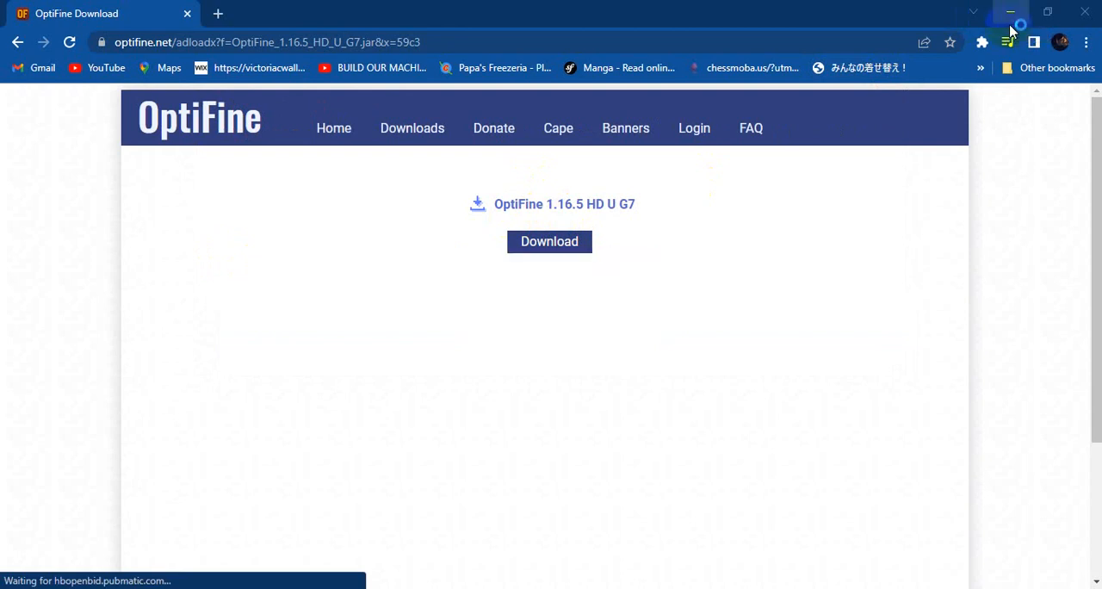
mouse_move(321, 8)
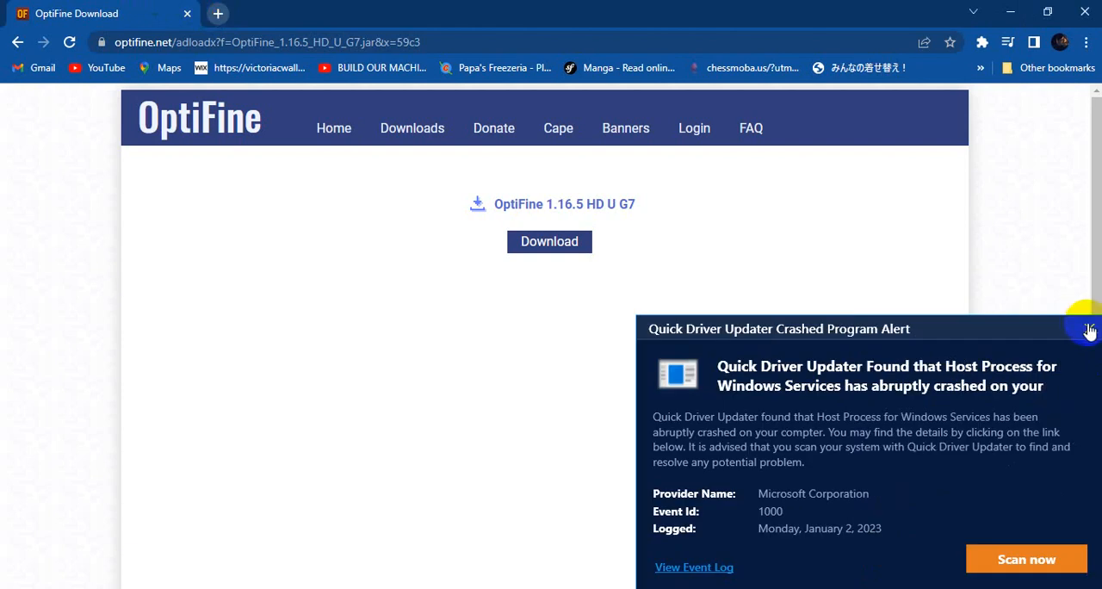
click(1088, 329)
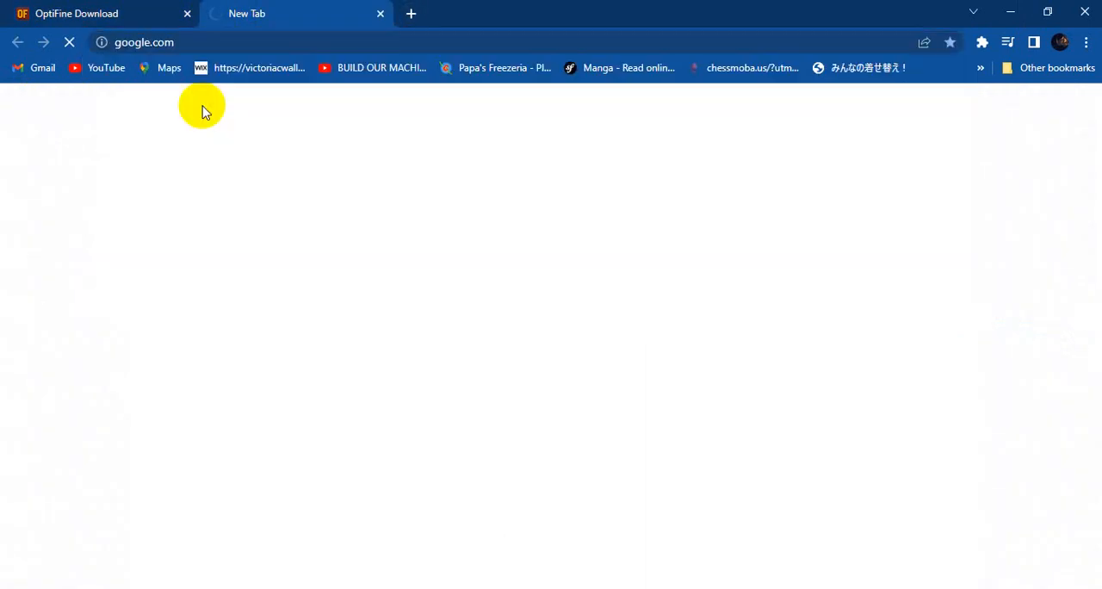
Load google.com in the new tab and enter 'mnaf scenery saloon map' from past searches.
click(144, 42)
text(g)
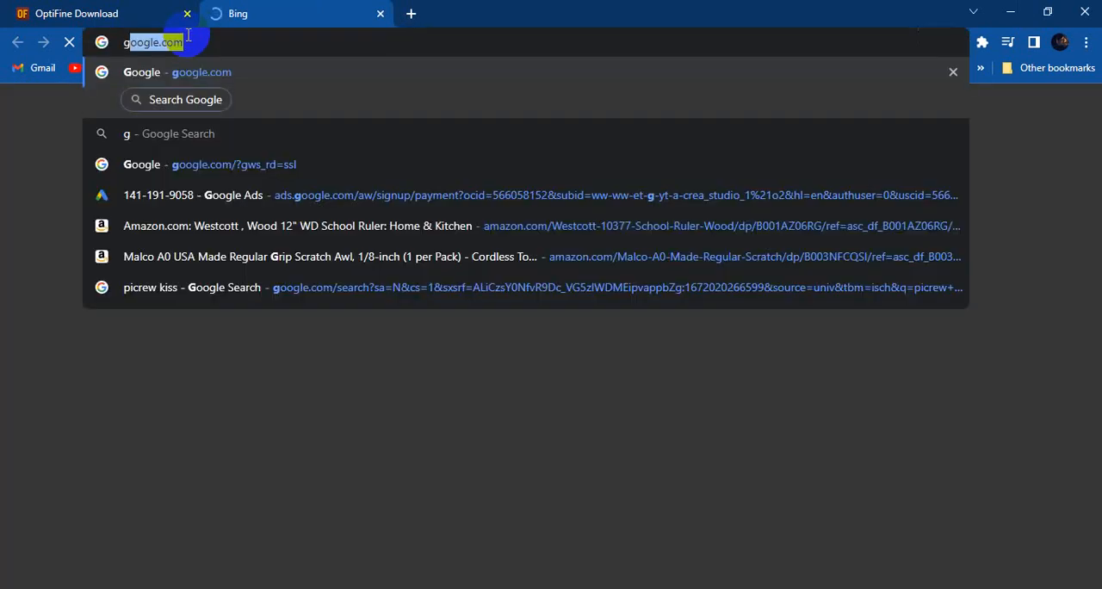
key(Return)
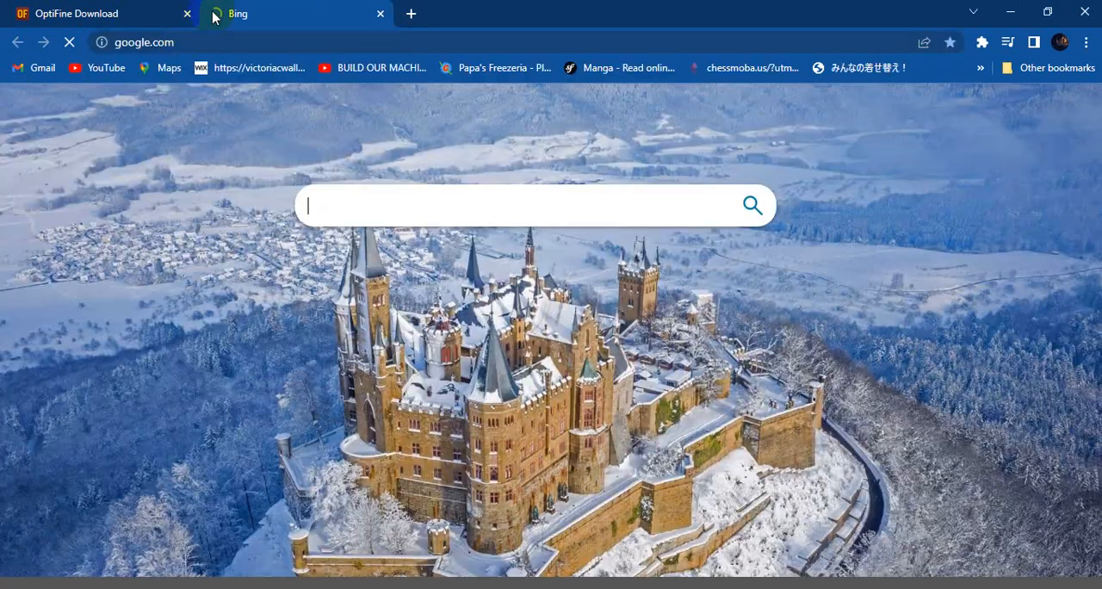
mouse_move(271, 13)
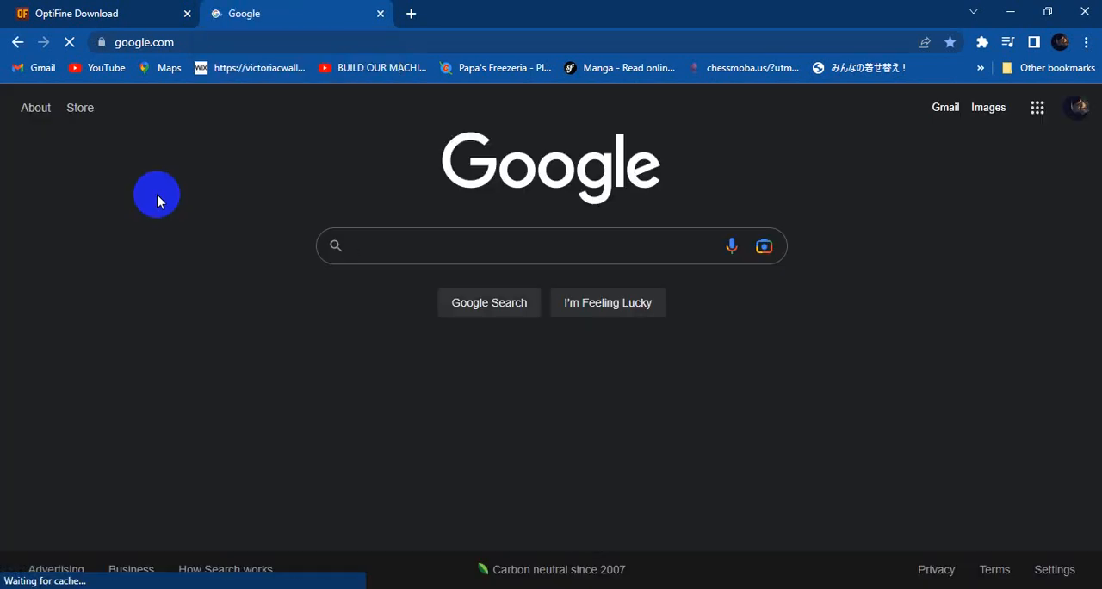
text(m)
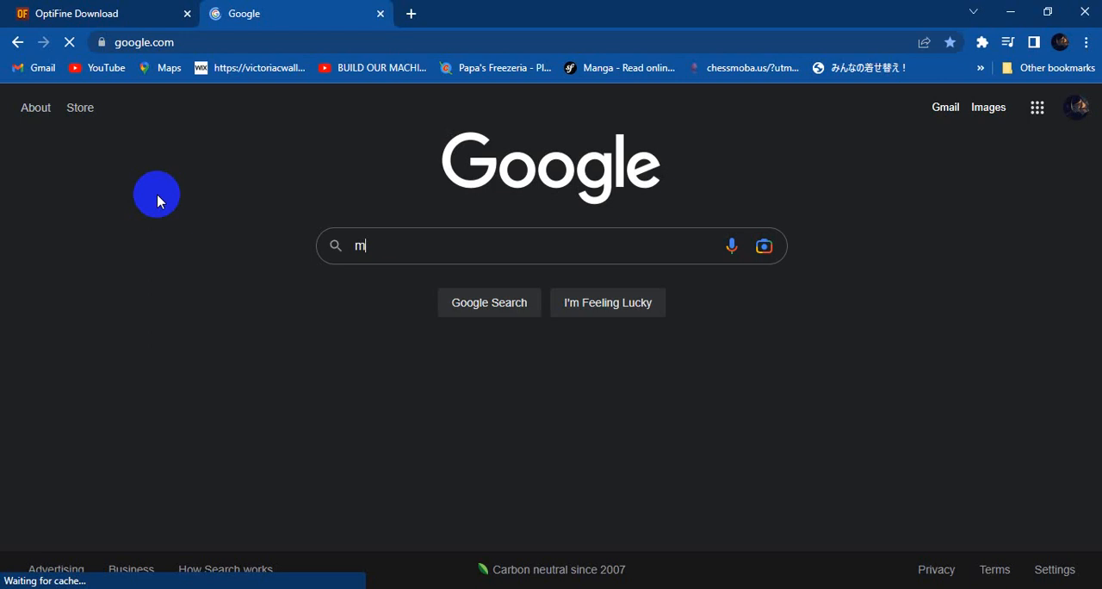
text(f)
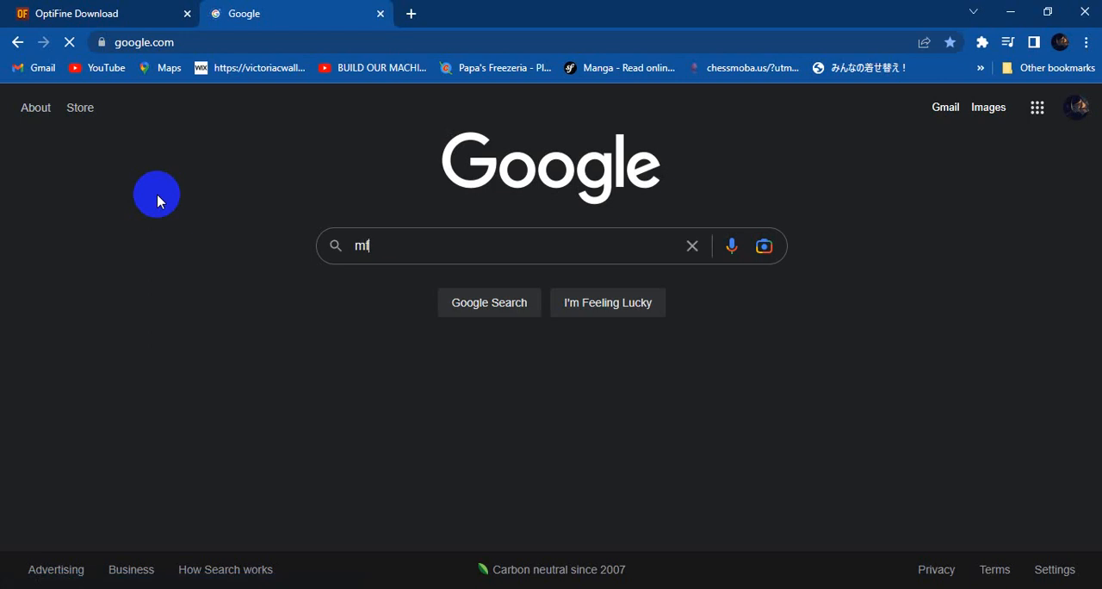
text(na)
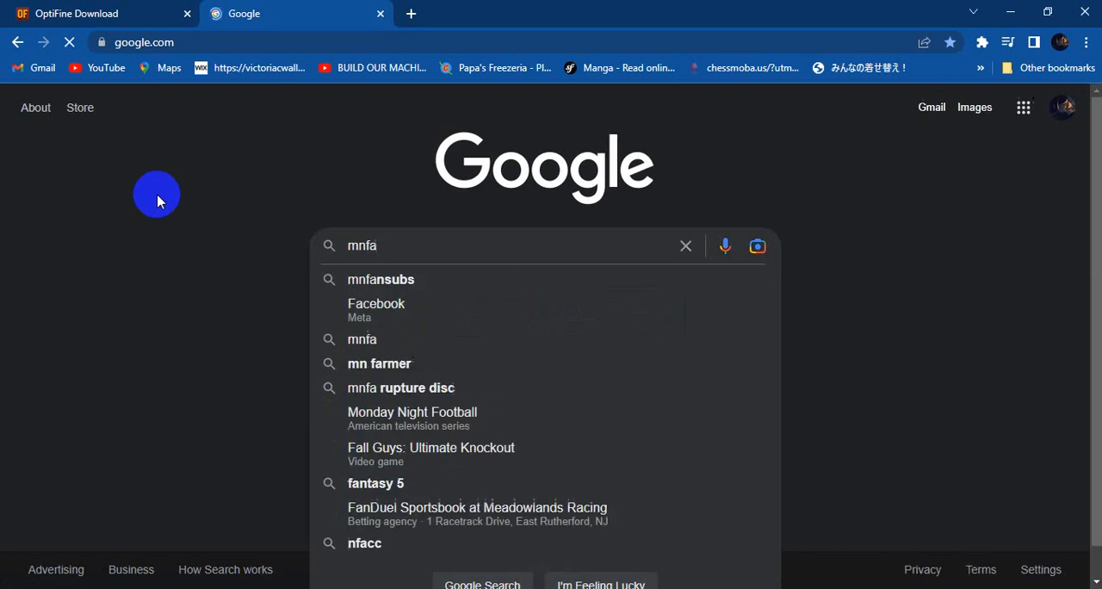
key(Backspace)
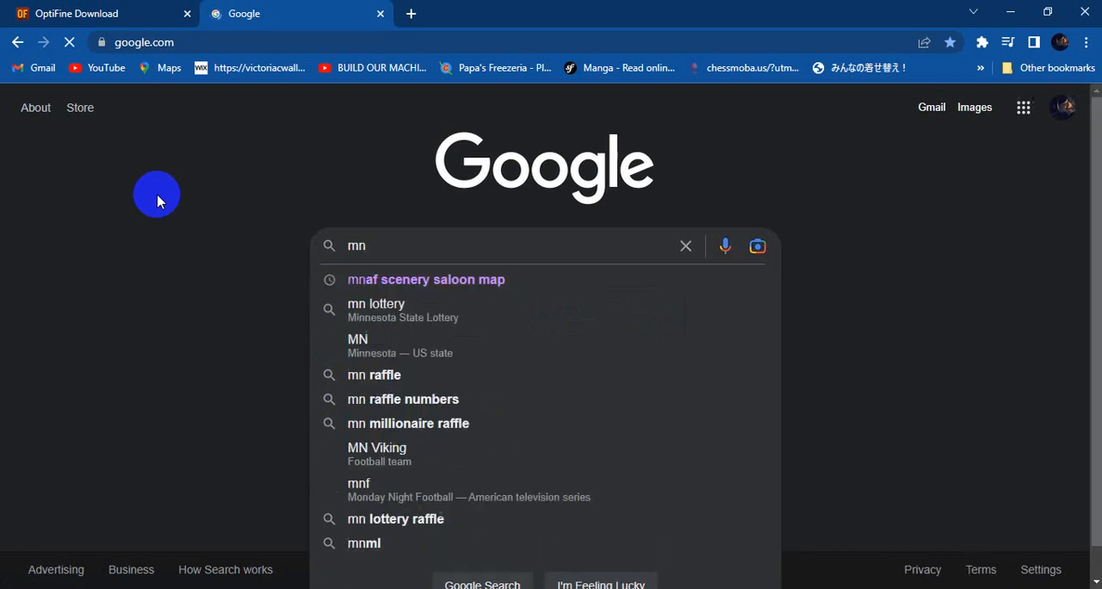
mouse_move(420, 292)
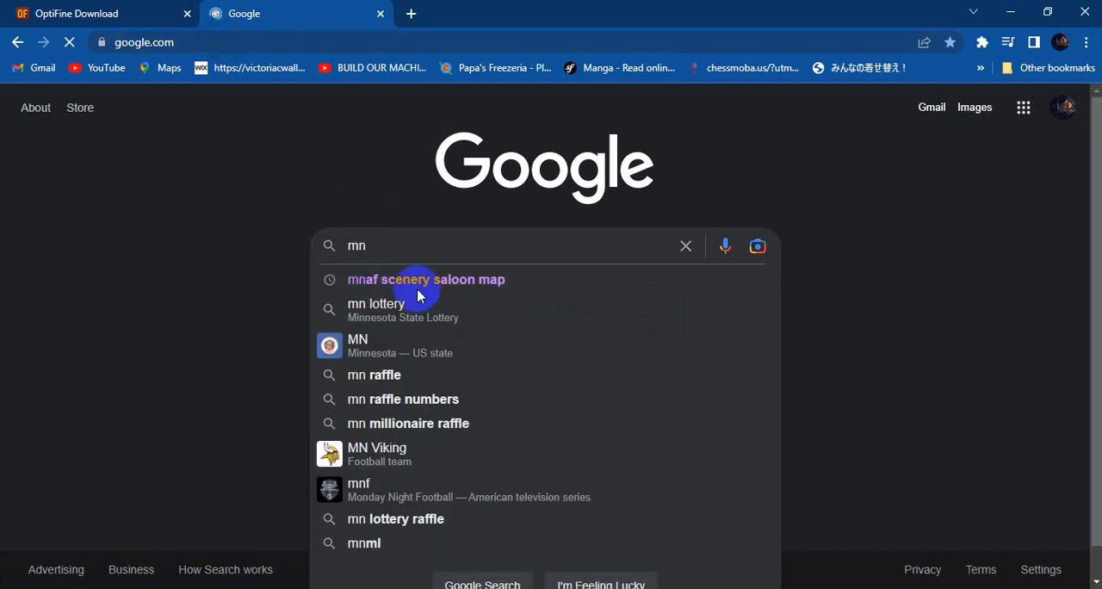
click(426, 279)
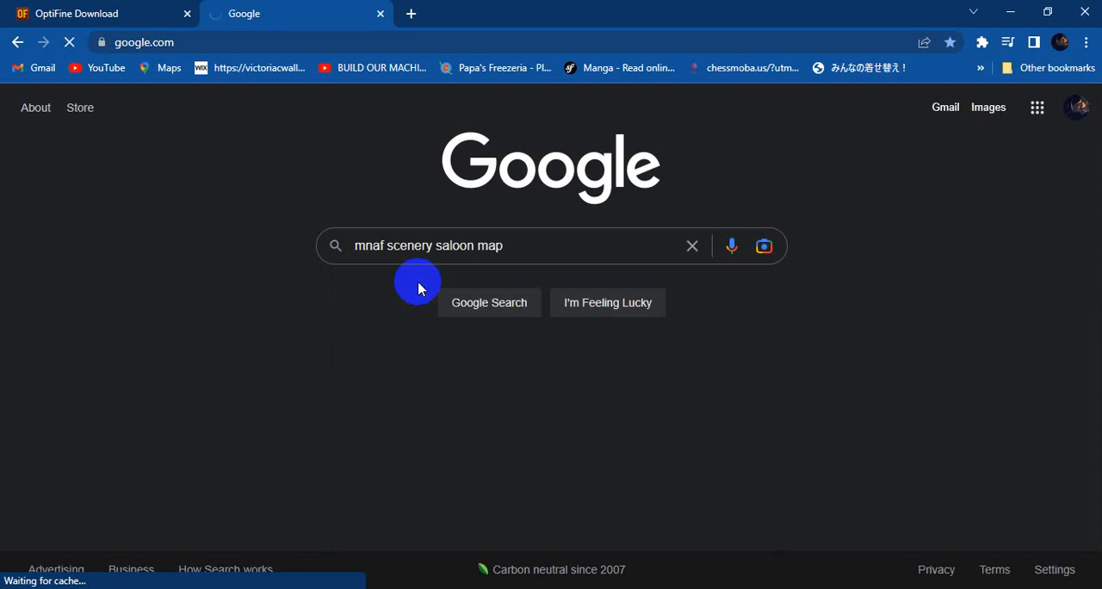
Run the 'mnaf scenery saloon map' search and scroll through results back to Videos.
click(488, 302)
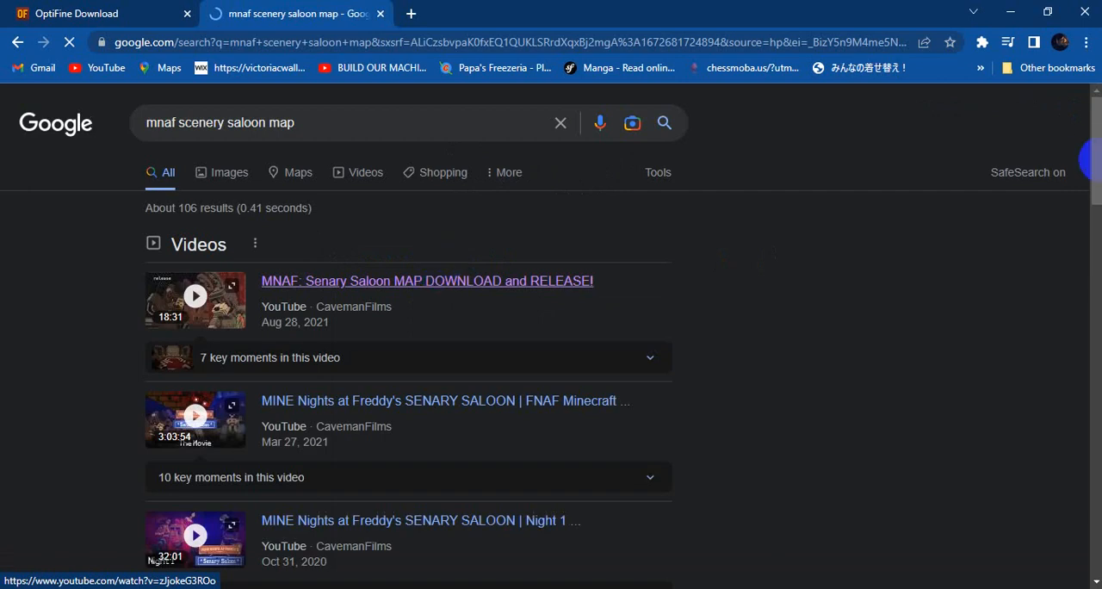
scroll(down, 3)
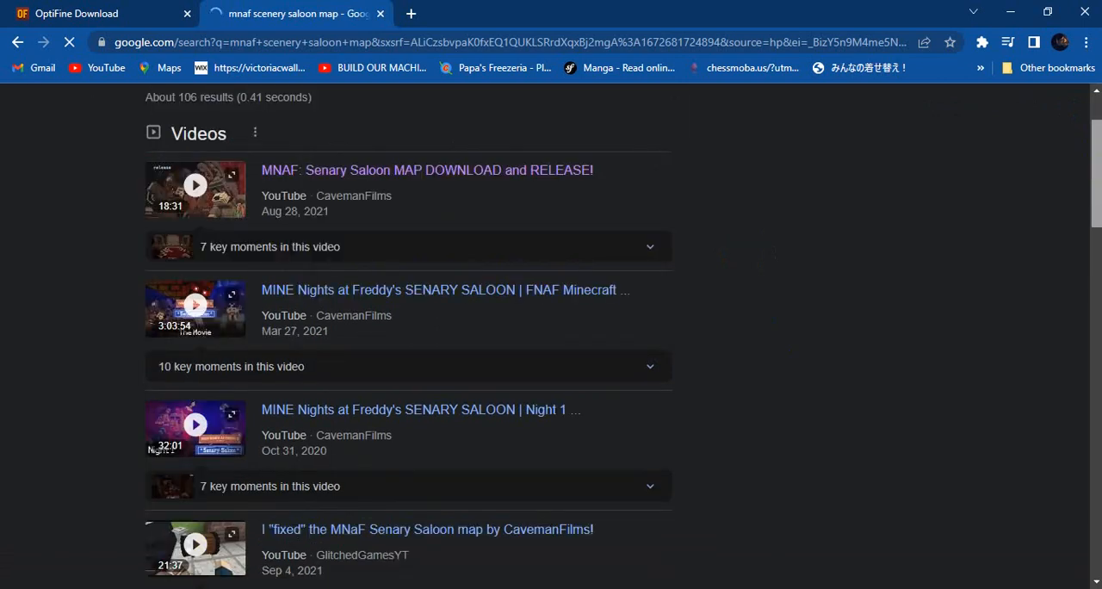
scroll(down, 3)
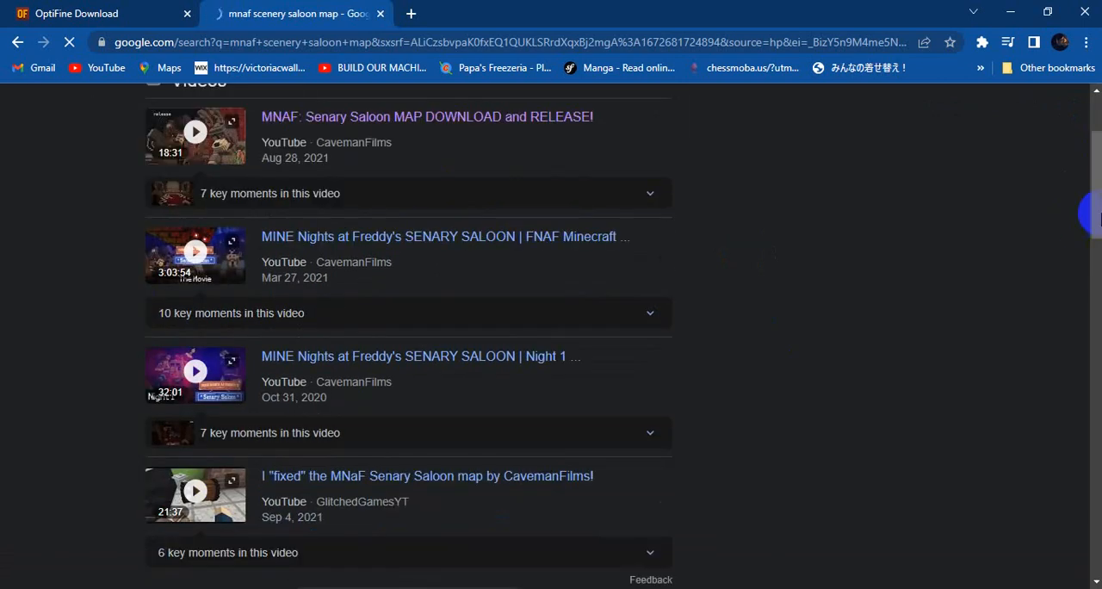
scroll(down, 3)
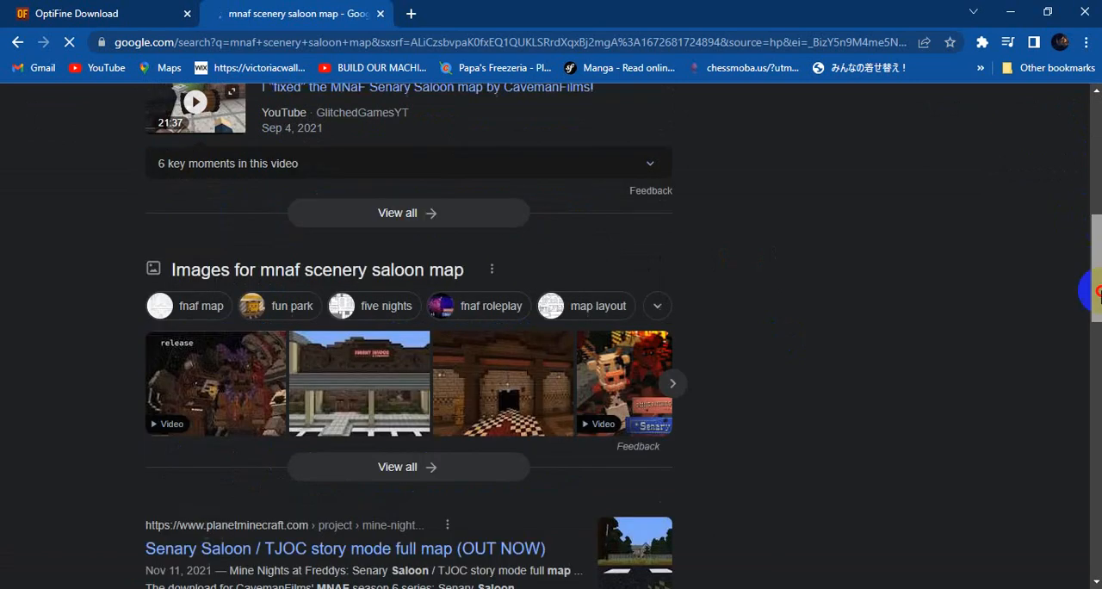
scroll(down, 3)
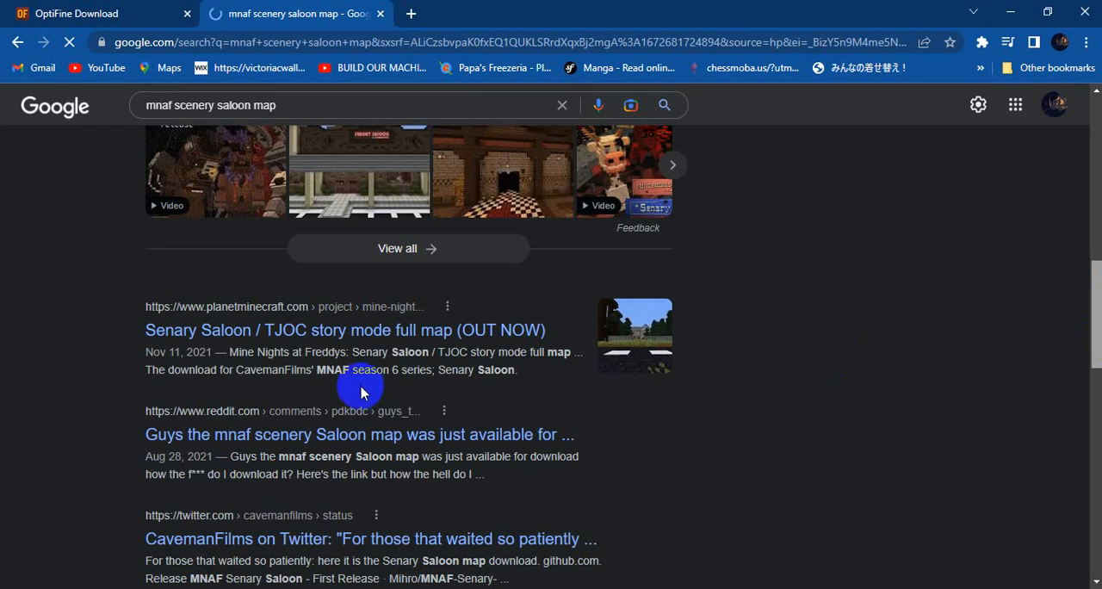
mouse_move(1089, 318)
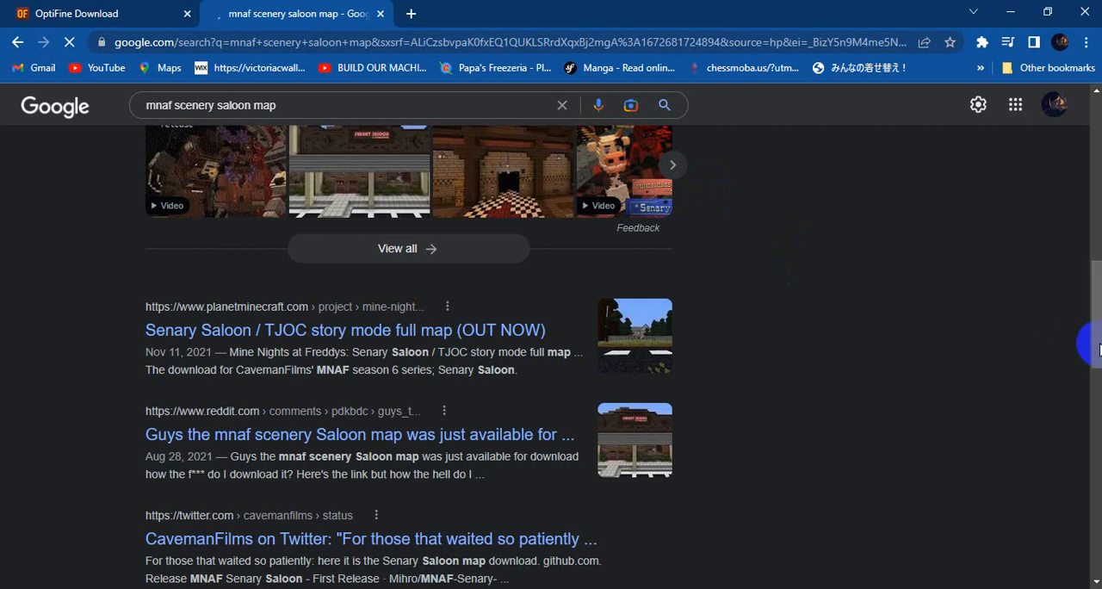
scroll(up, 3)
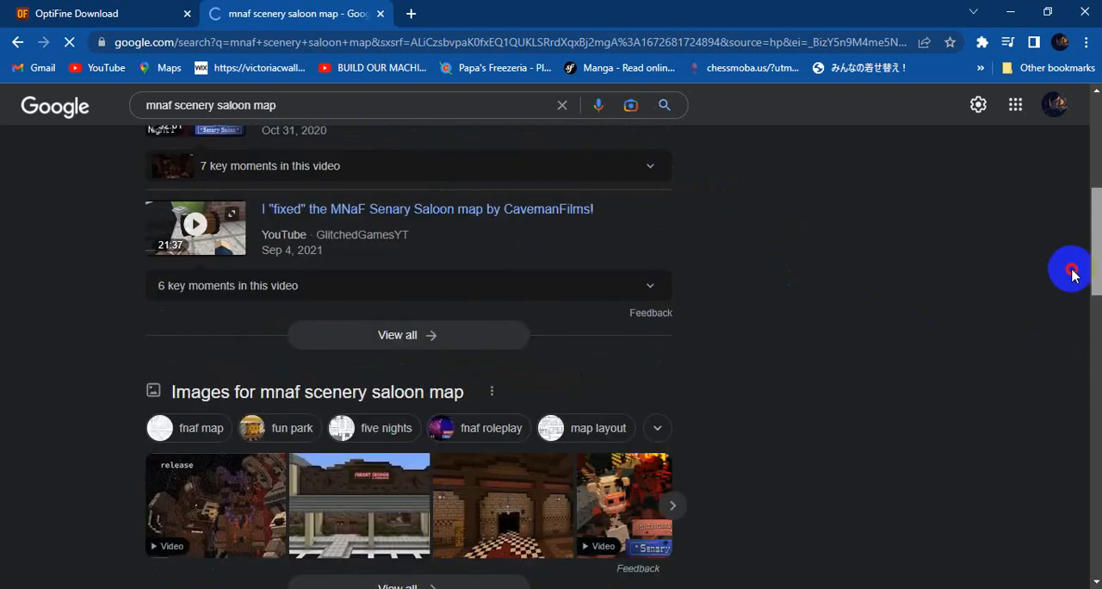
scroll(up, 3)
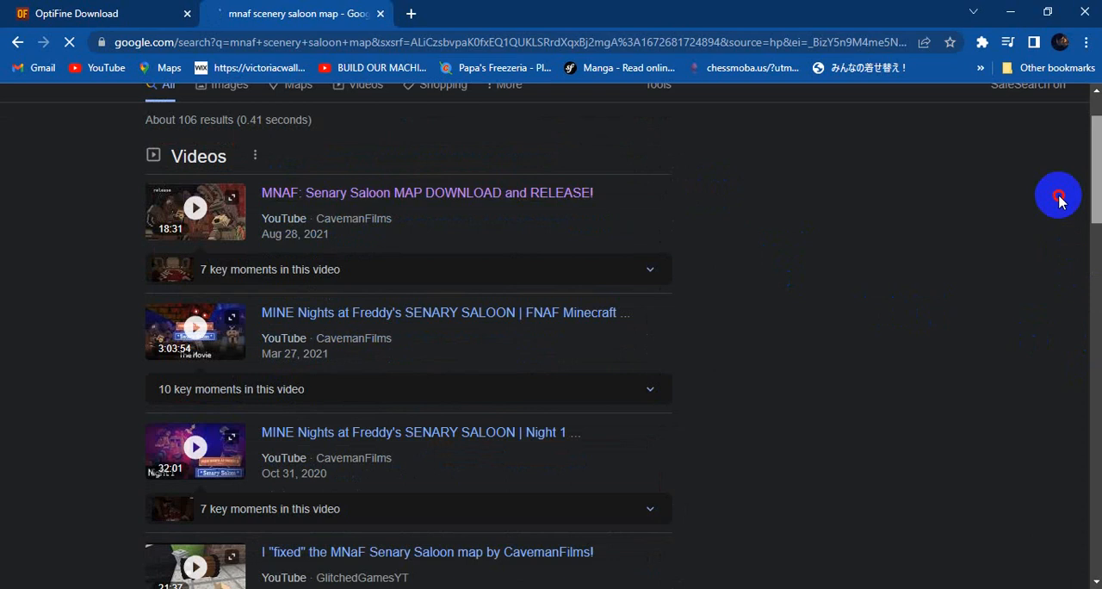
scroll(up, 3)
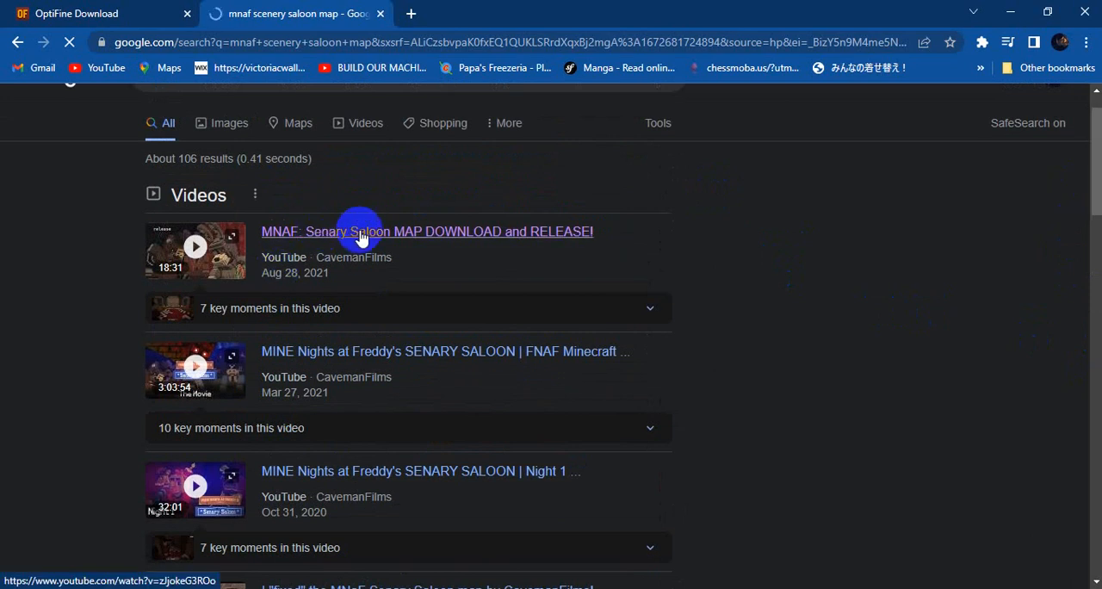
mouse_move(416, 226)
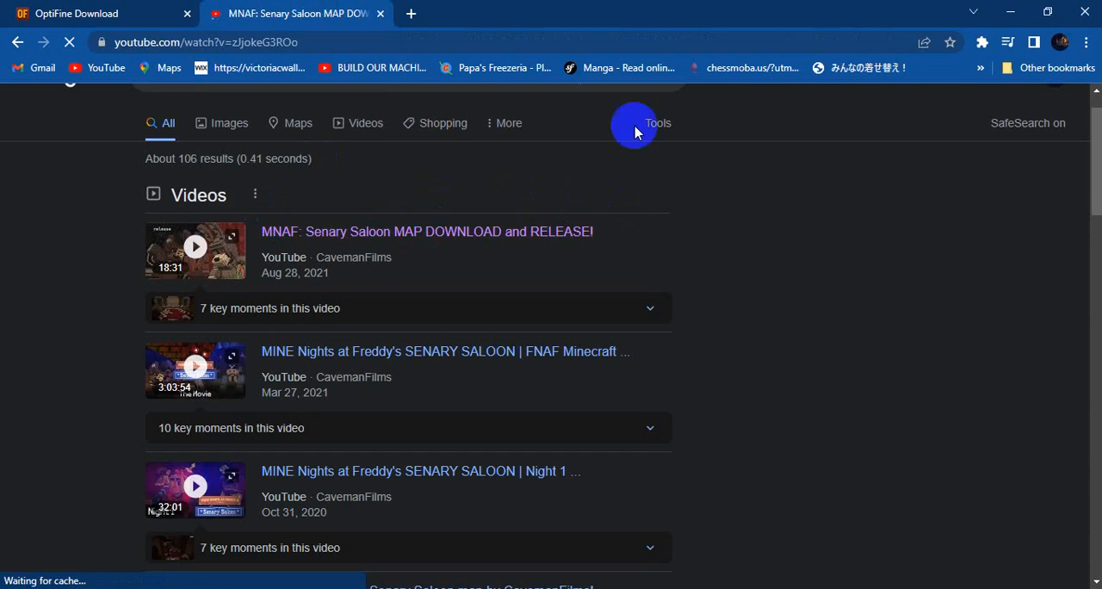
Open CavemanFilms' Senary Saloon map video, skip the ad, and scroll to the description.
click(427, 231)
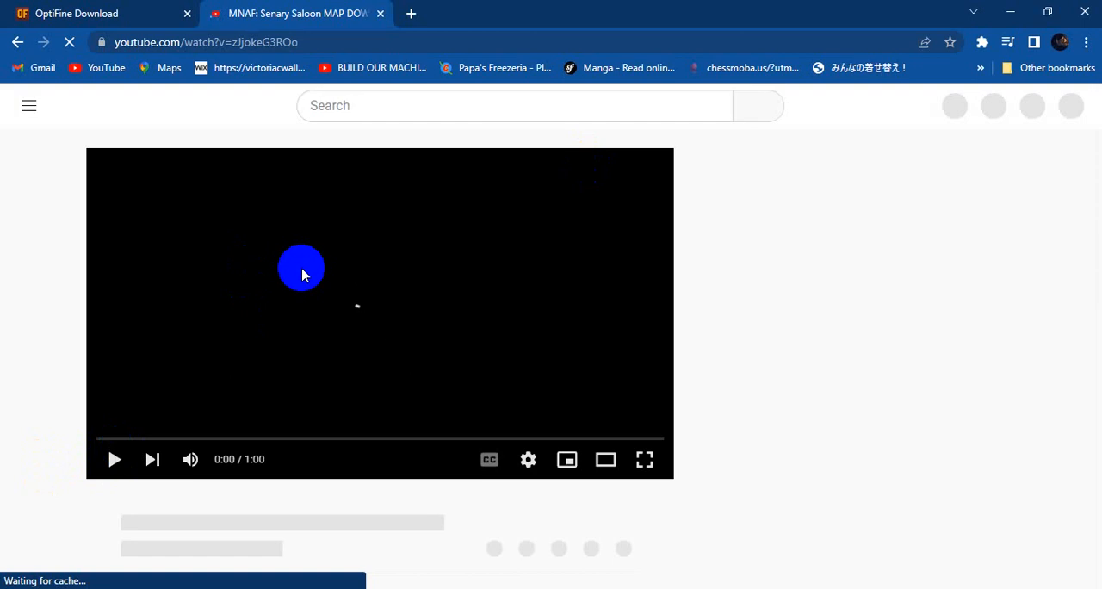
mouse_move(692, 254)
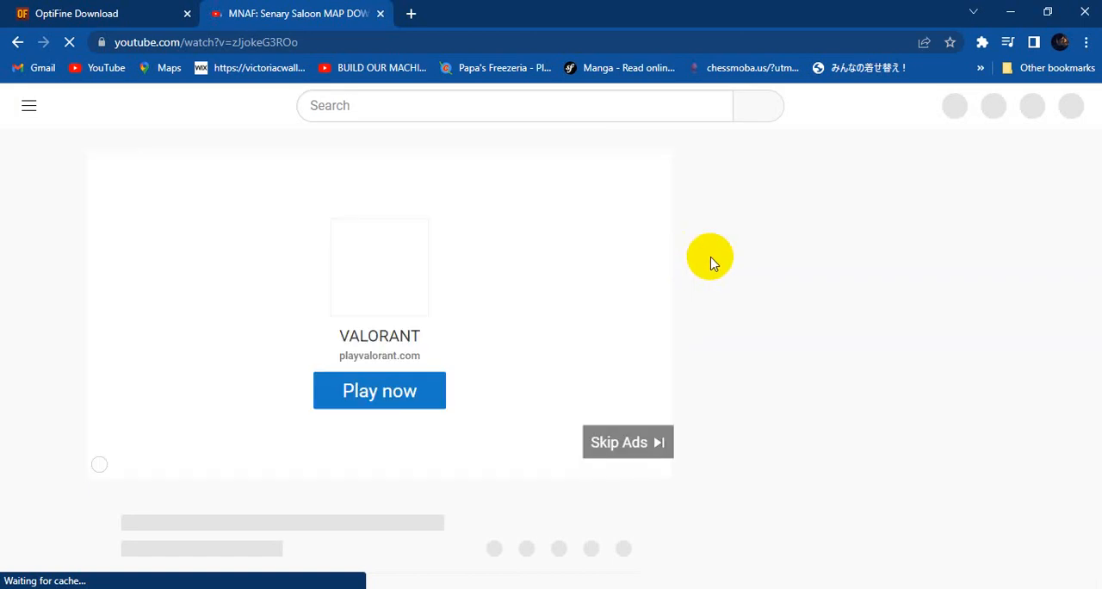
mouse_move(792, 332)
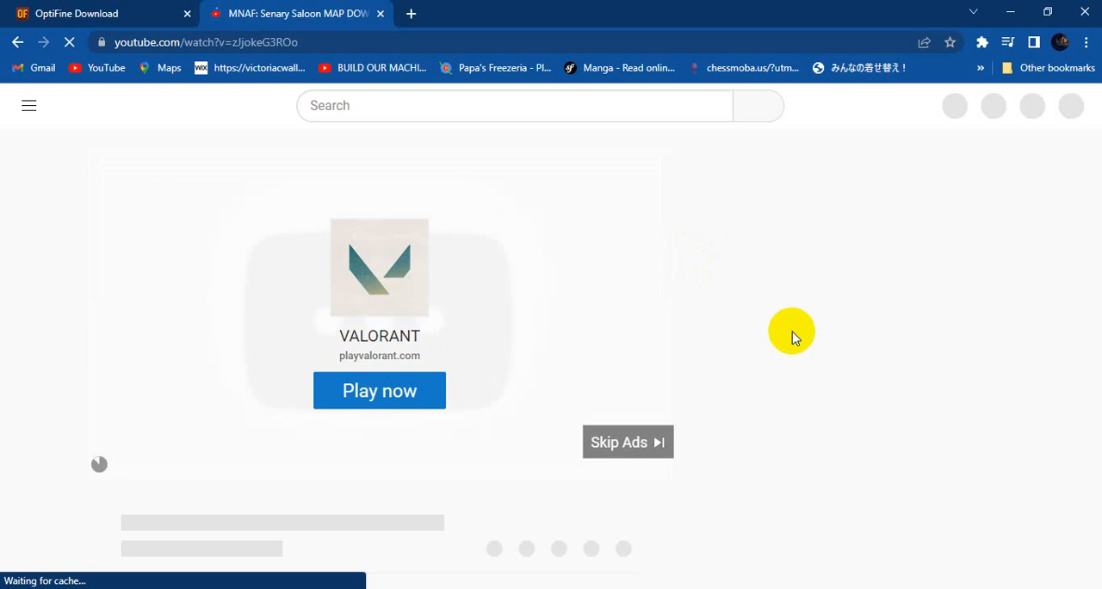
mouse_move(669, 406)
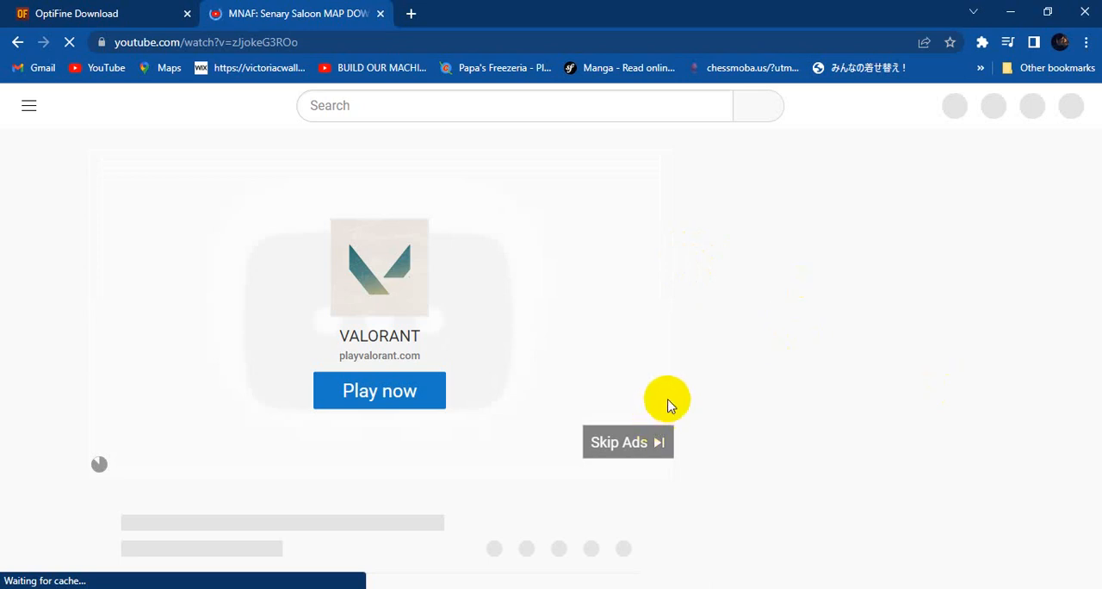
click(626, 441)
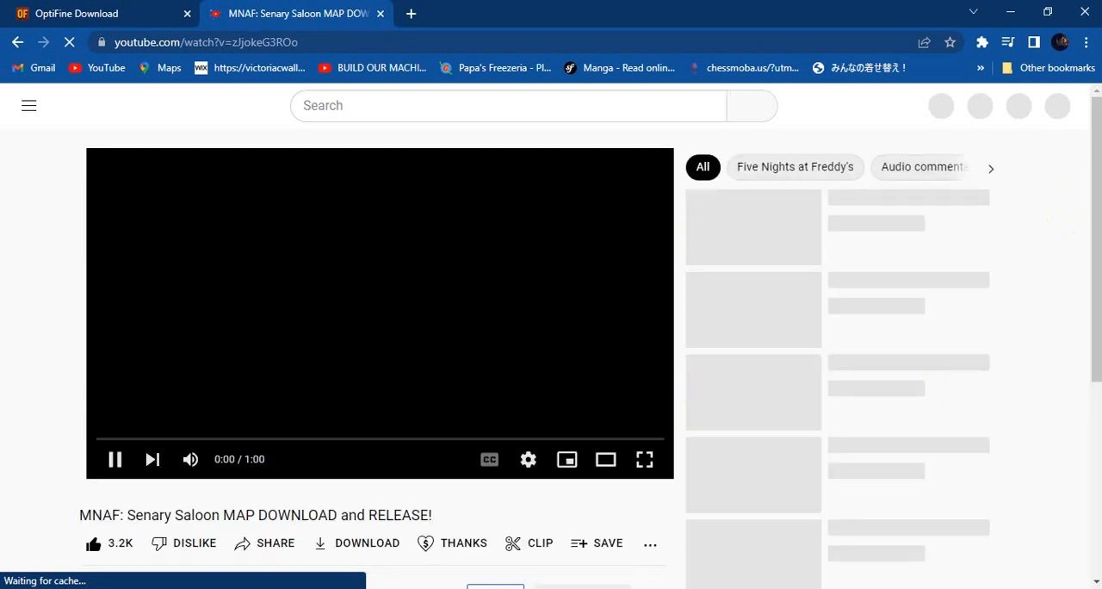
scroll(down, 3)
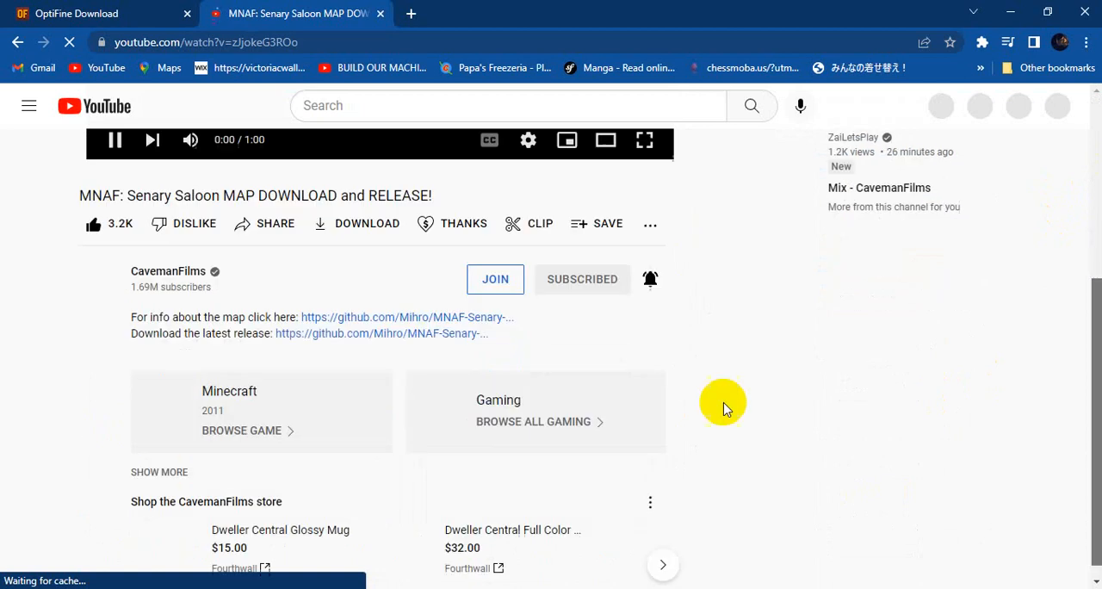
mouse_move(298, 335)
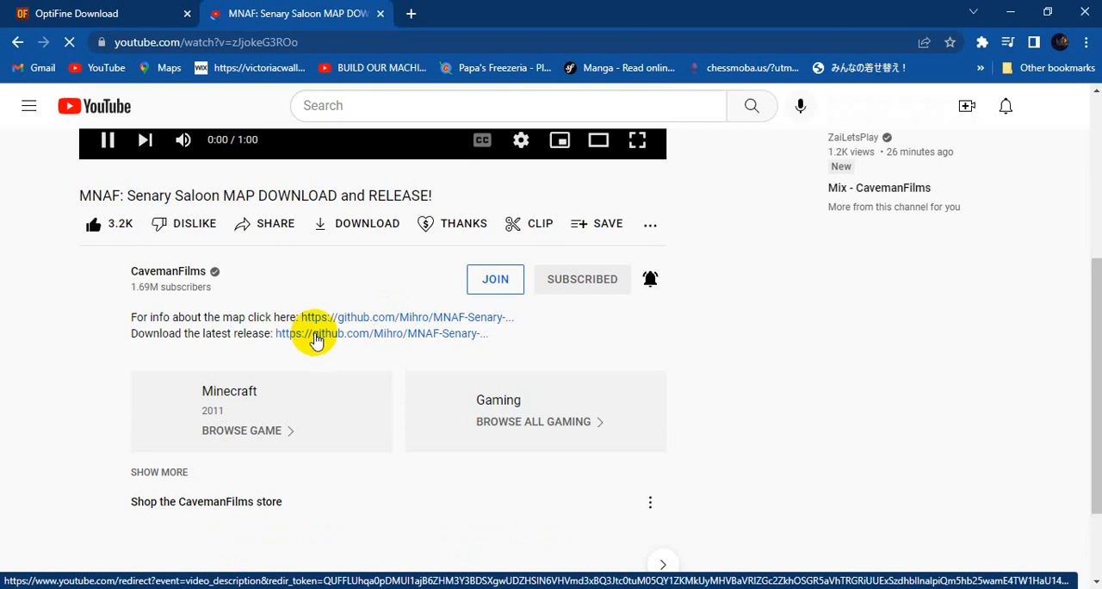
Follow the 'Download the latest release' link to GitHub v1.0.1 and scroll to Assets.
click(314, 333)
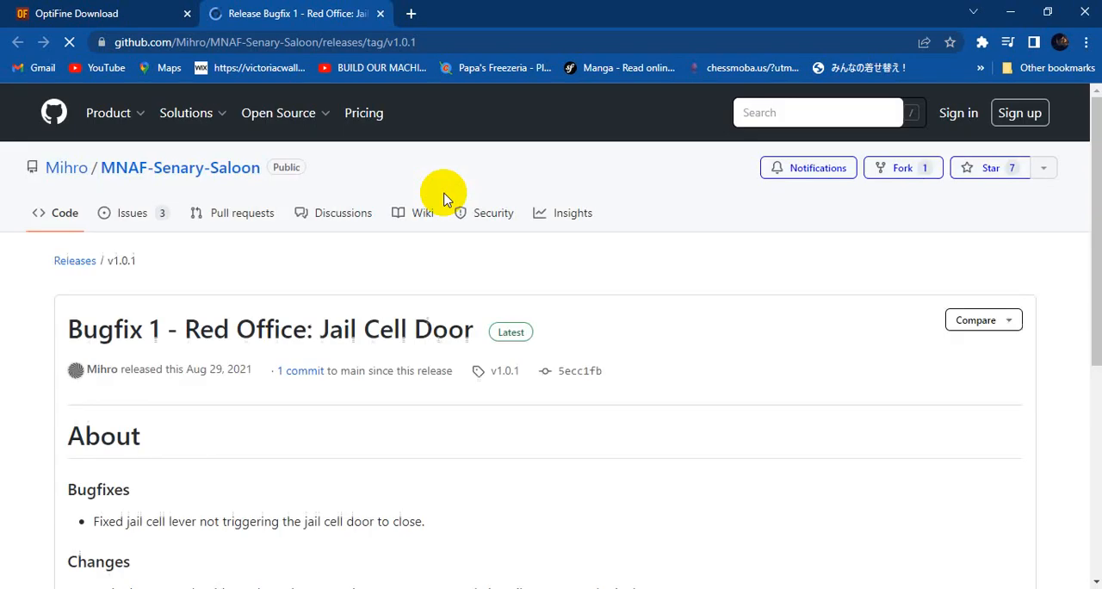
scroll(down, 3)
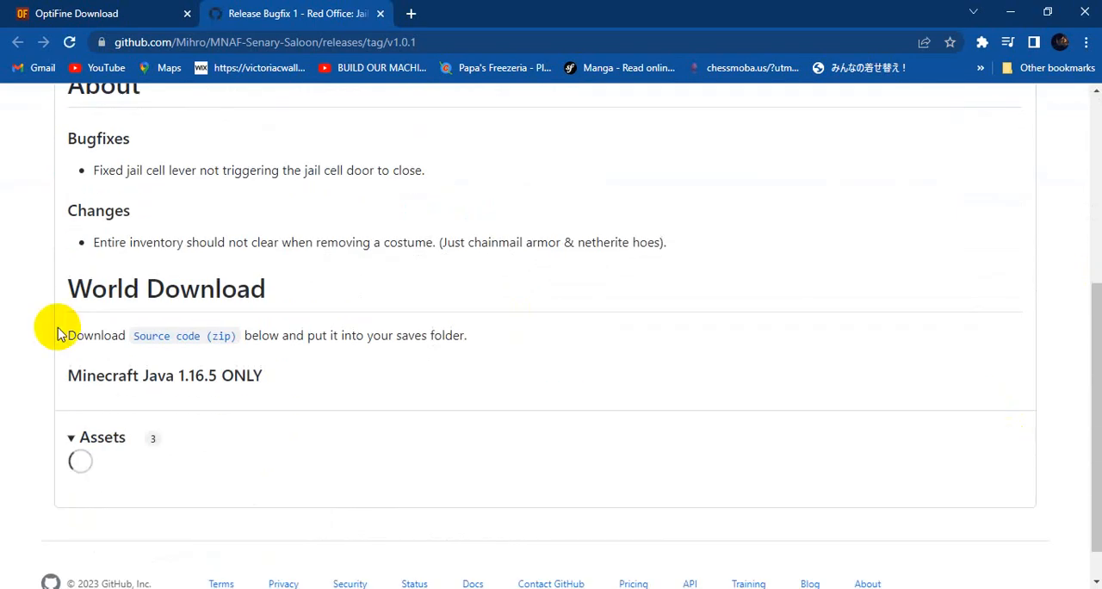
mouse_move(325, 472)
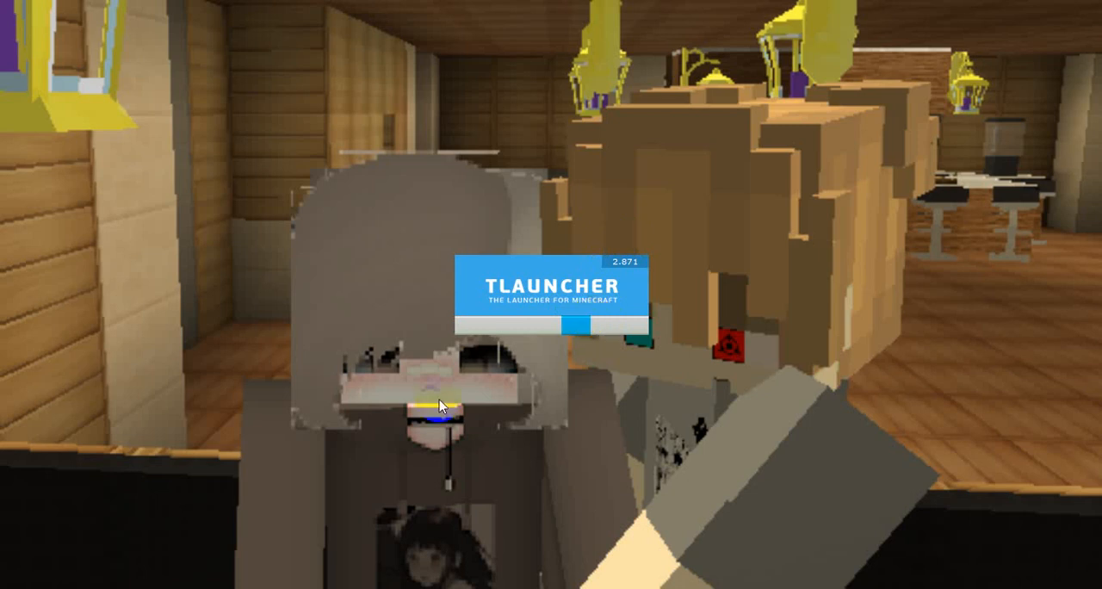
mouse_move(439, 406)
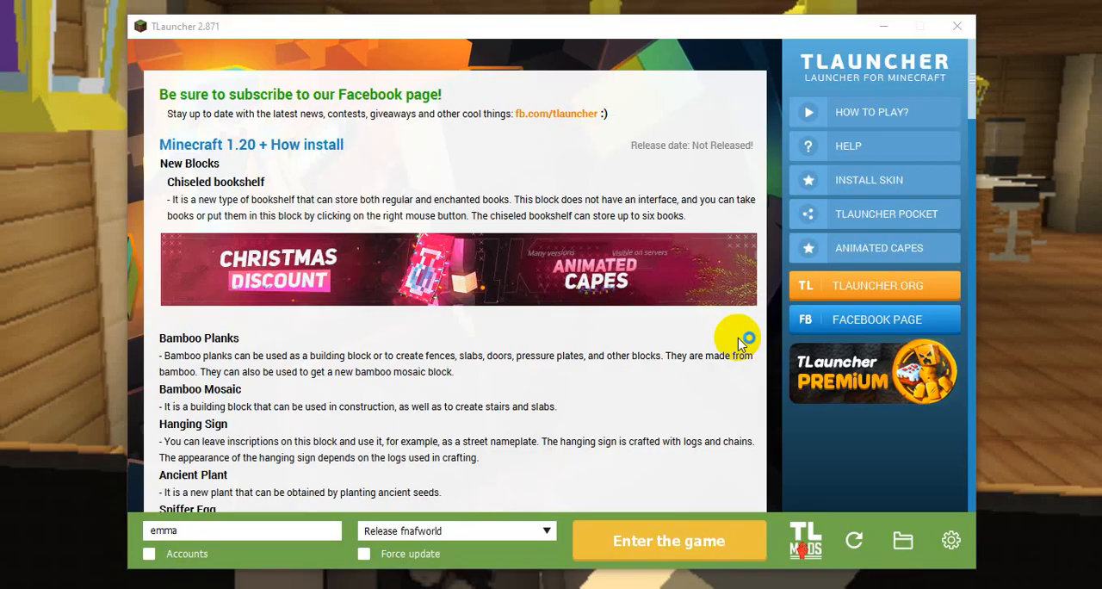
mouse_move(534, 262)
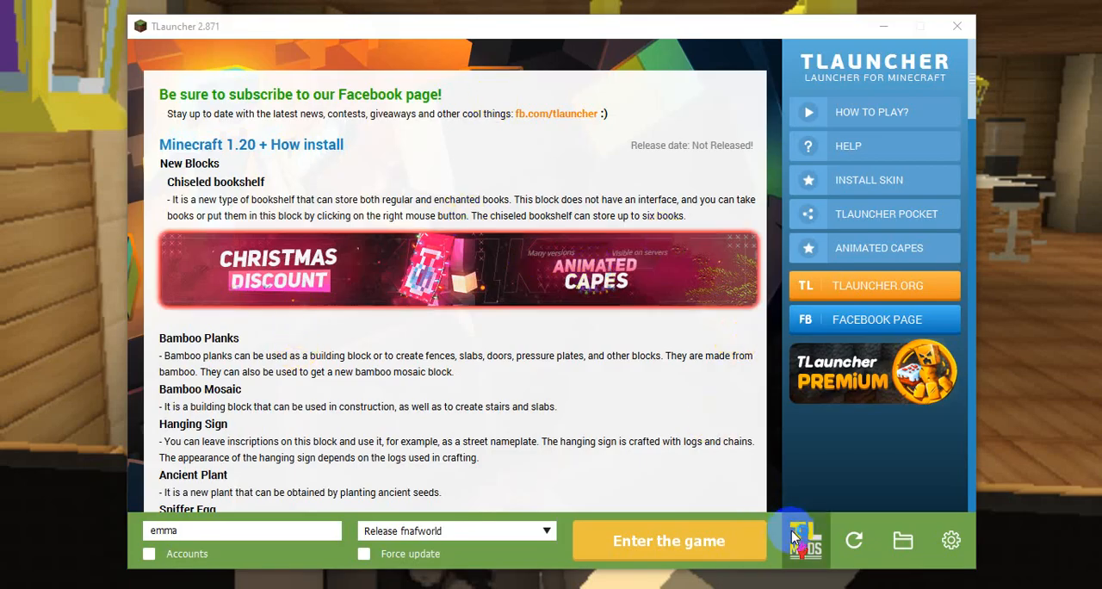
Open TL MODS and select fnafworld from the Mod-packs dropdown.
click(804, 539)
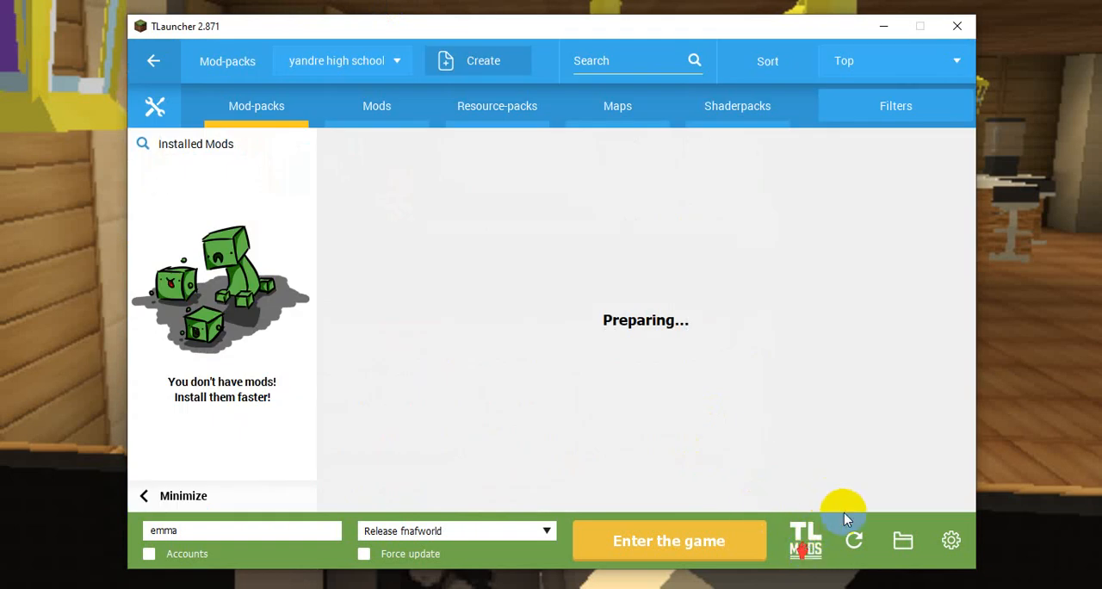
mouse_move(959, 529)
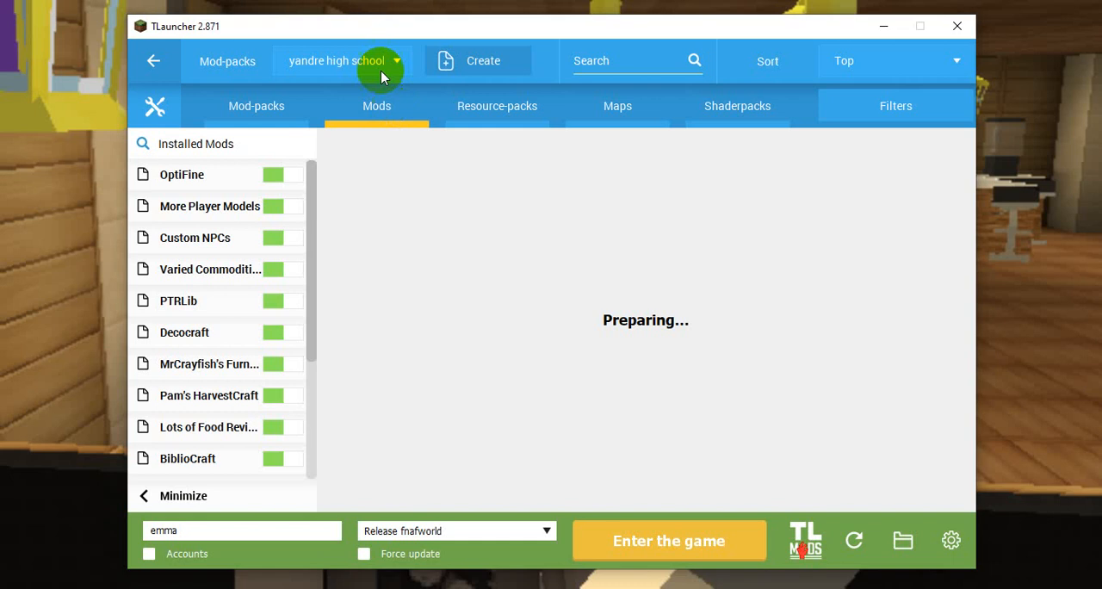
click(342, 60)
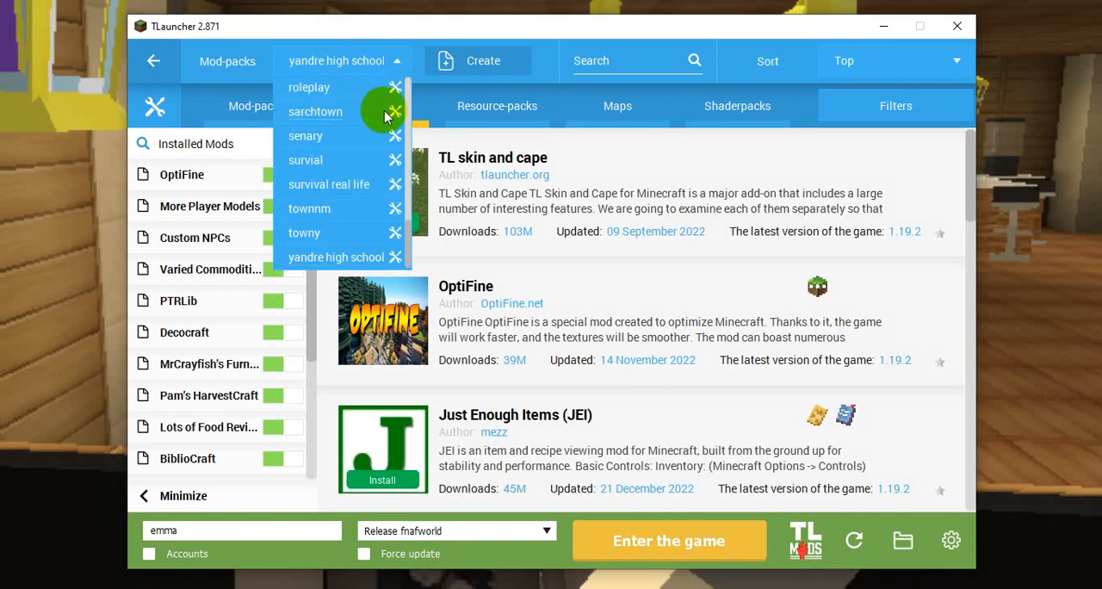
mouse_move(414, 226)
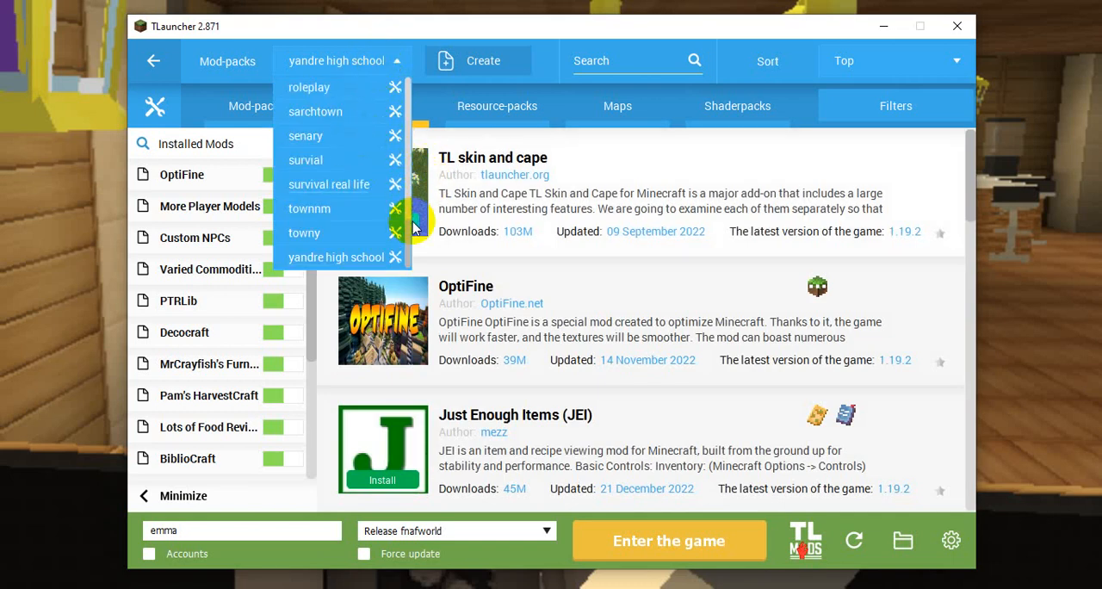
scroll(up, 3)
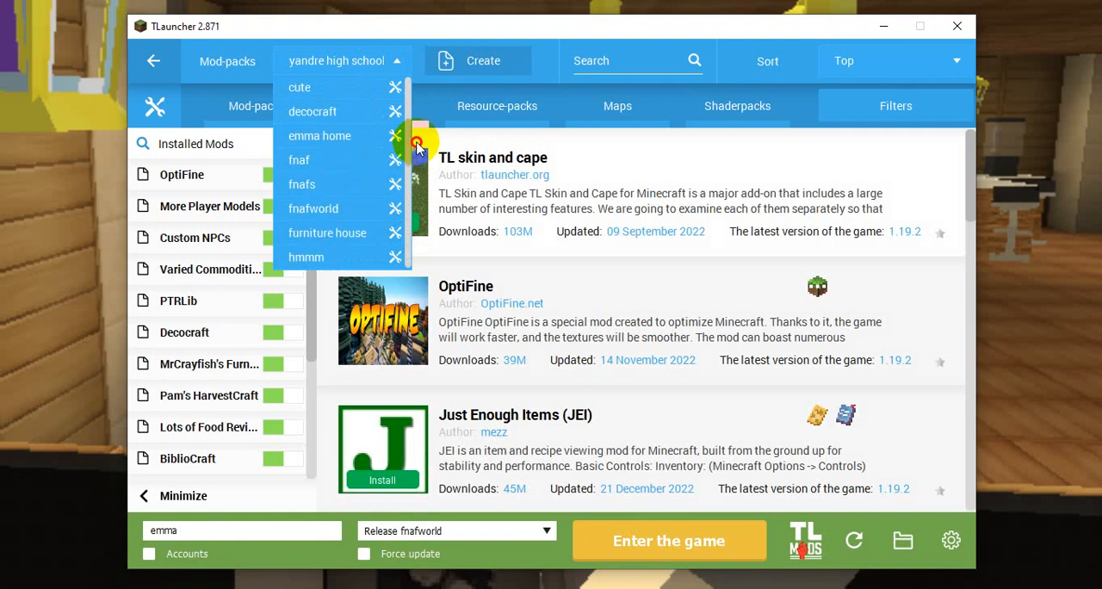
scroll(down, 3)
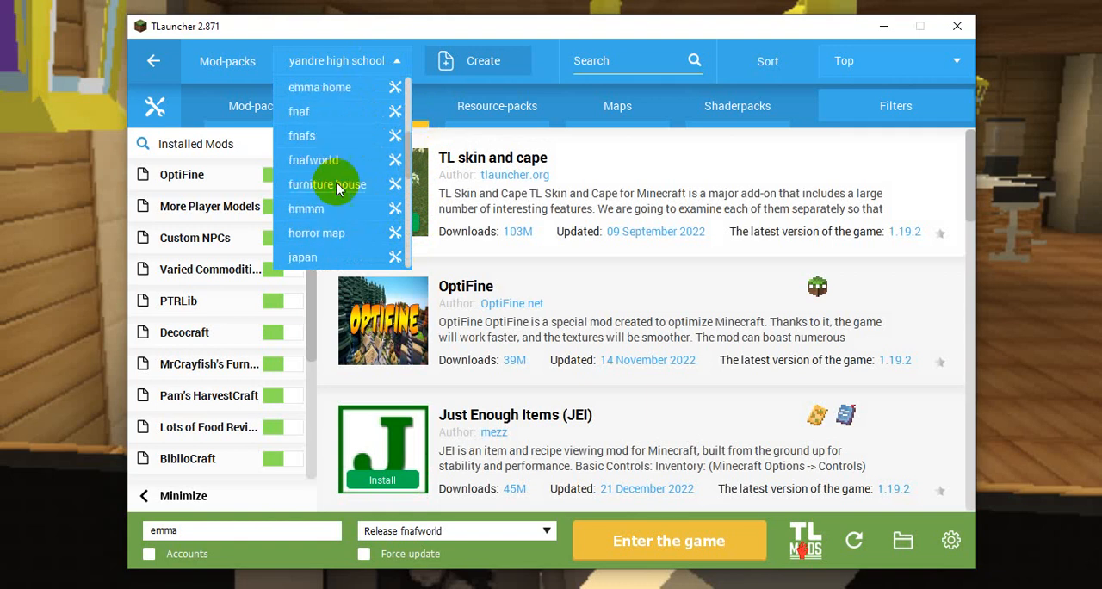
click(314, 159)
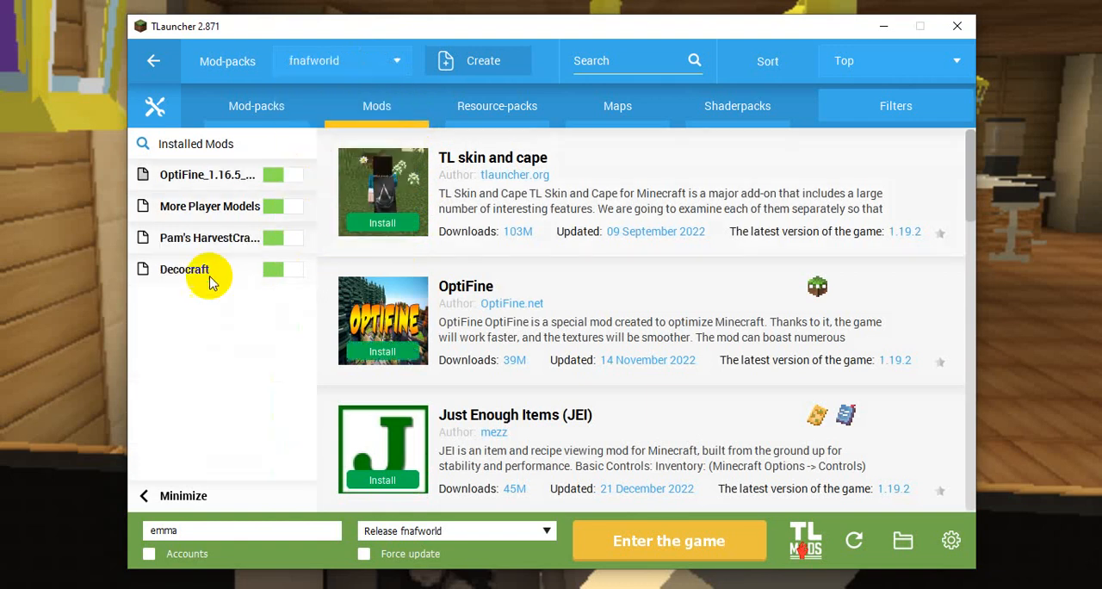
mouse_move(253, 298)
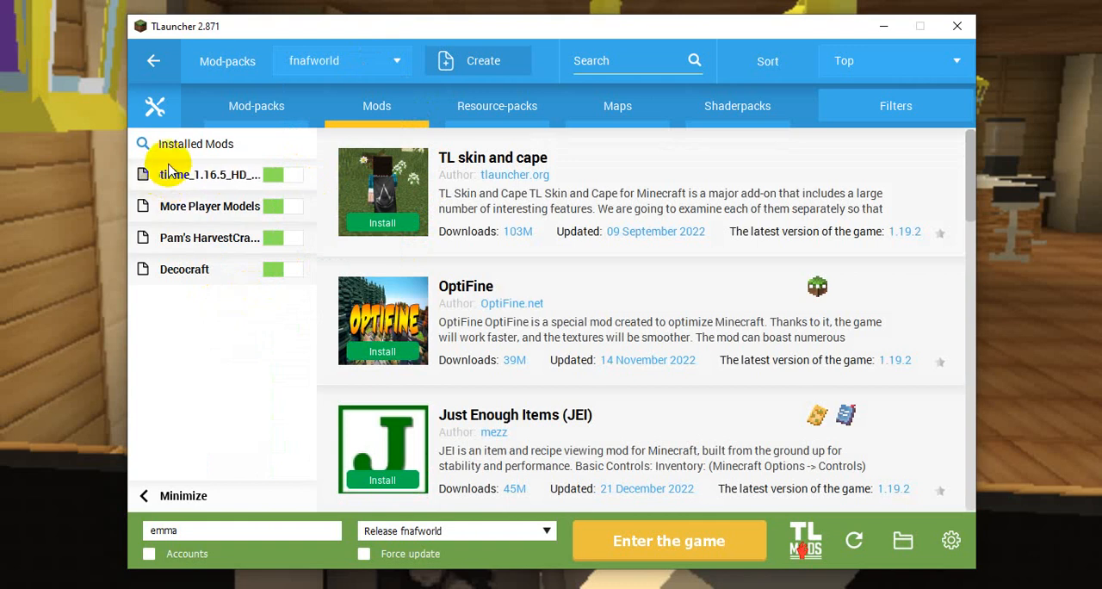
Reselect fnafworld on Forge 36.2.39 and open its mod-pack folder in File Explorer.
click(343, 60)
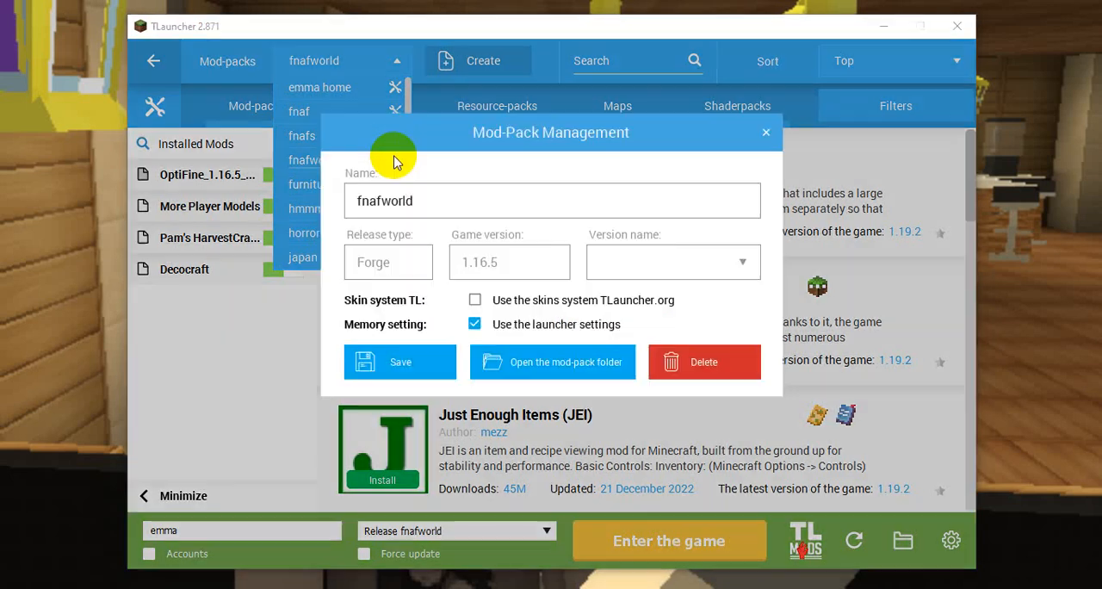
click(509, 261)
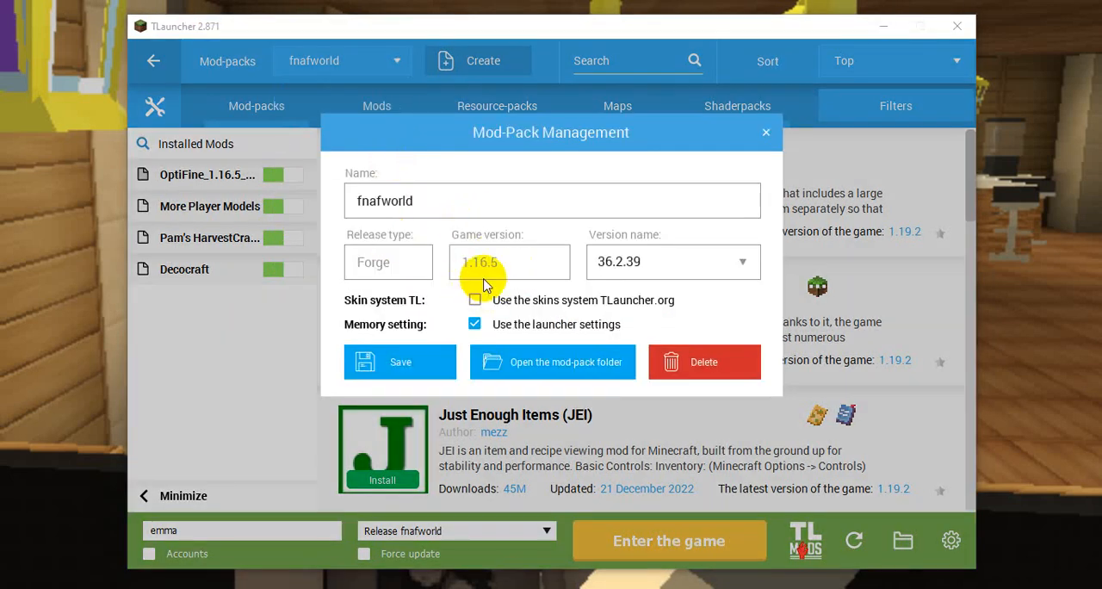
mouse_move(353, 288)
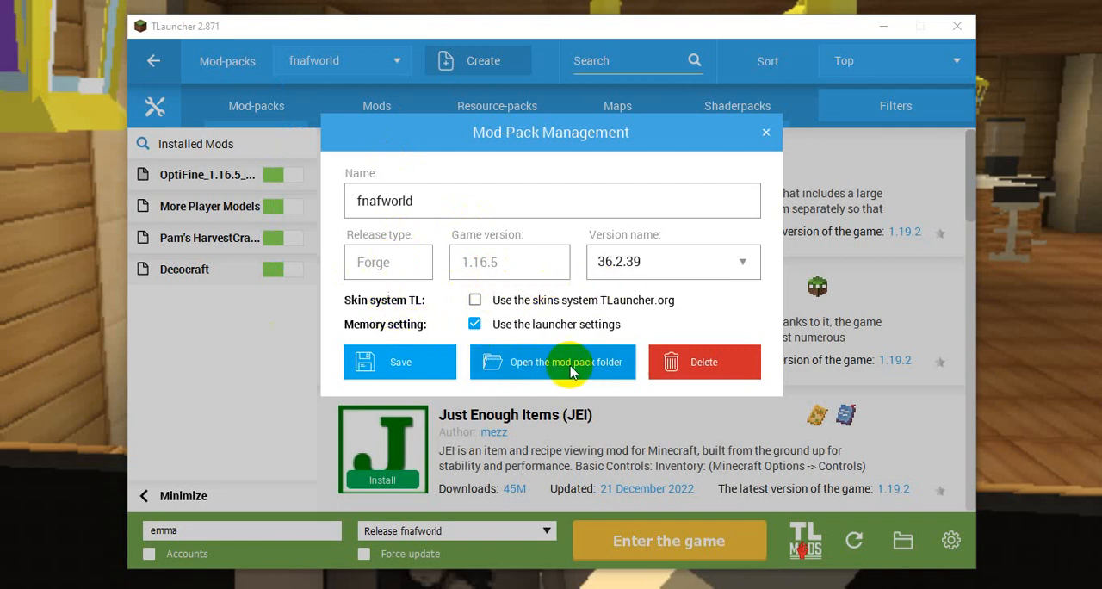
click(764, 132)
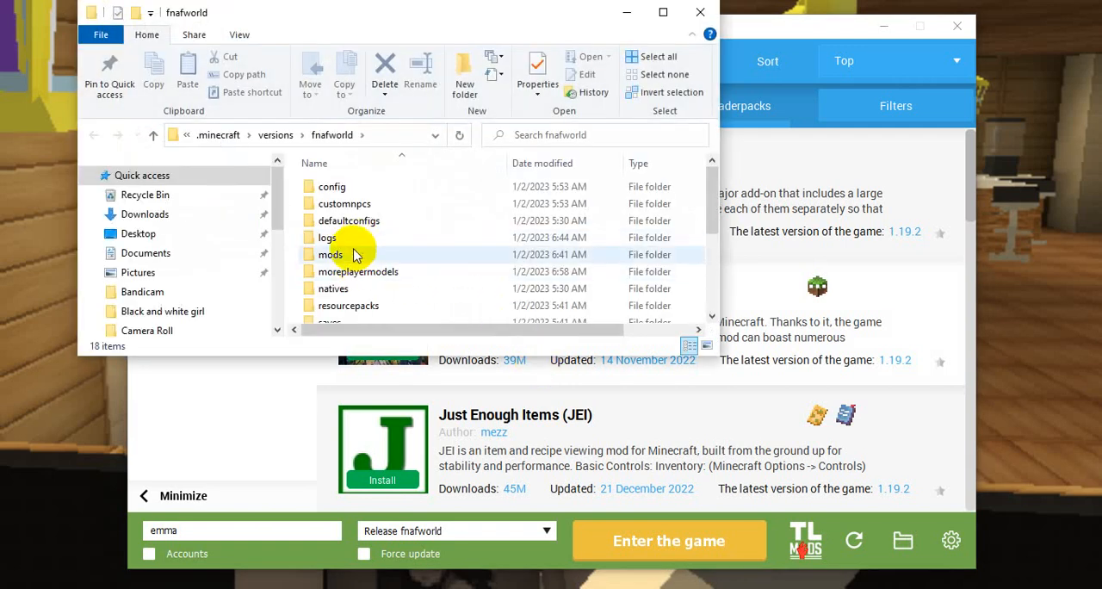
Open the mods folder, drag image 15653 in from Downloads, then drag it back.
click(330, 254)
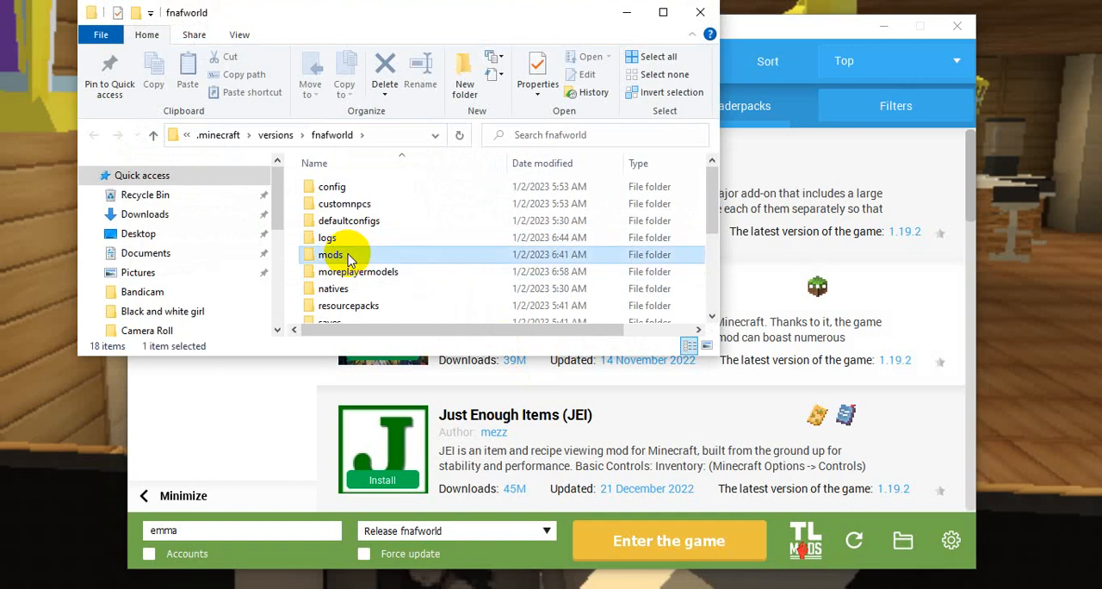
double_click(331, 254)
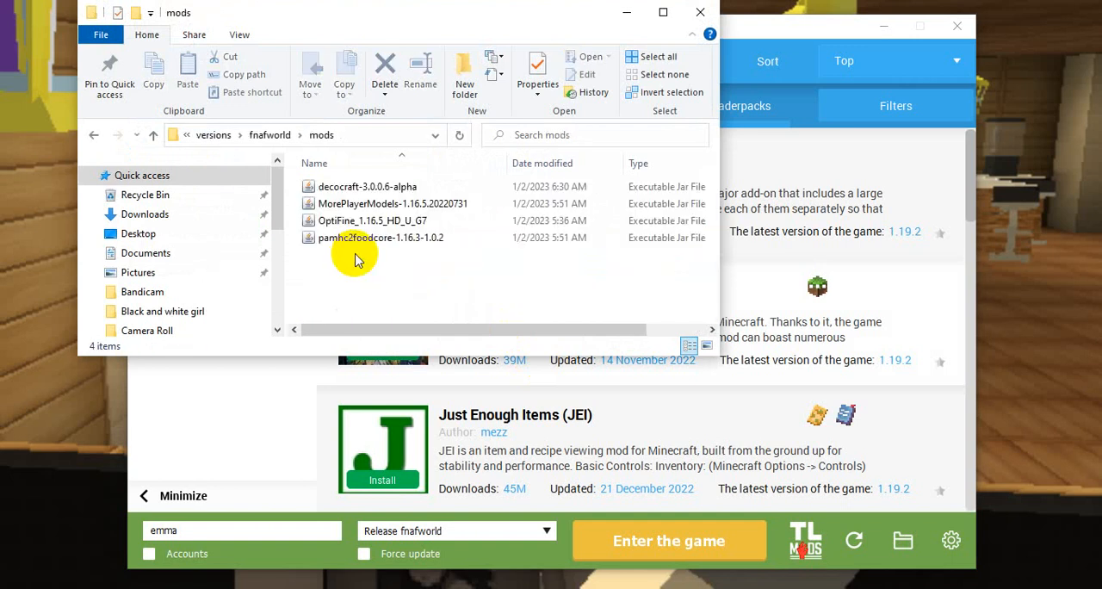
mouse_move(409, 523)
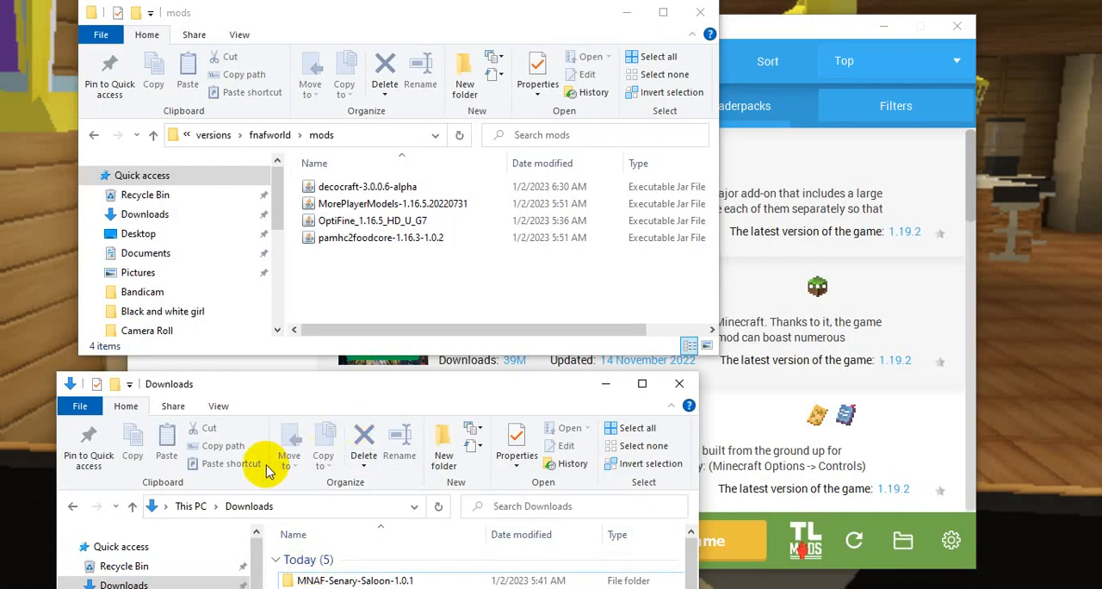
mouse_move(405, 405)
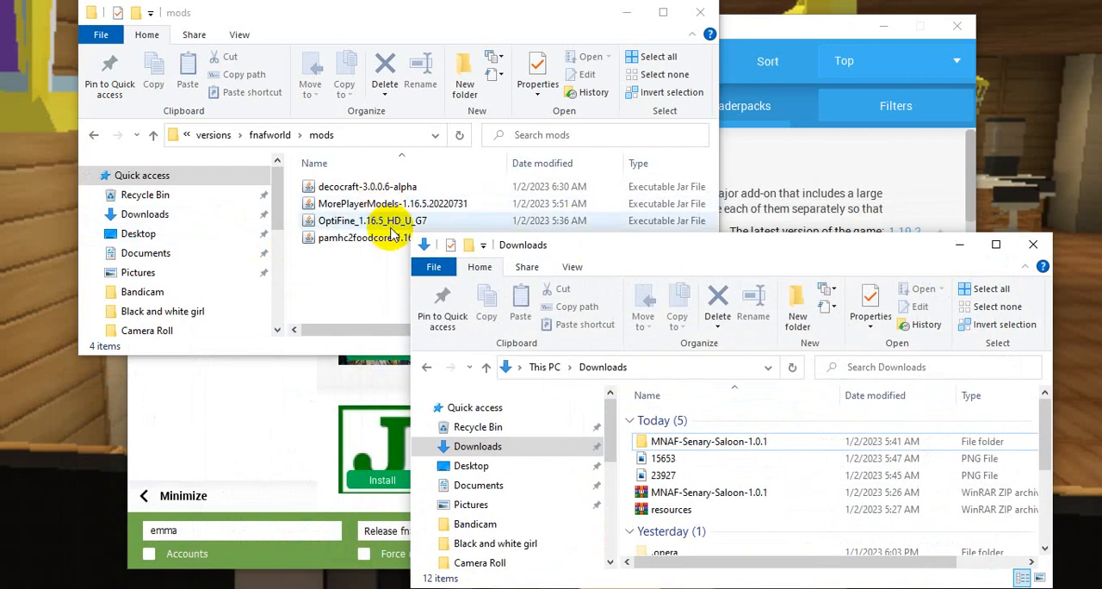
click(663, 458)
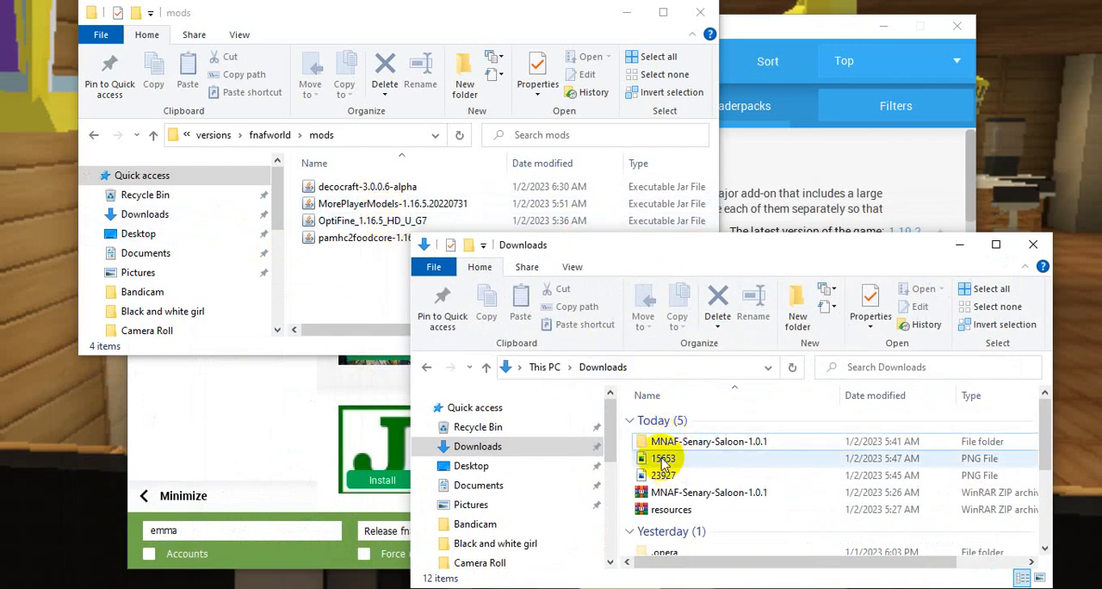
click(662, 458)
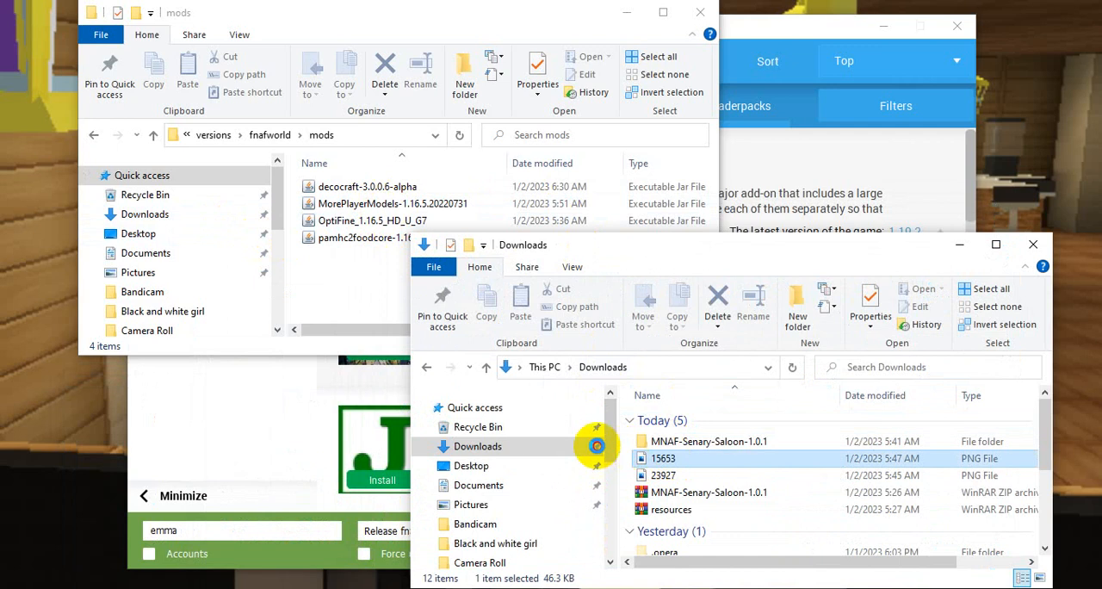
click(662, 458)
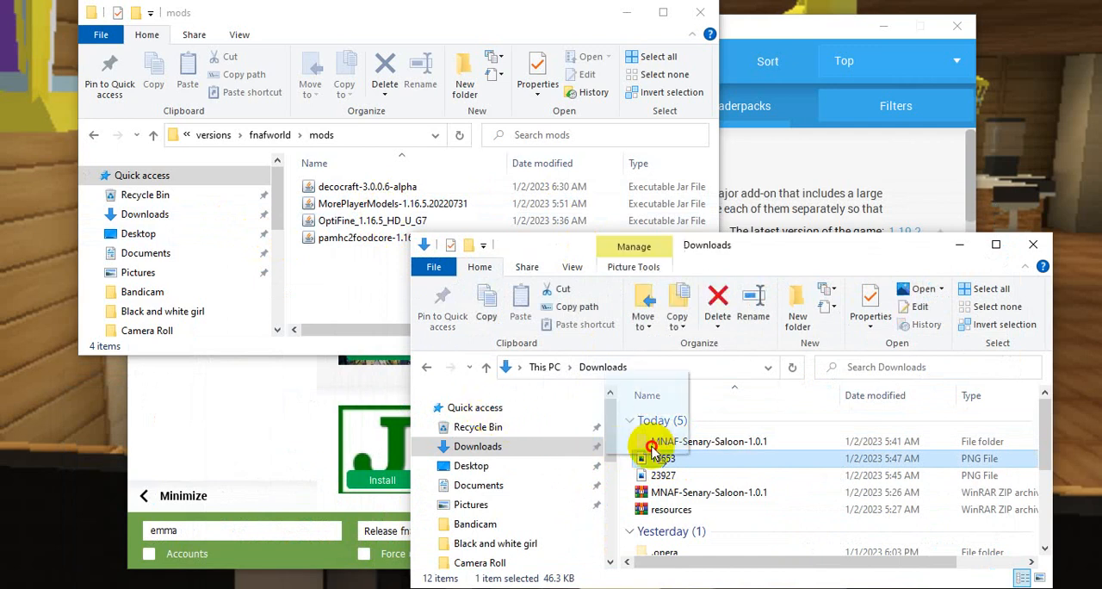
click(381, 299)
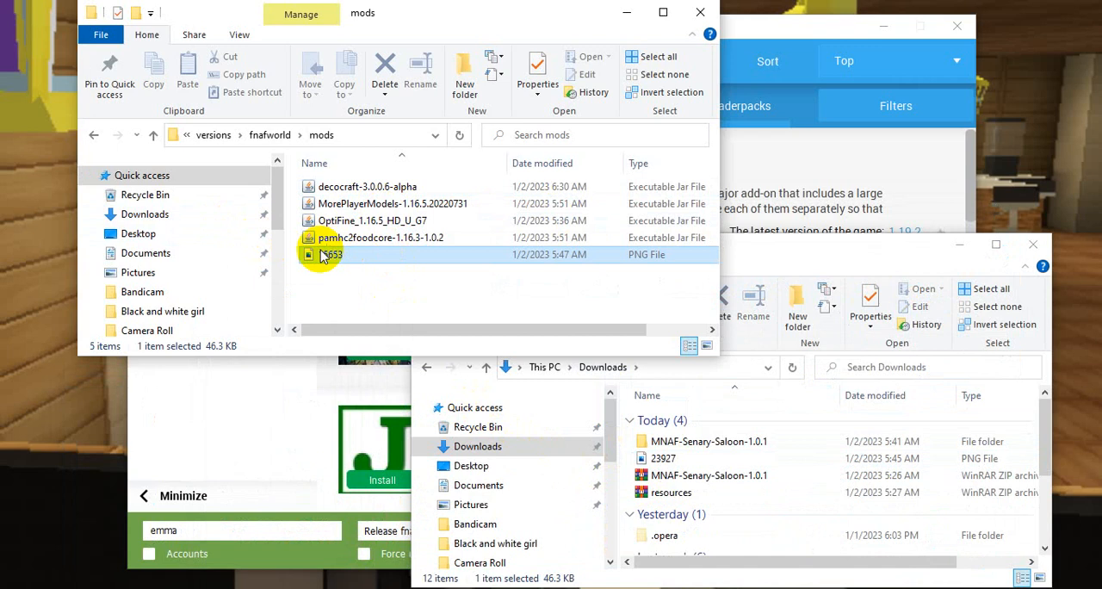
drag(319, 254, 753, 491)
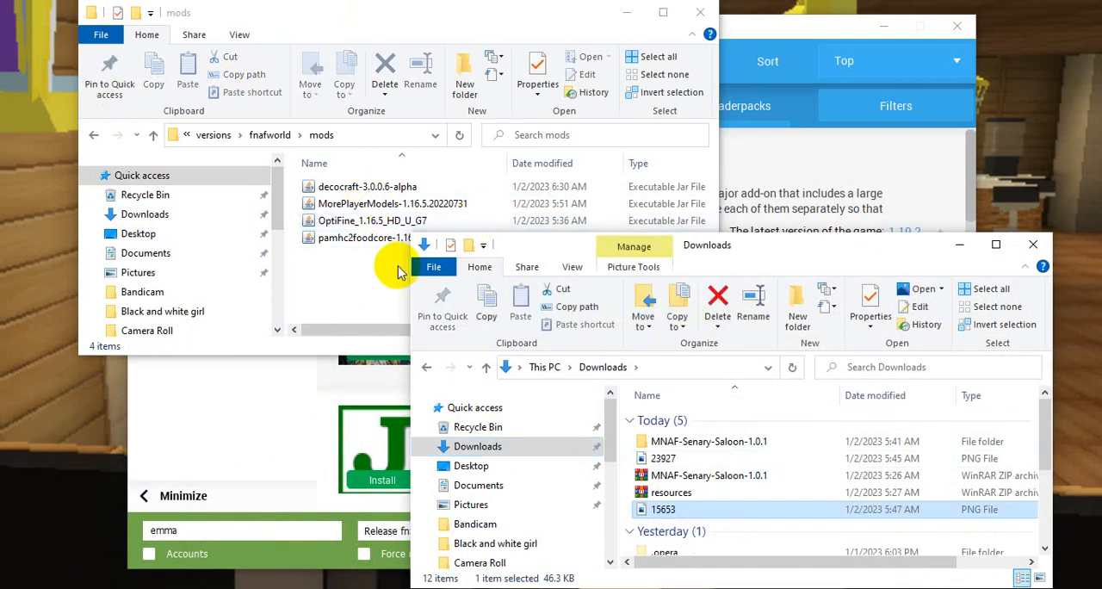
mouse_move(90, 137)
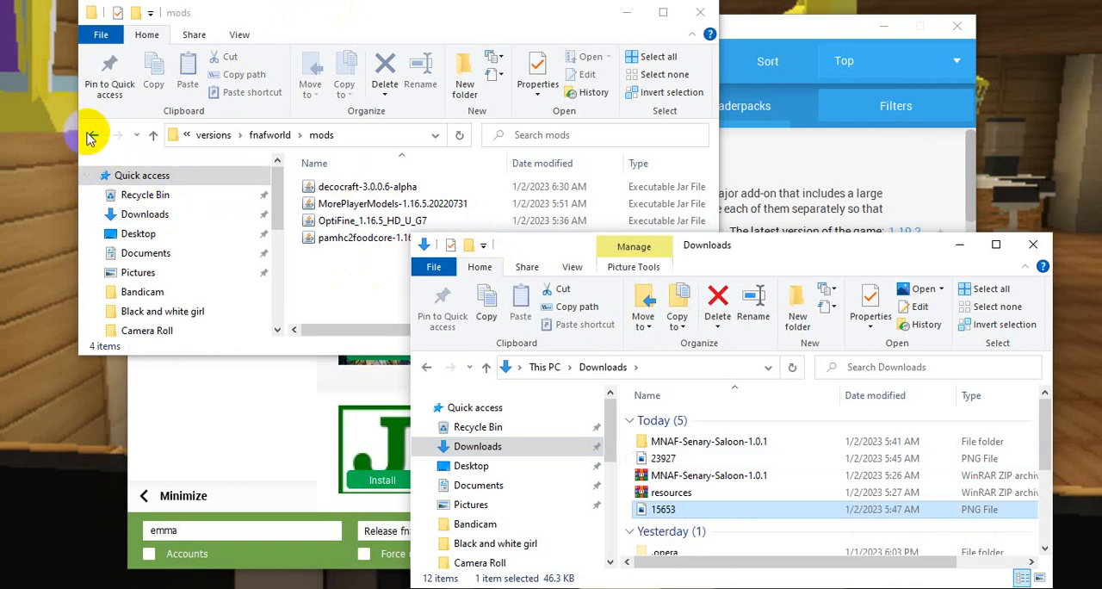
Confirm resources.zip is in fnafworld's resourcepacks folder, then close that Explorer window.
click(152, 135)
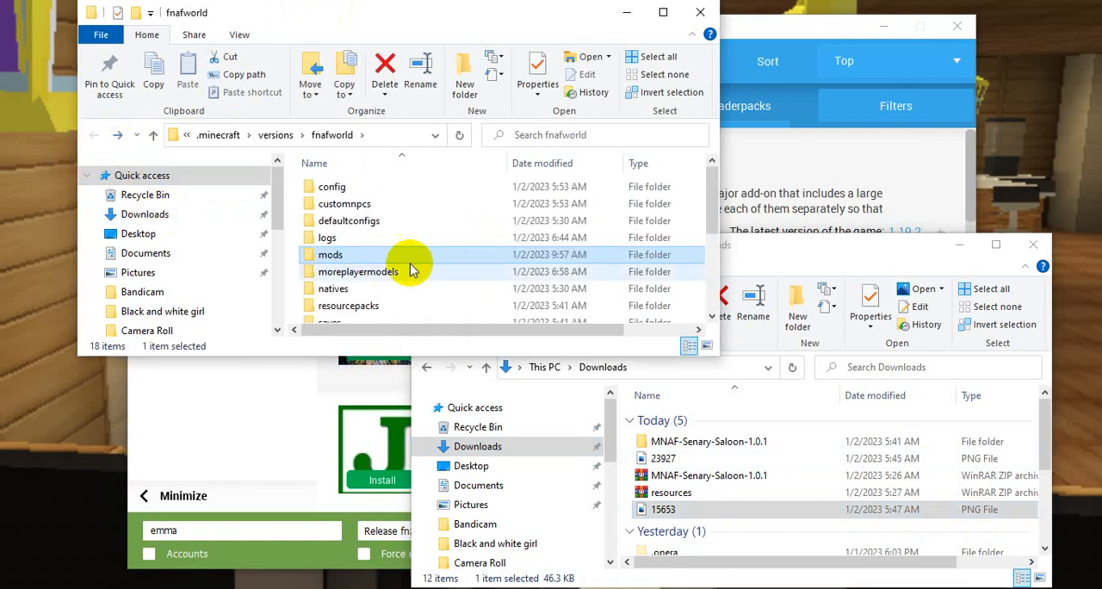
scroll(down, 3)
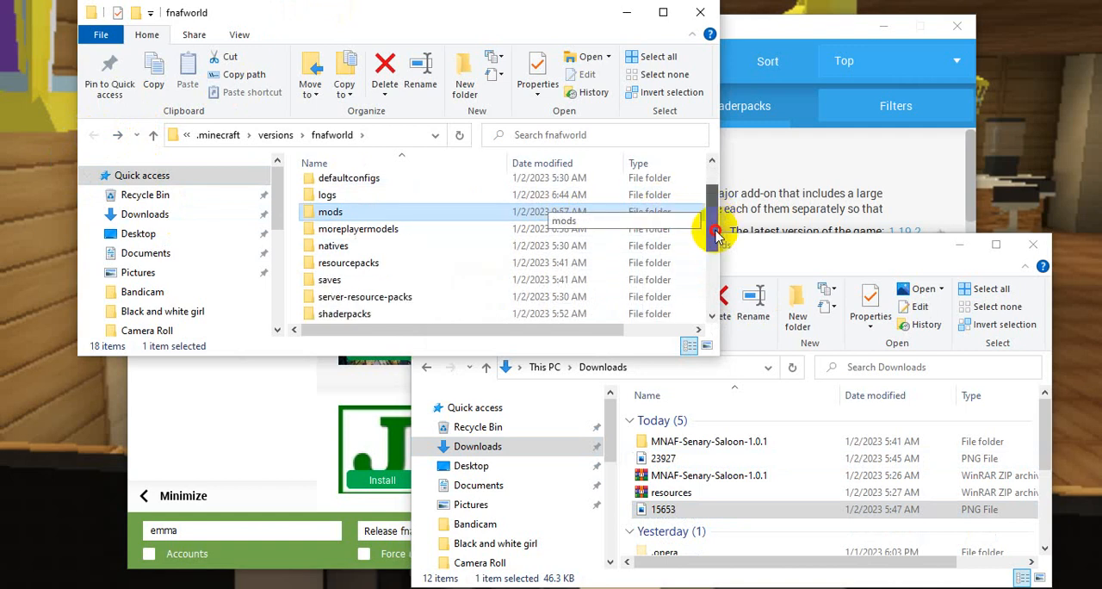
double_click(330, 211)
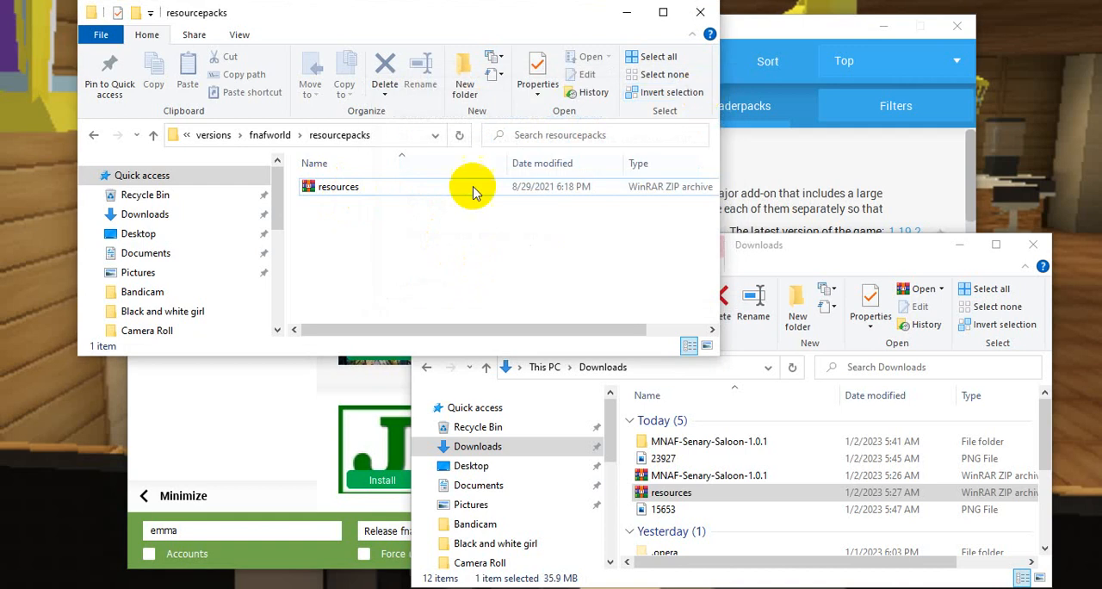
click(700, 12)
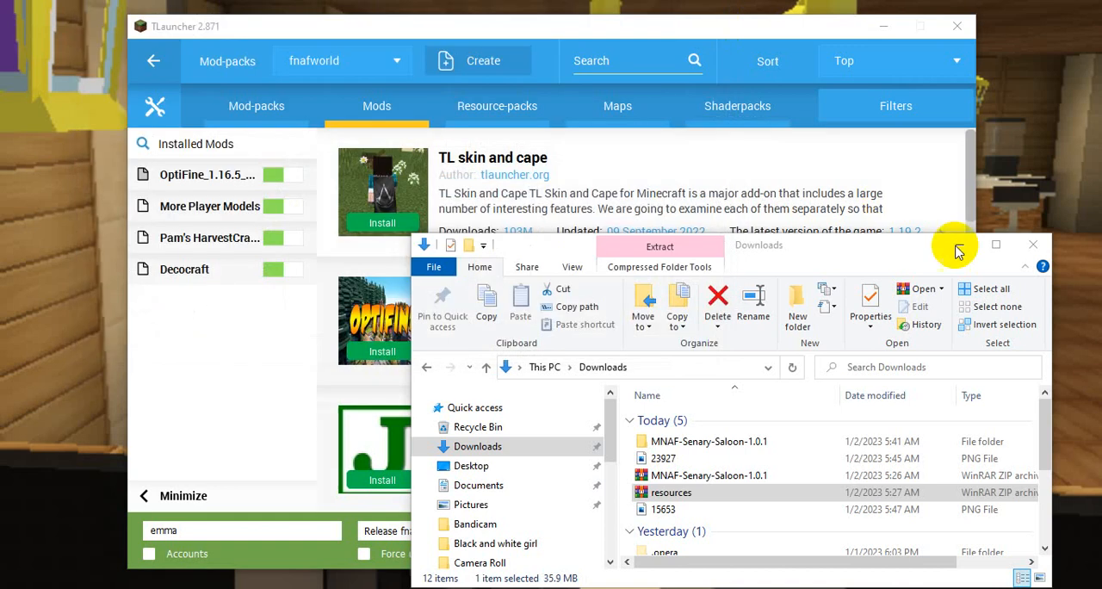
Close Downloads, review the modpack's Maps and Mods lists, and start the fnafworld game.
click(1032, 244)
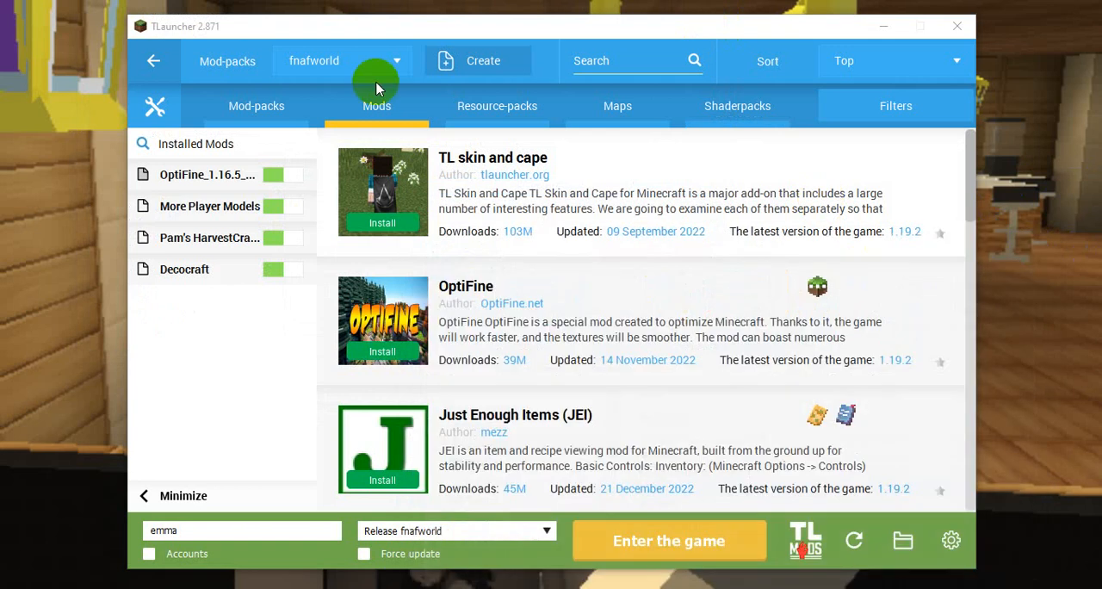
click(497, 105)
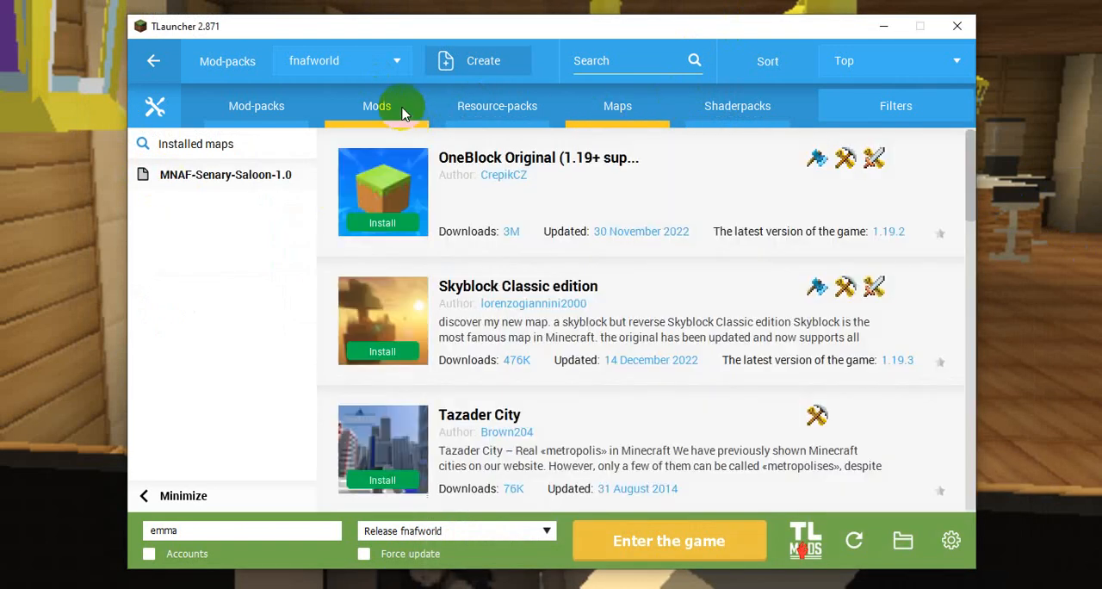
click(376, 105)
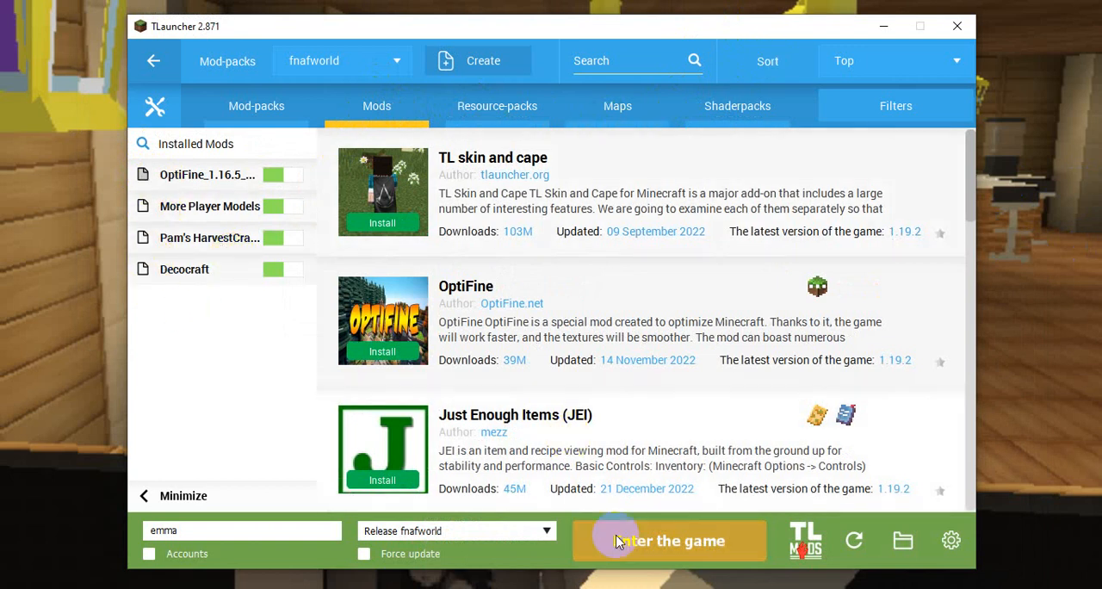
click(668, 540)
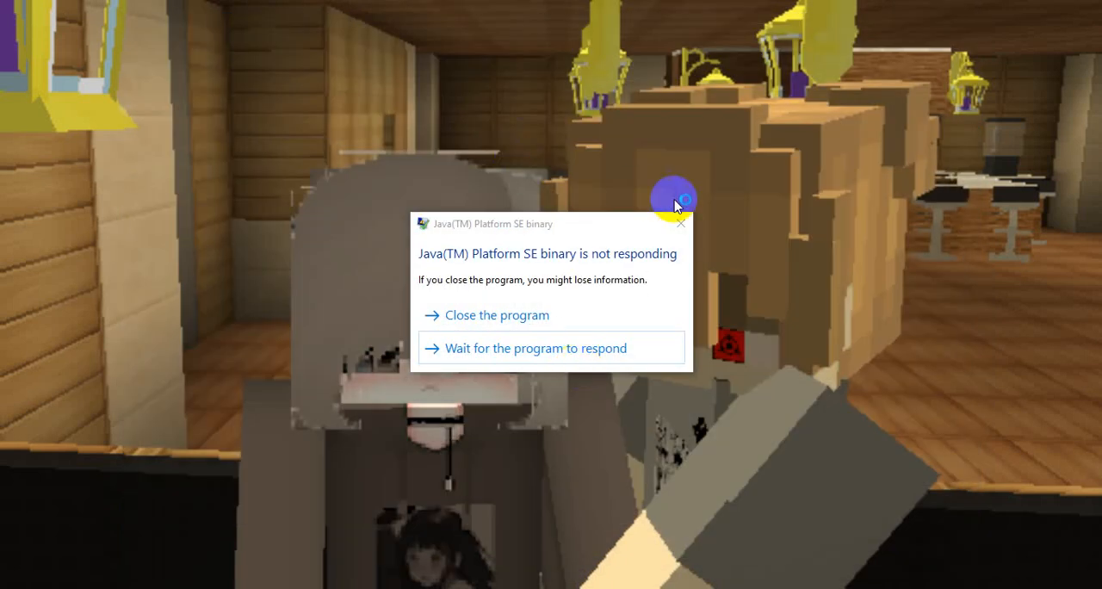
Keep waiting on the Java not-responding alert and close the hung TLauncher window.
click(535, 348)
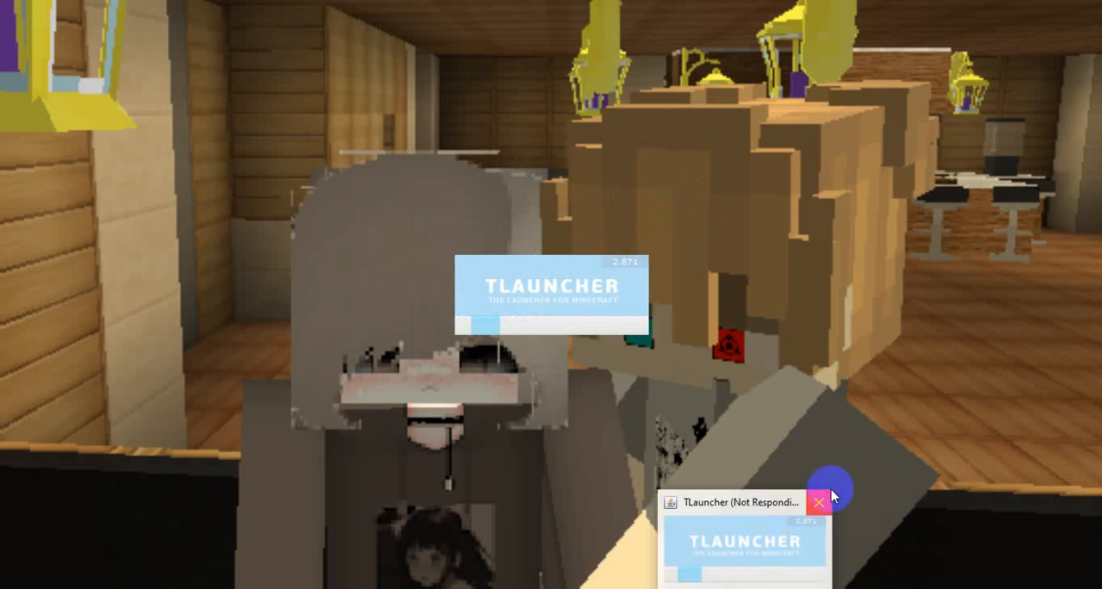
click(817, 501)
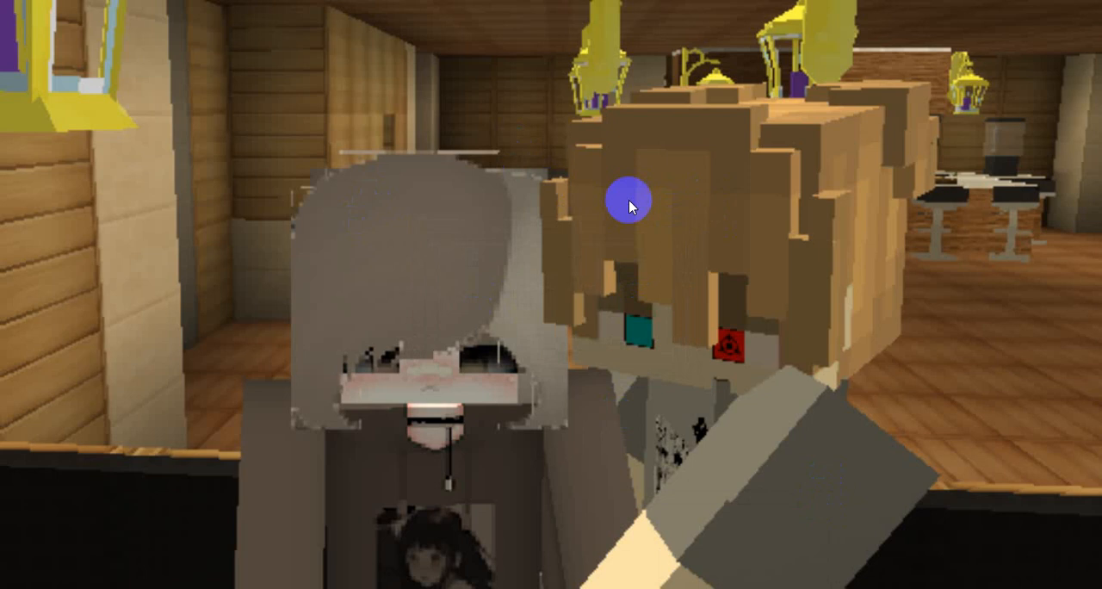
mouse_move(584, 284)
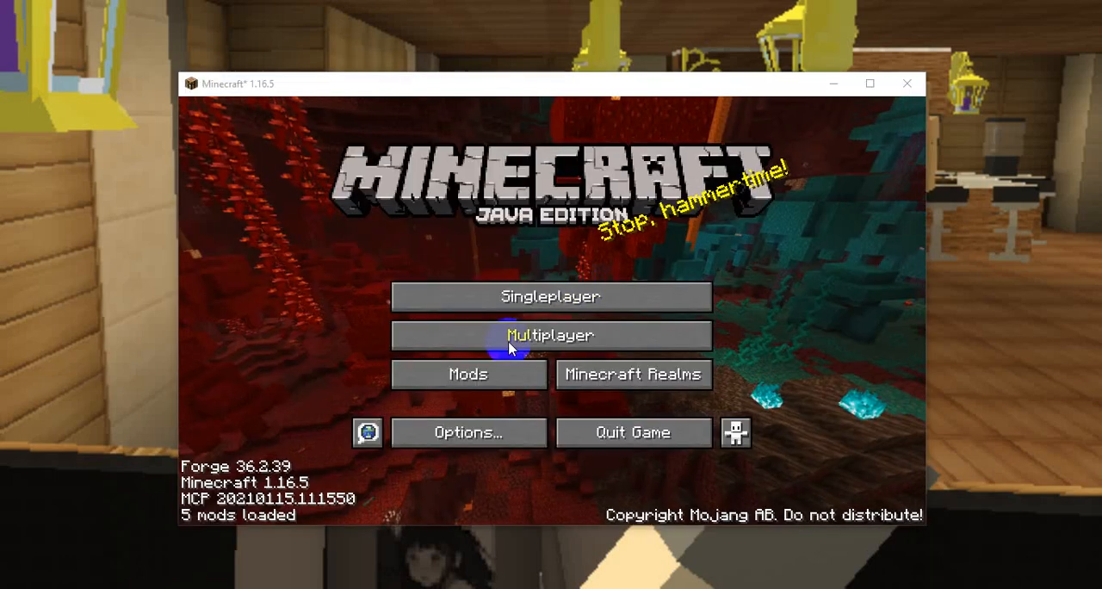
mouse_move(469, 432)
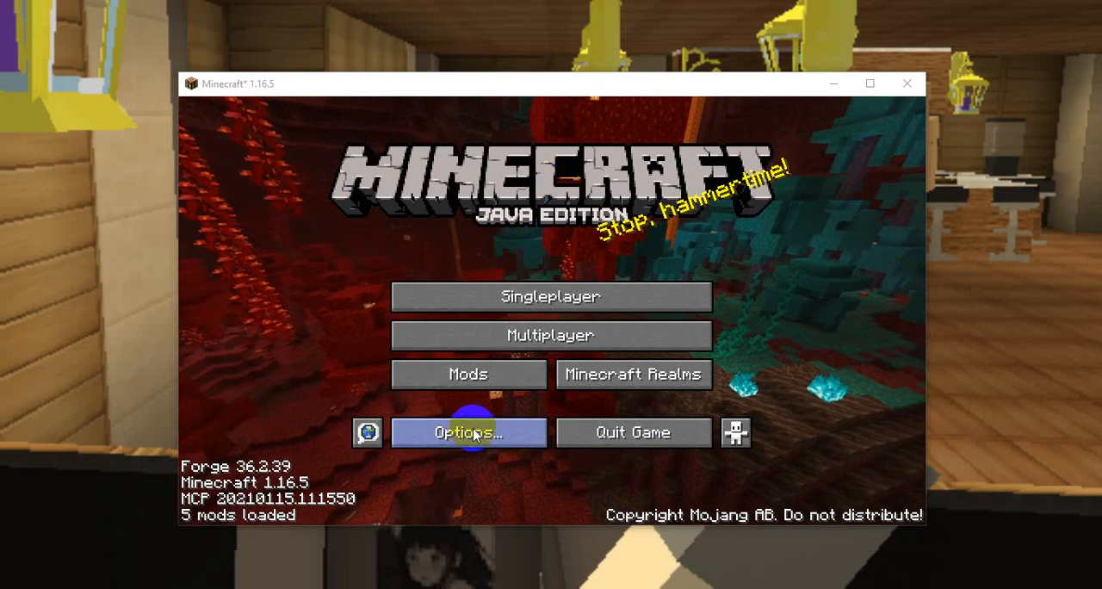
Keep resources.zip, Mod Resources and Default selected in Resource Packs, then confirm with Done.
click(467, 432)
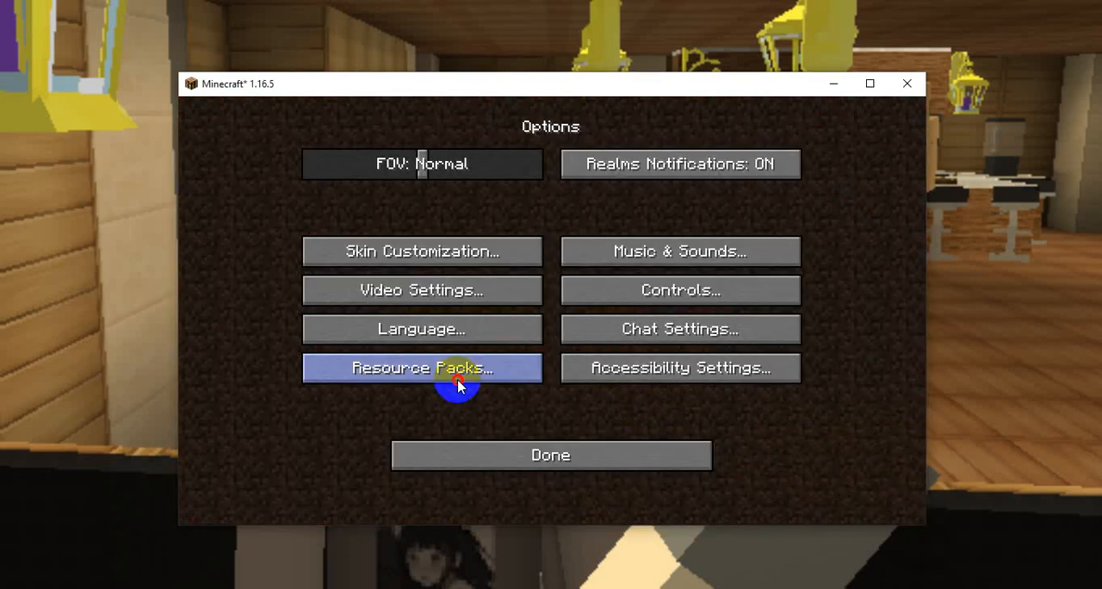
click(421, 368)
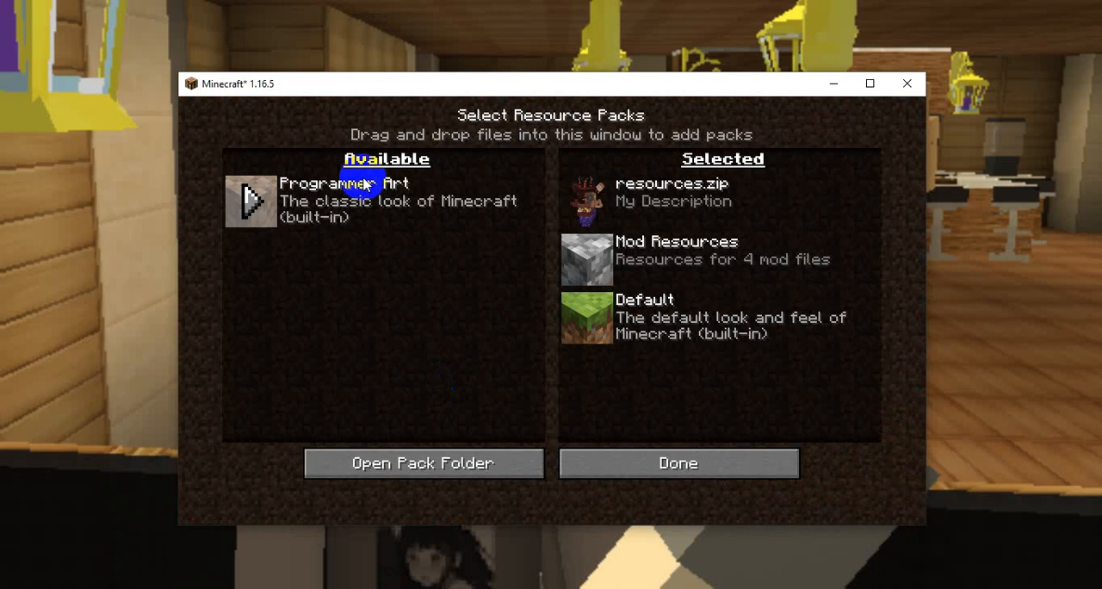
mouse_move(361, 227)
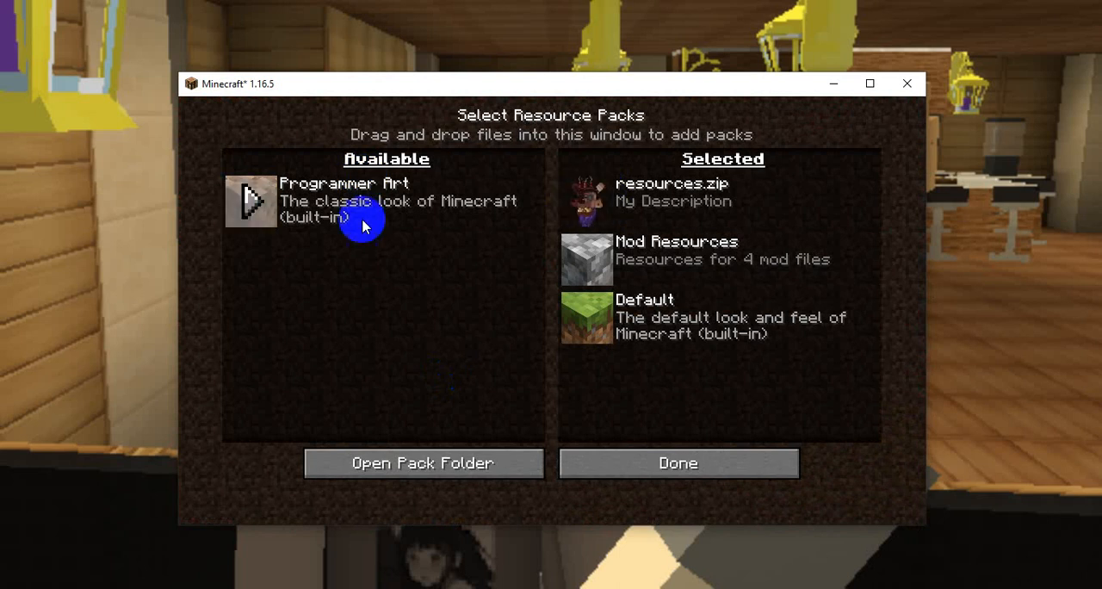
click(250, 200)
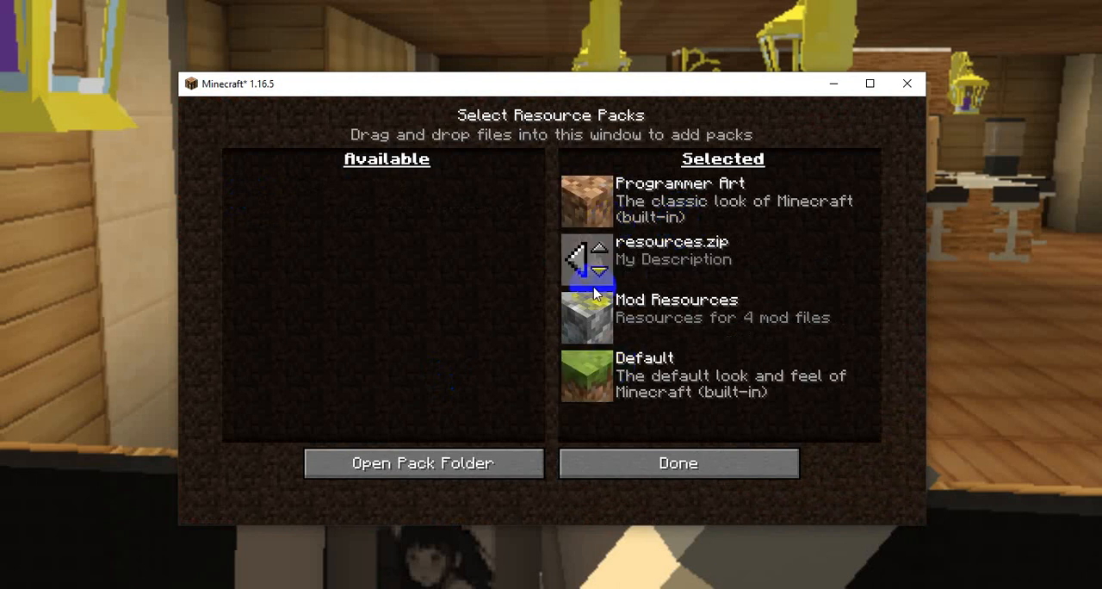
mouse_move(618, 142)
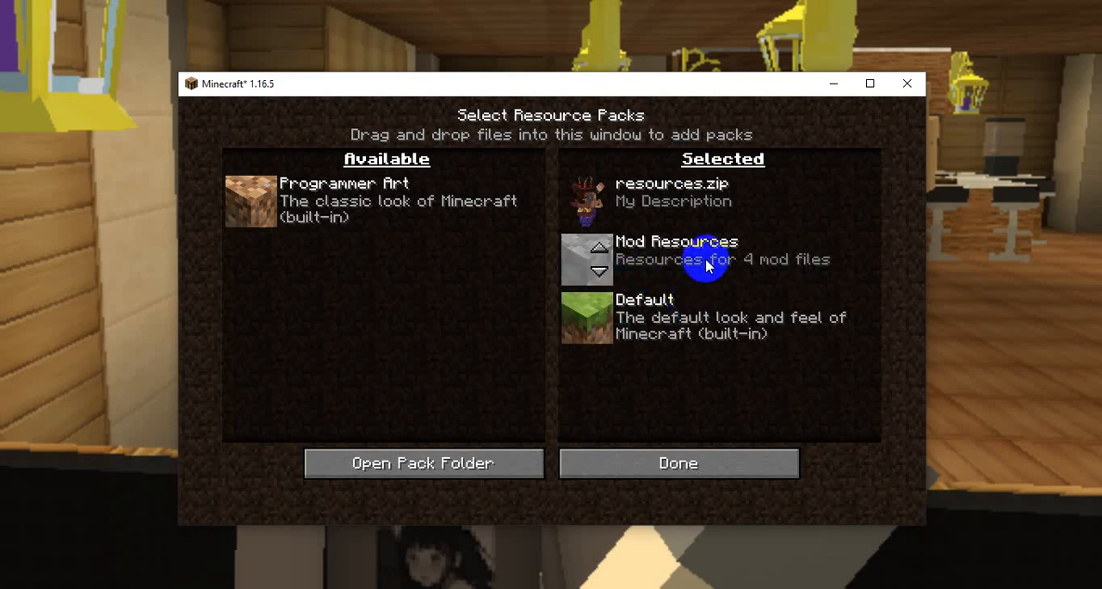
mouse_move(654, 284)
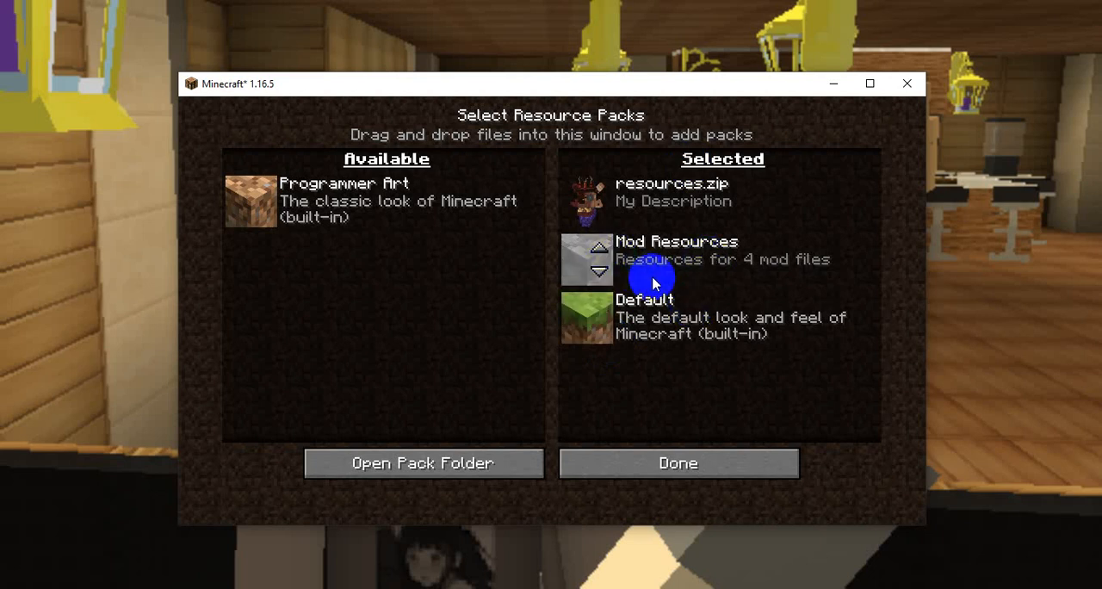
mouse_move(615, 254)
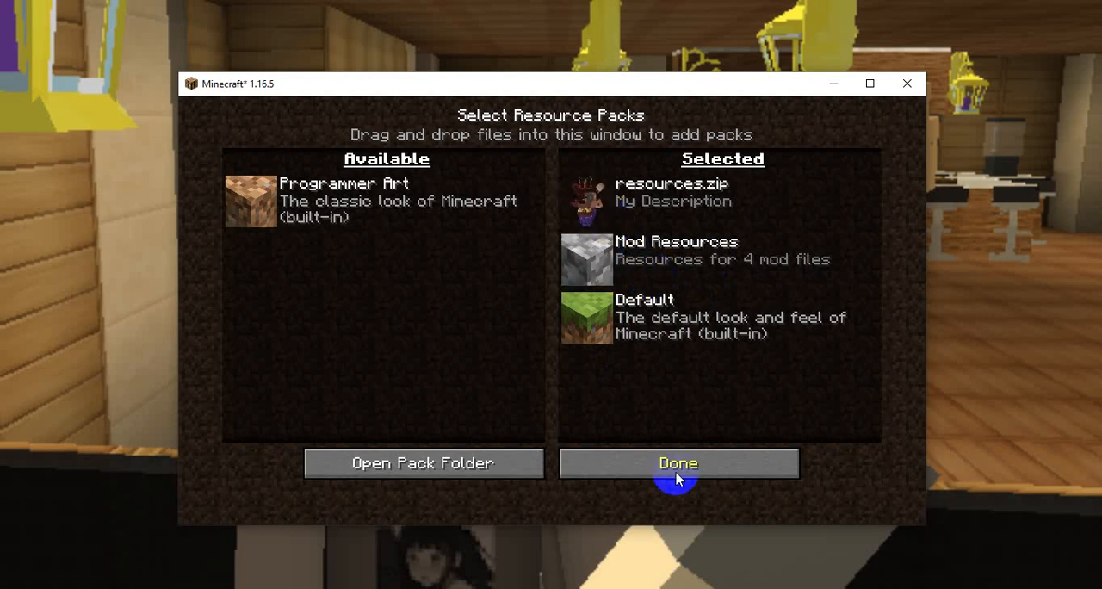
click(677, 463)
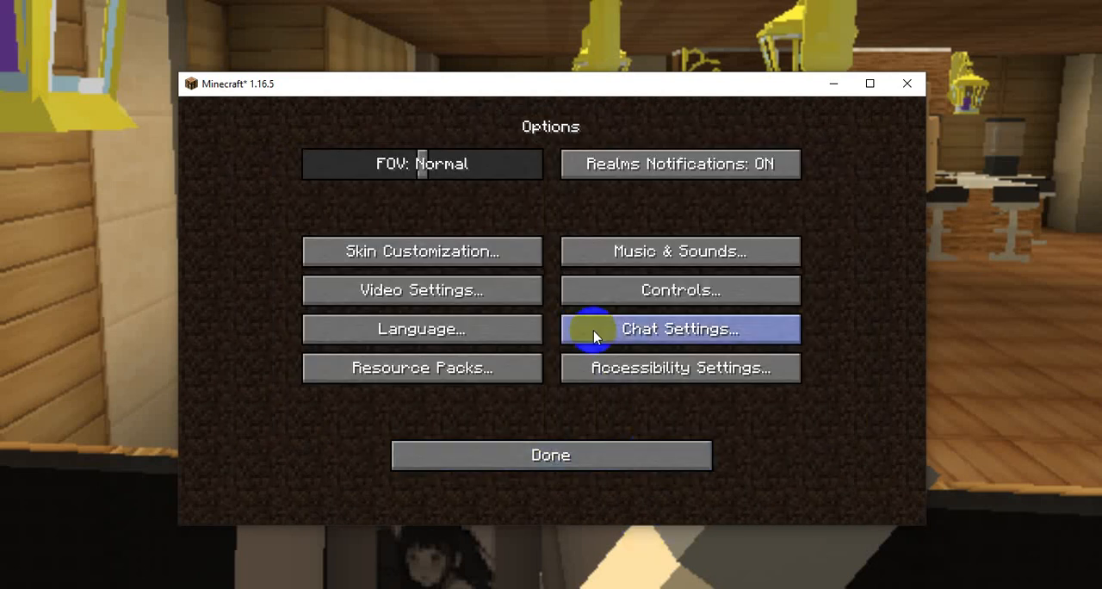
mouse_move(661, 402)
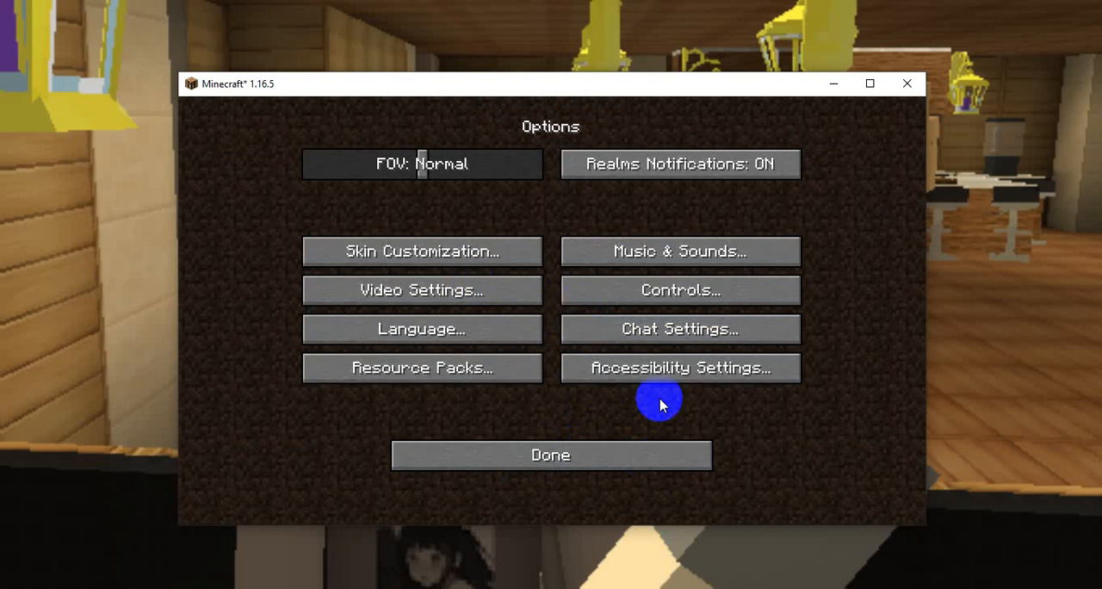
Peek at Accessibility Settings, return to Options, and open Video Settings.
click(679, 368)
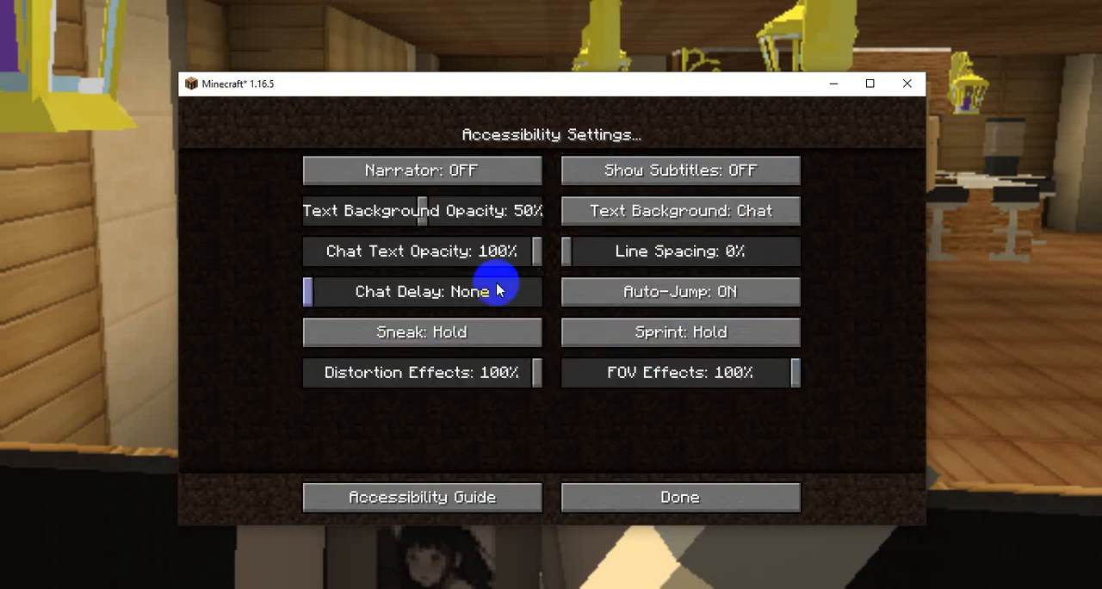
mouse_move(463, 158)
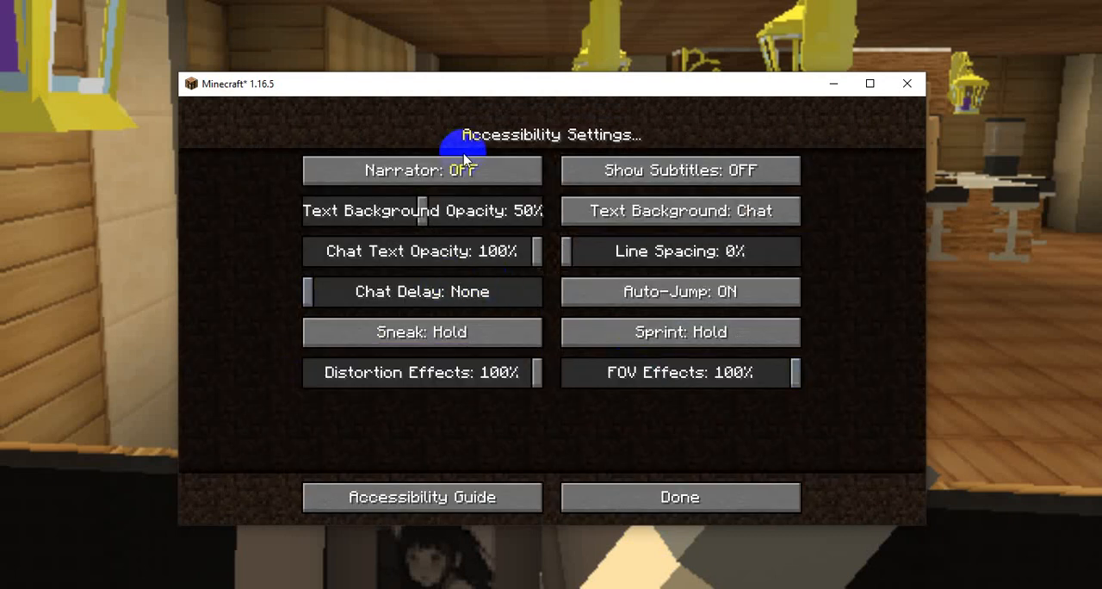
click(679, 496)
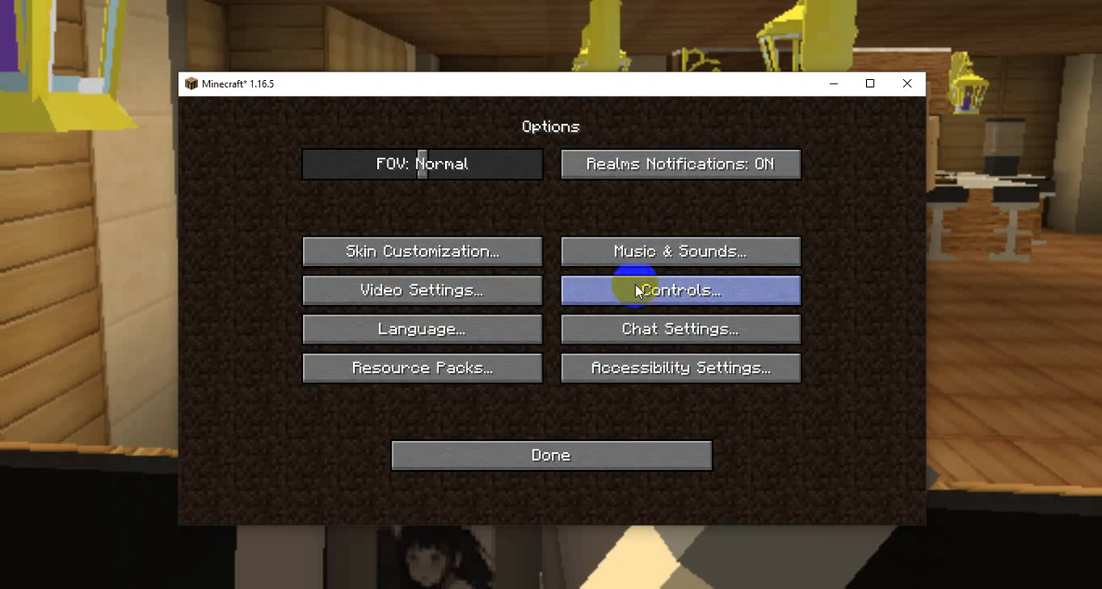
mouse_move(521, 345)
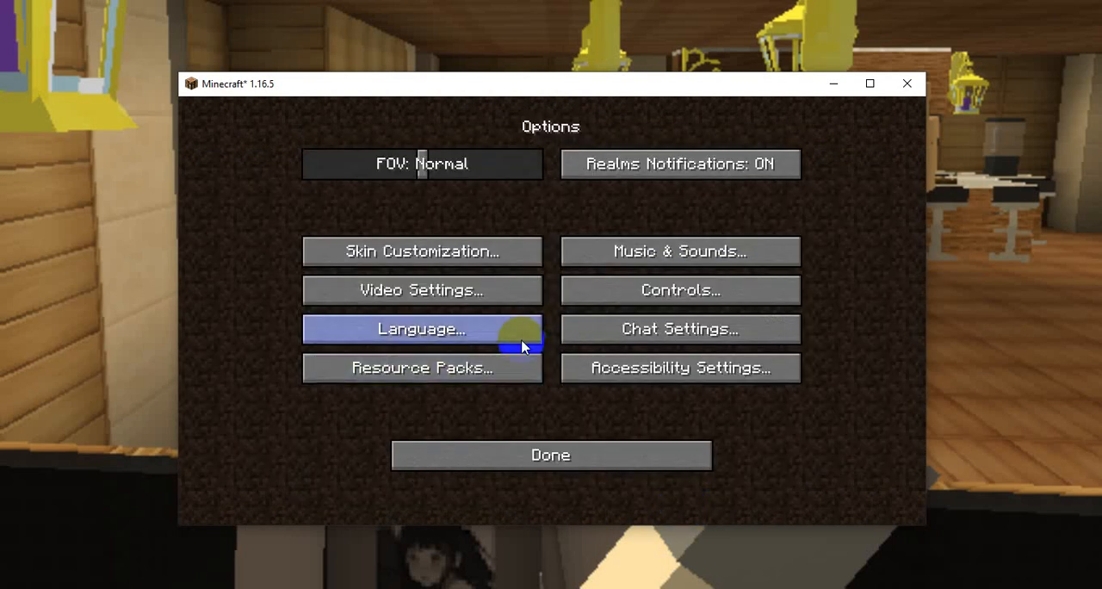
click(421, 290)
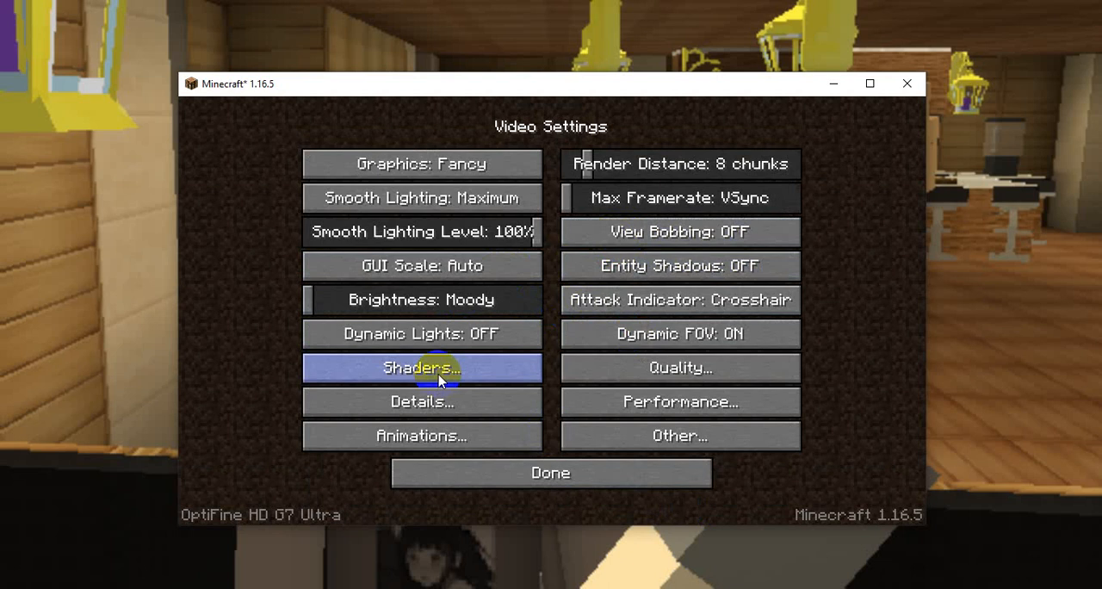
Set Dynamic Lights to Fancy in OptiFine Video Settings.
click(421, 333)
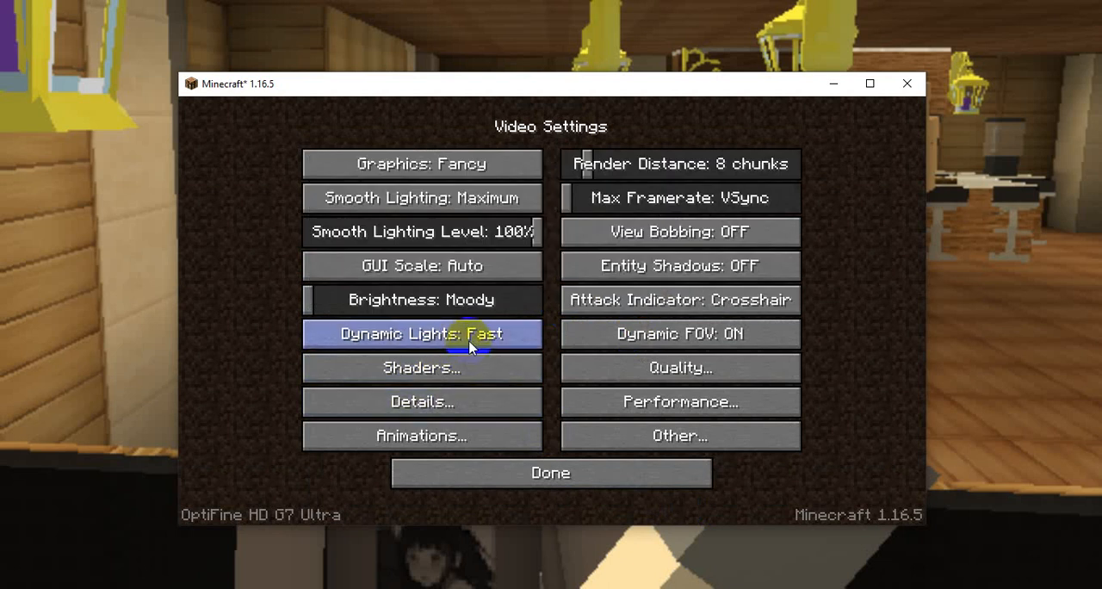
click(679, 435)
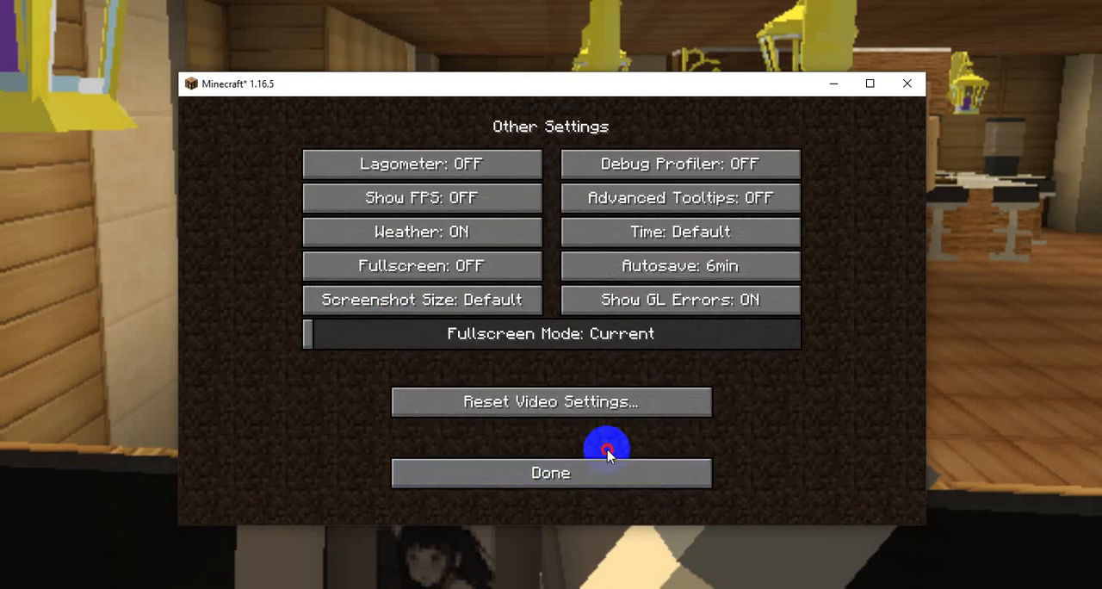
mouse_move(525, 325)
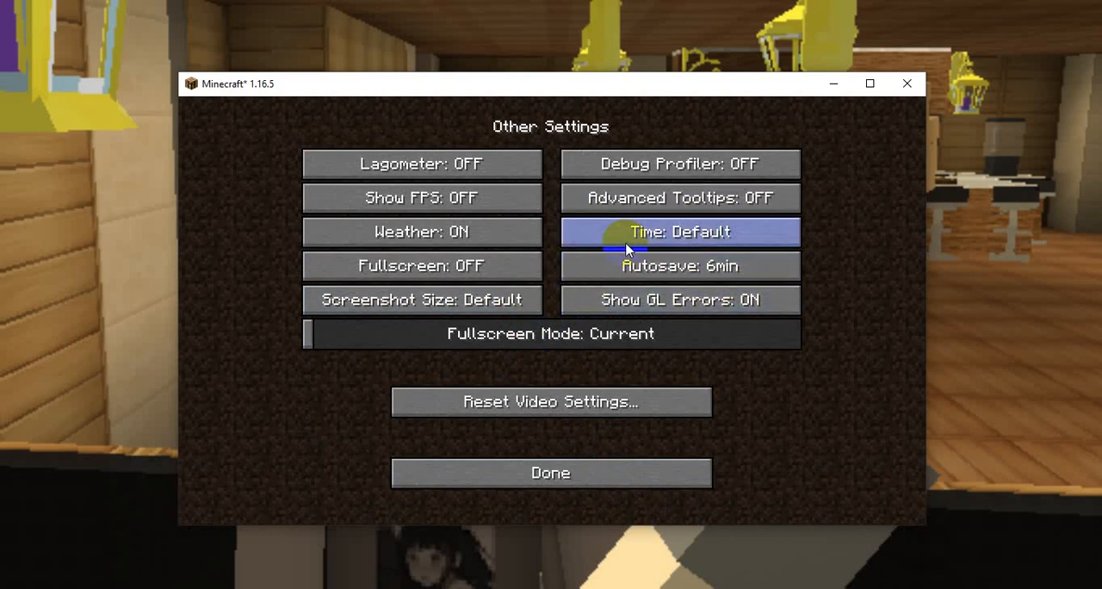
mouse_move(615, 300)
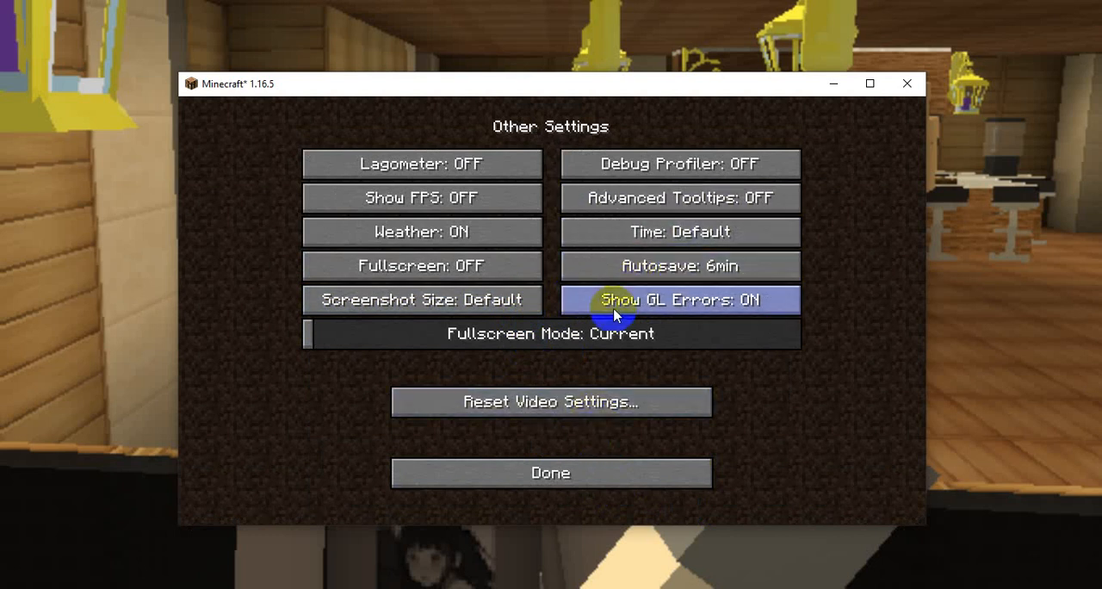
click(550, 471)
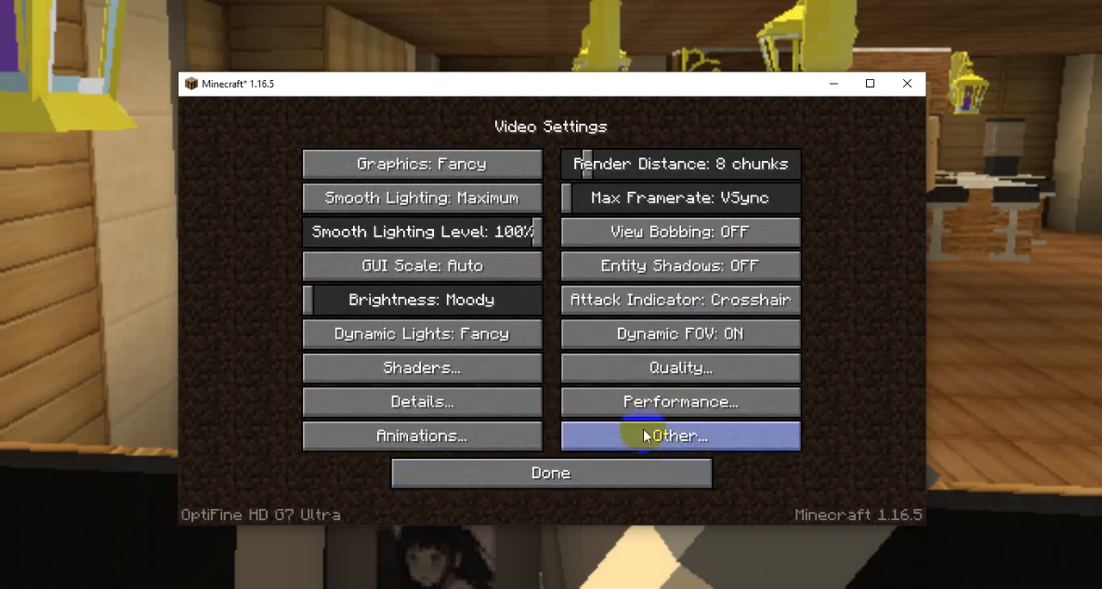
Turn Dynamic Updates on under Performance, then back out to the title screen.
click(680, 401)
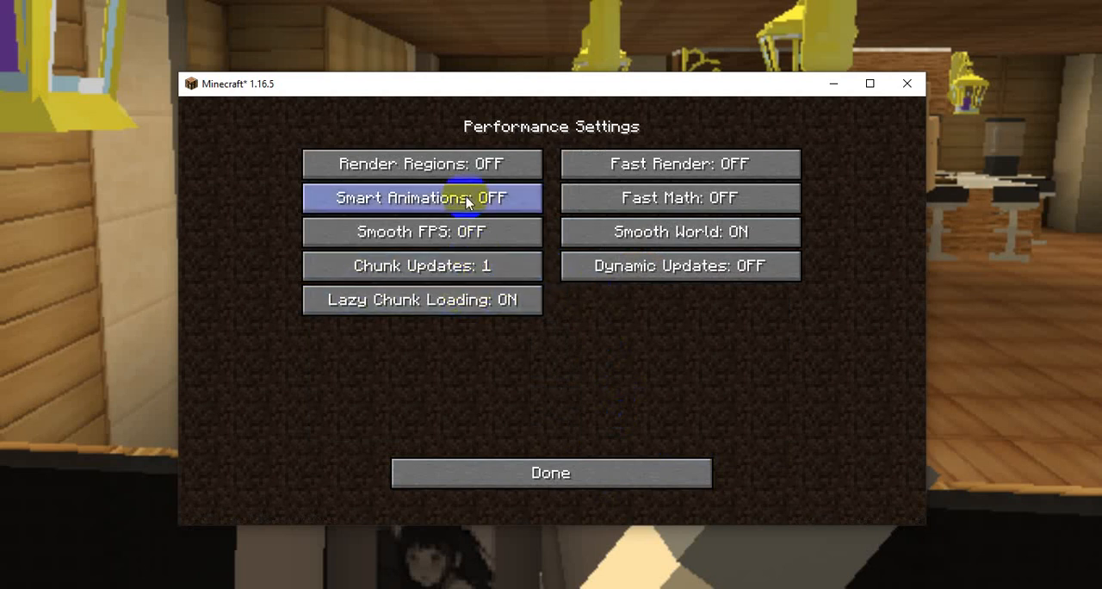
click(679, 265)
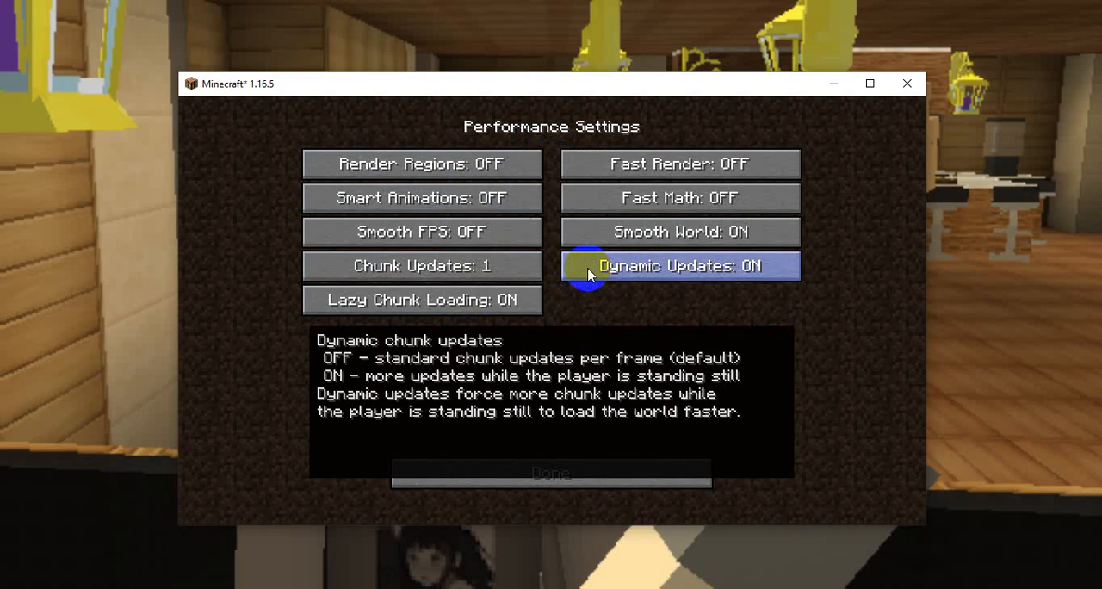
mouse_move(479, 380)
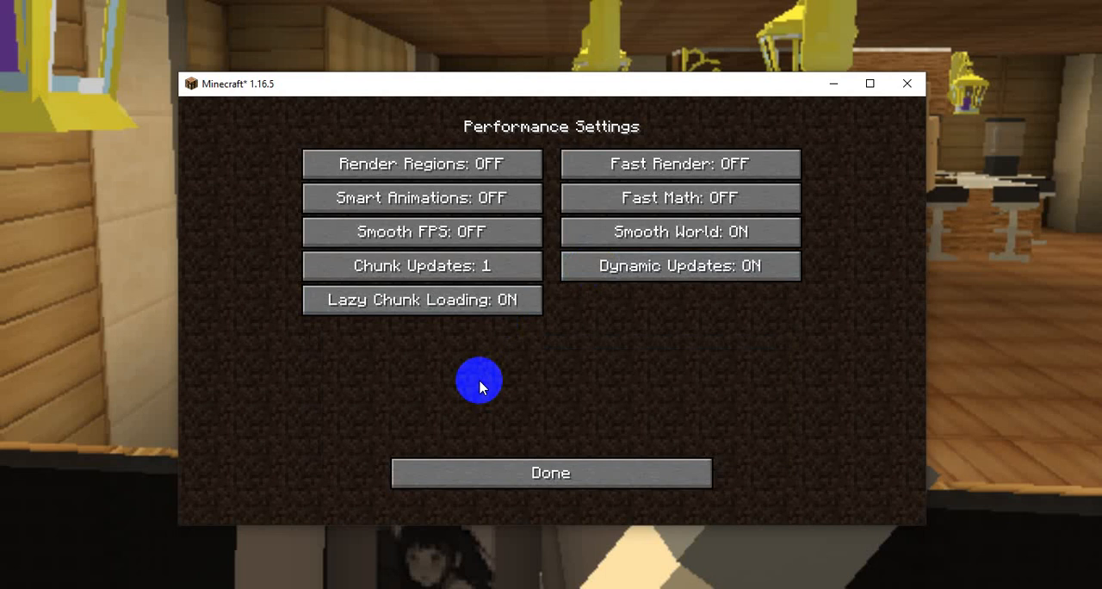
mouse_move(550, 471)
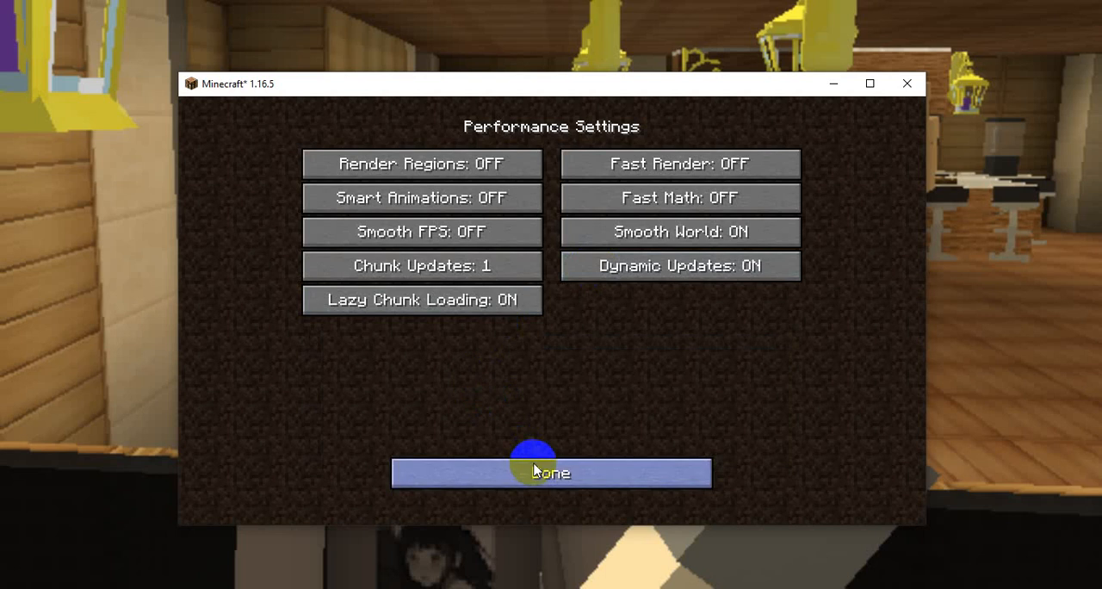
click(551, 472)
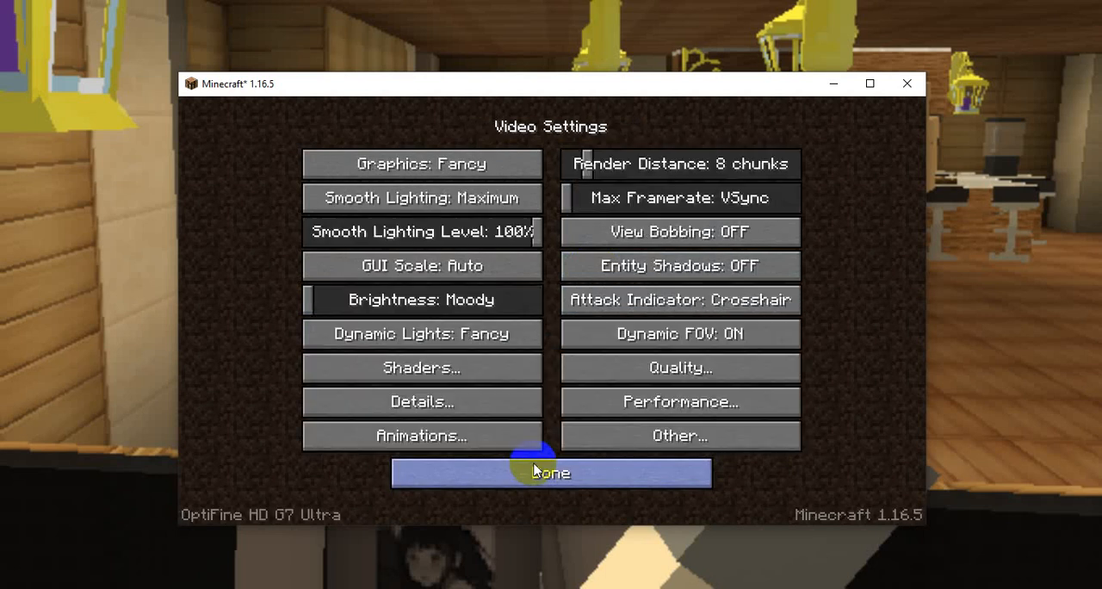
click(550, 471)
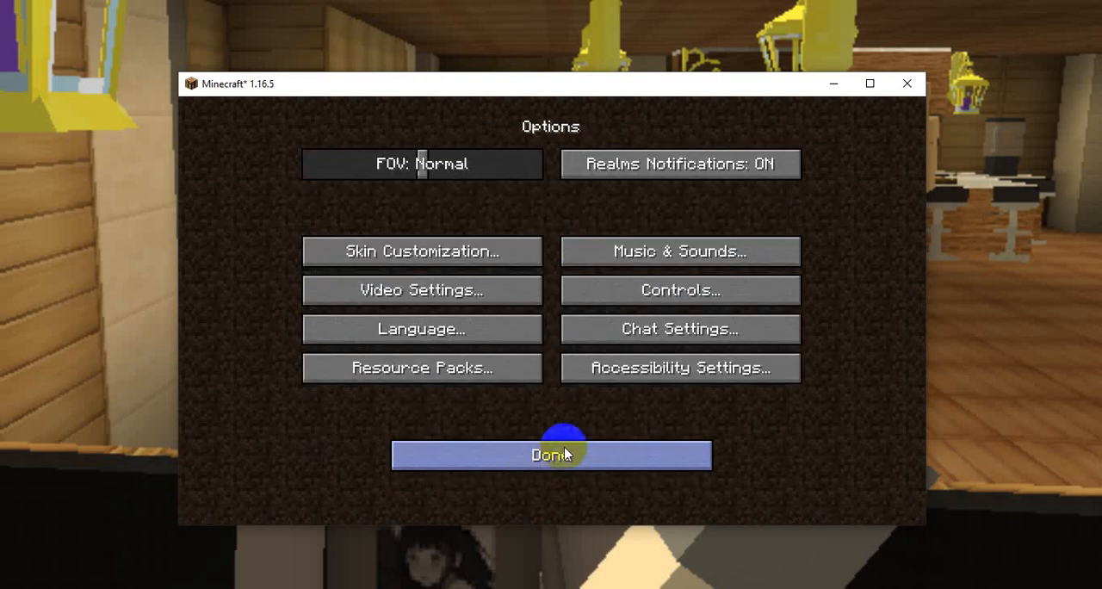
click(550, 454)
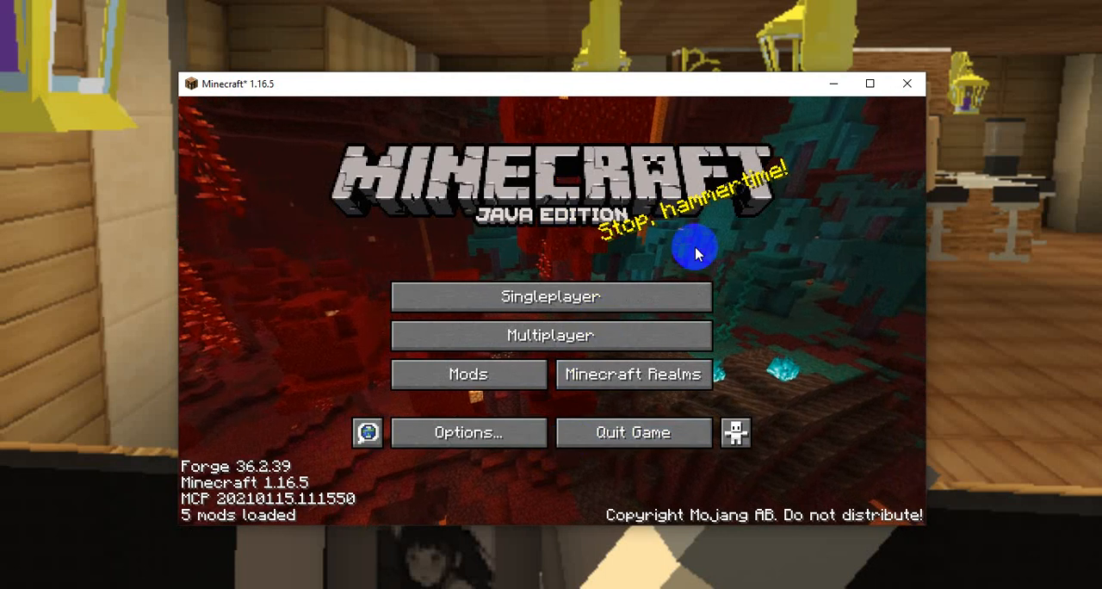
mouse_move(749, 138)
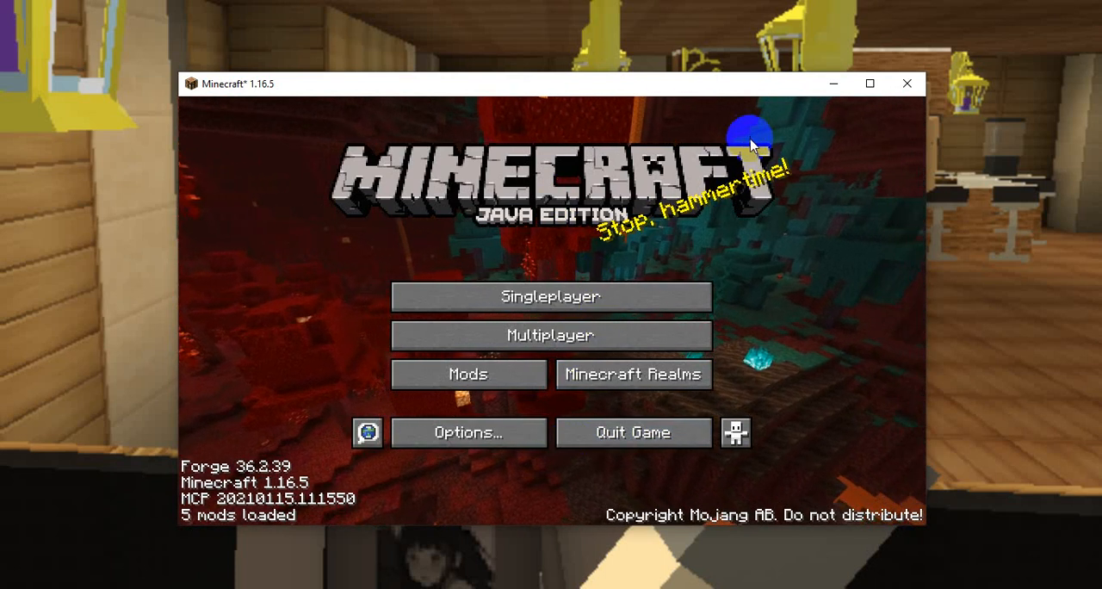
View the Fnaftownhall.aternos.me:19853 Direct Connection address, cancel, and close Minecraft.
click(550, 334)
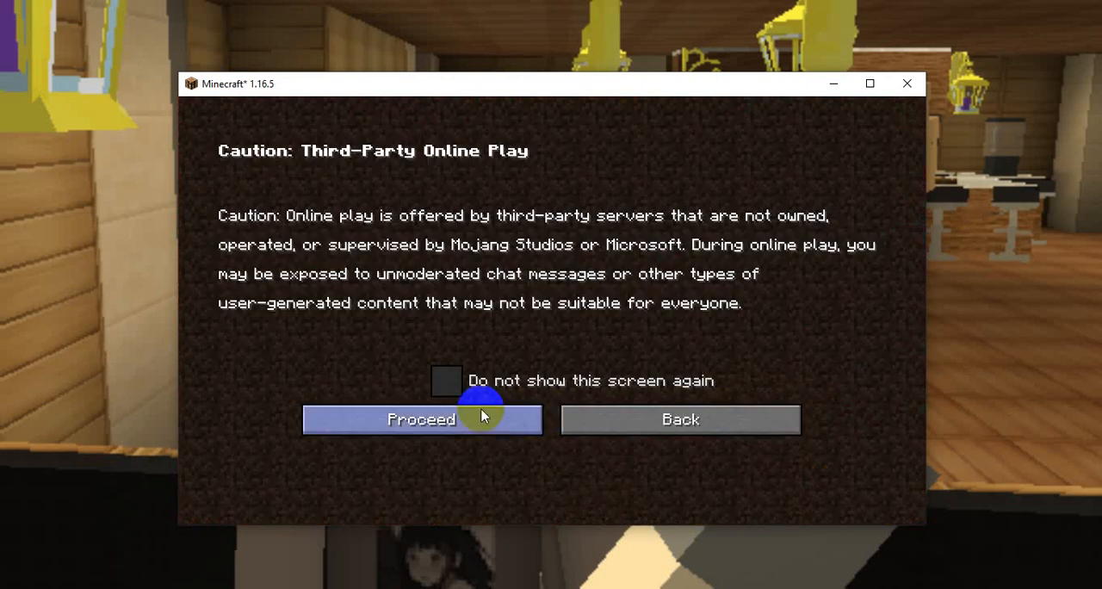
click(420, 419)
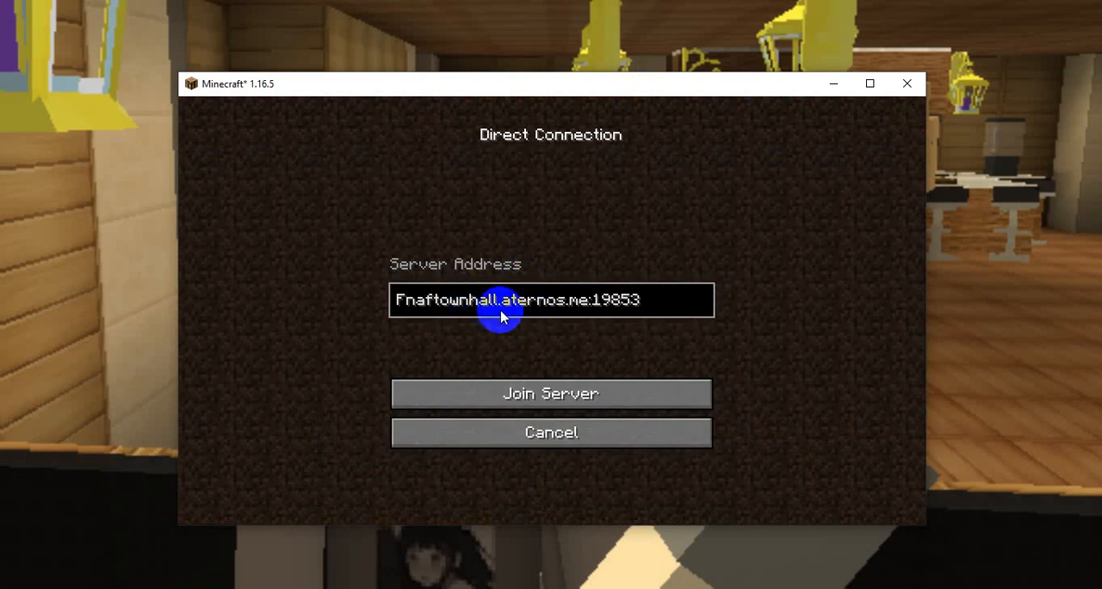
mouse_move(649, 320)
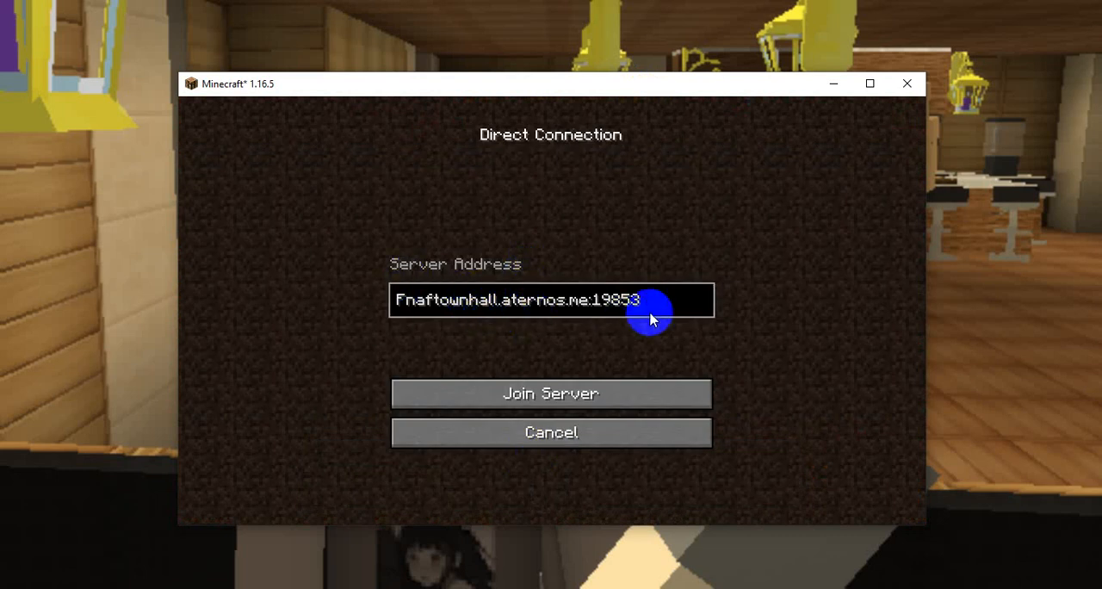
mouse_move(550, 431)
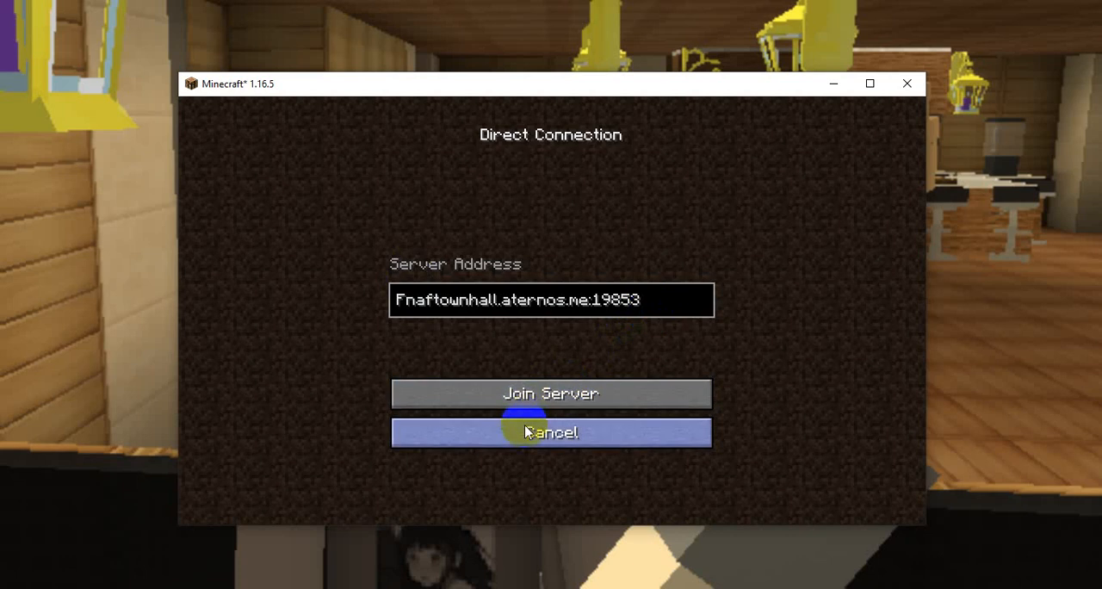
click(550, 431)
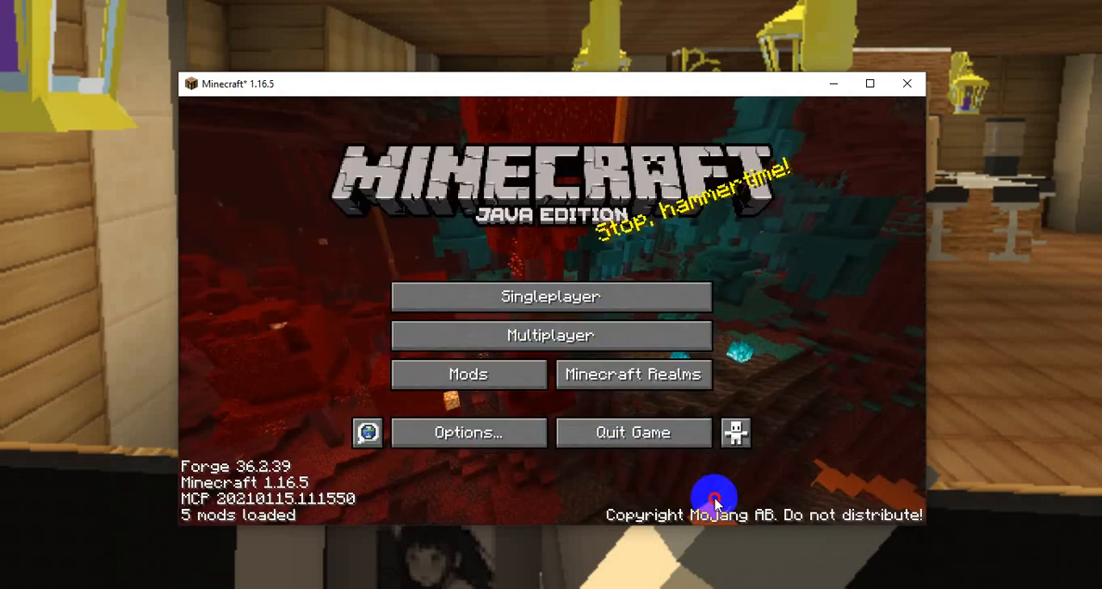
mouse_move(687, 296)
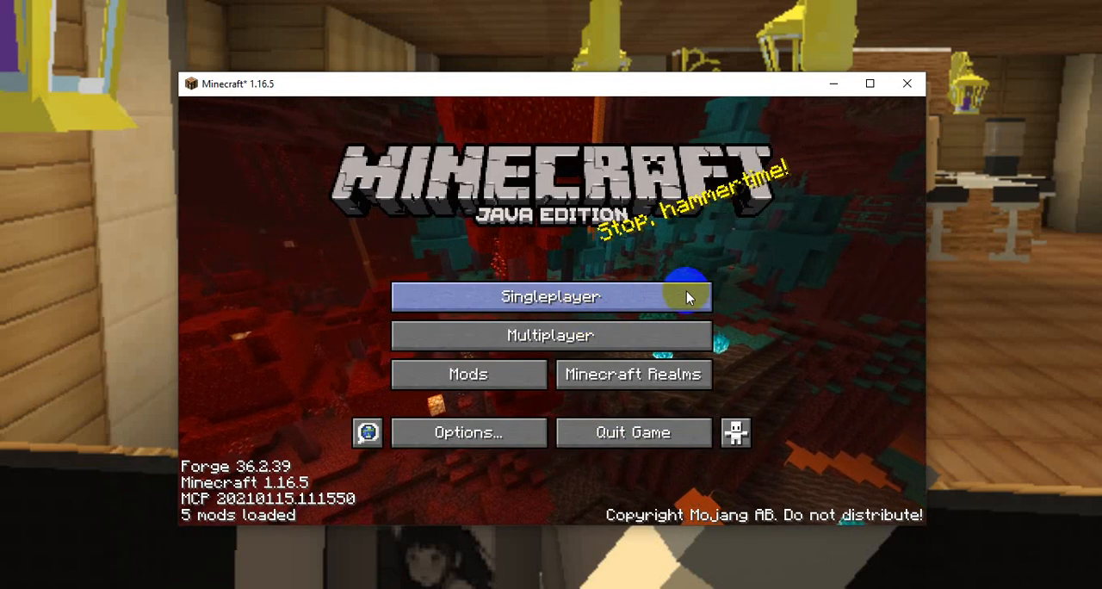
mouse_move(906, 84)
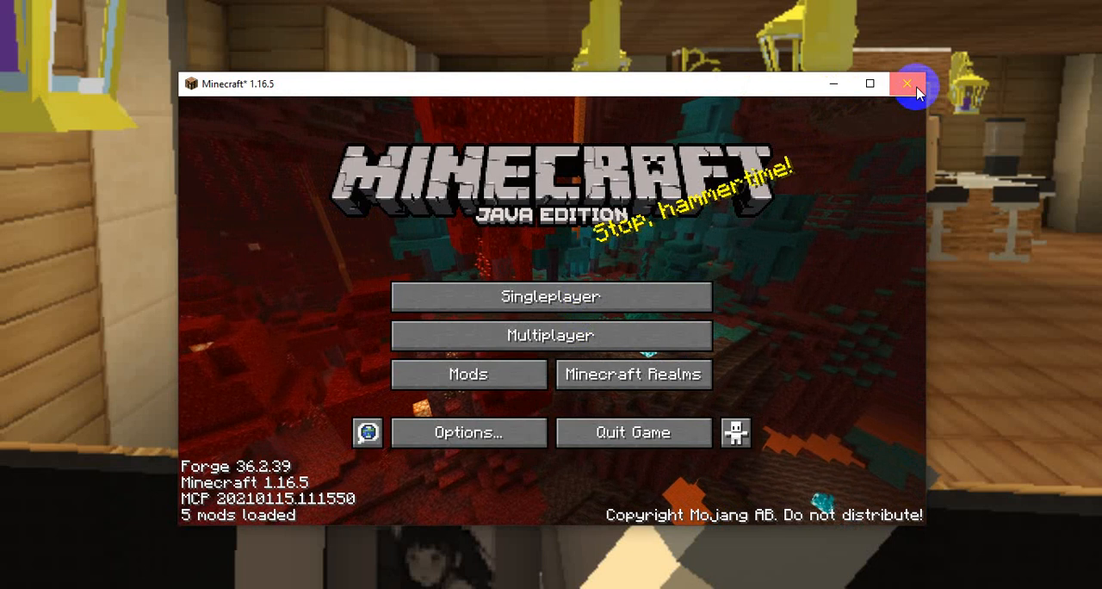
click(906, 83)
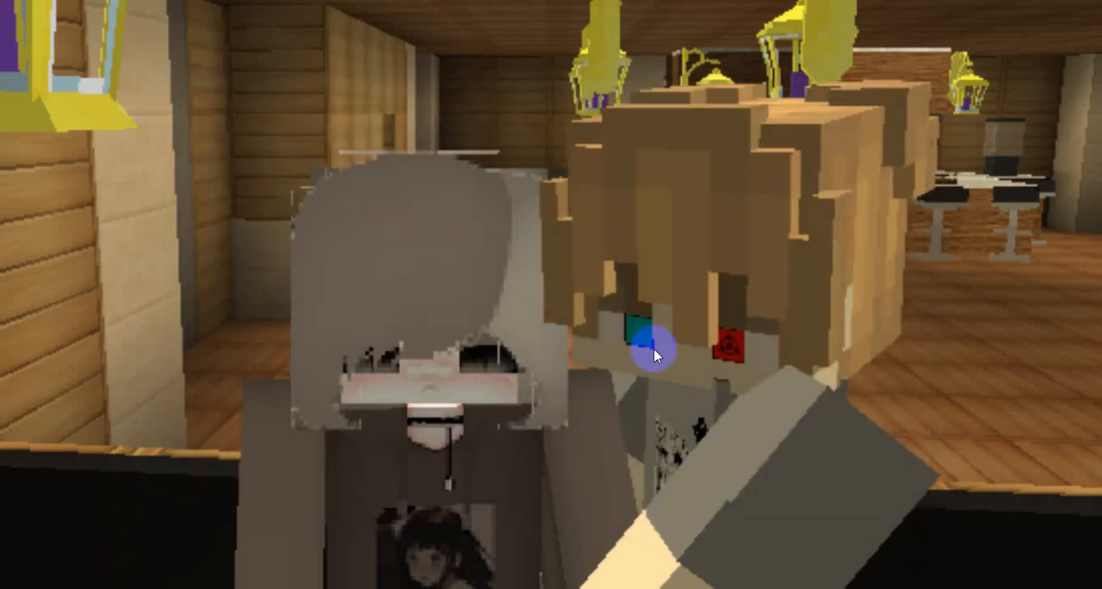